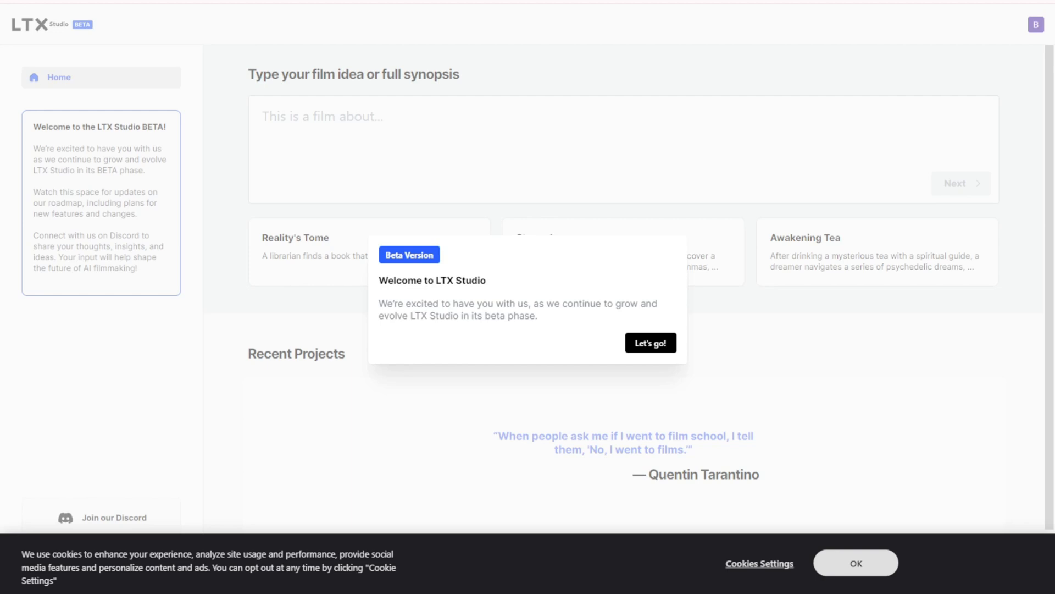
pyautogui.moveTo(522, 319)
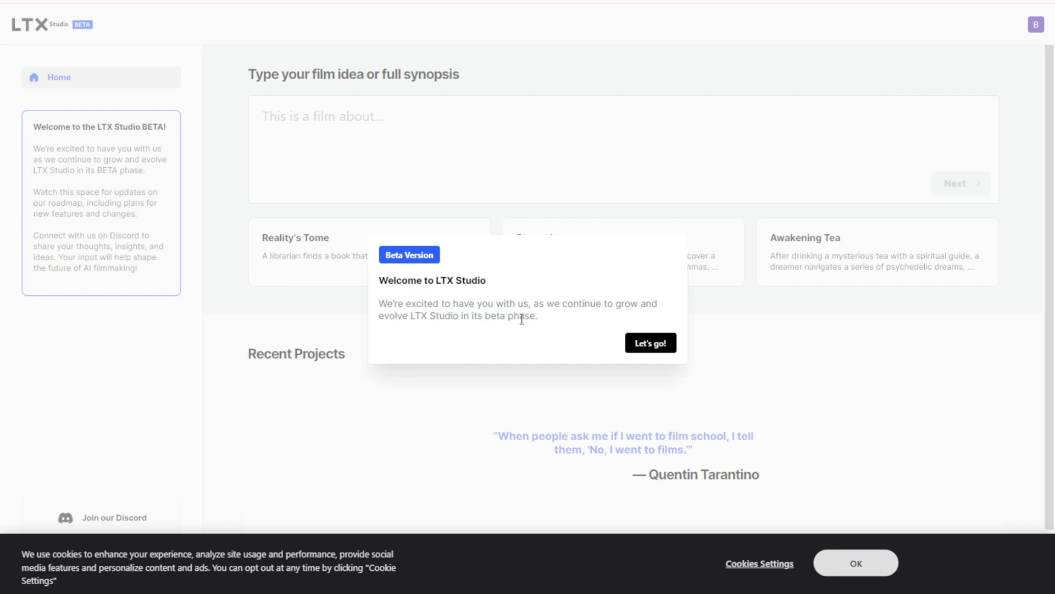
pyautogui.moveTo(506, 296)
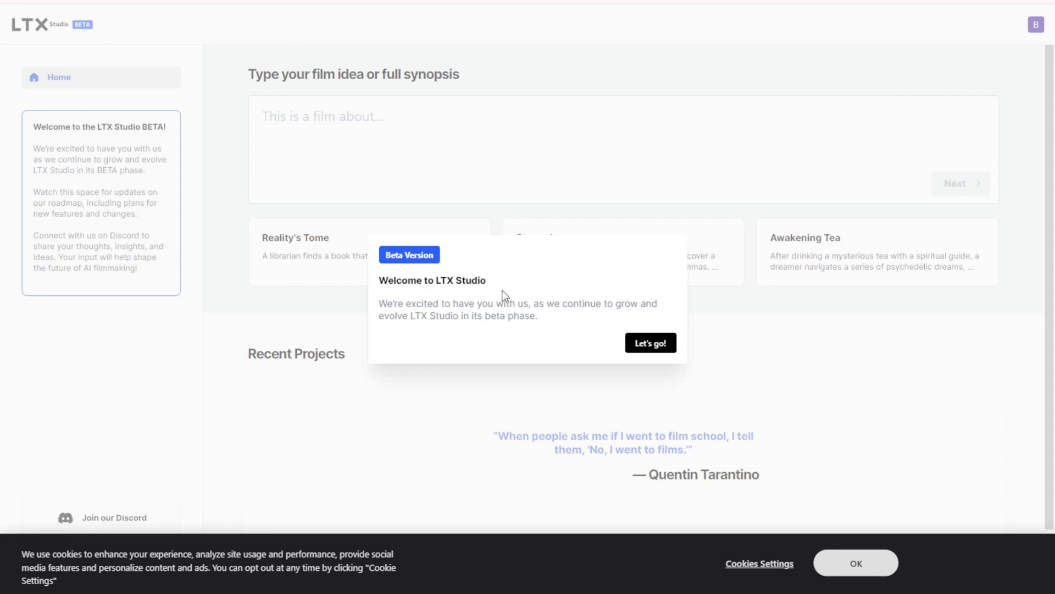
pyautogui.moveTo(500, 348)
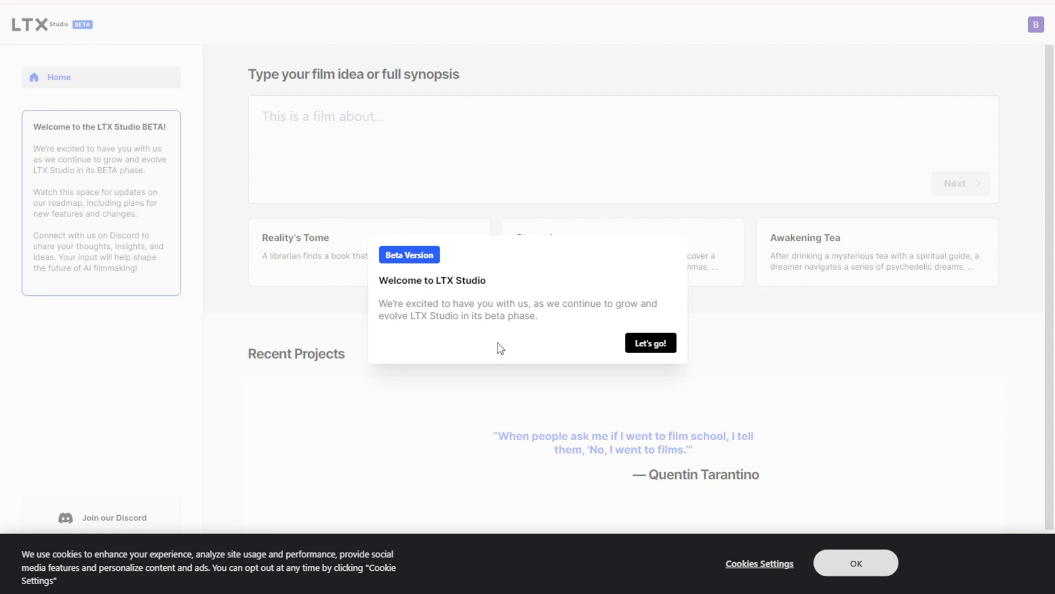
pyautogui.moveTo(640, 407)
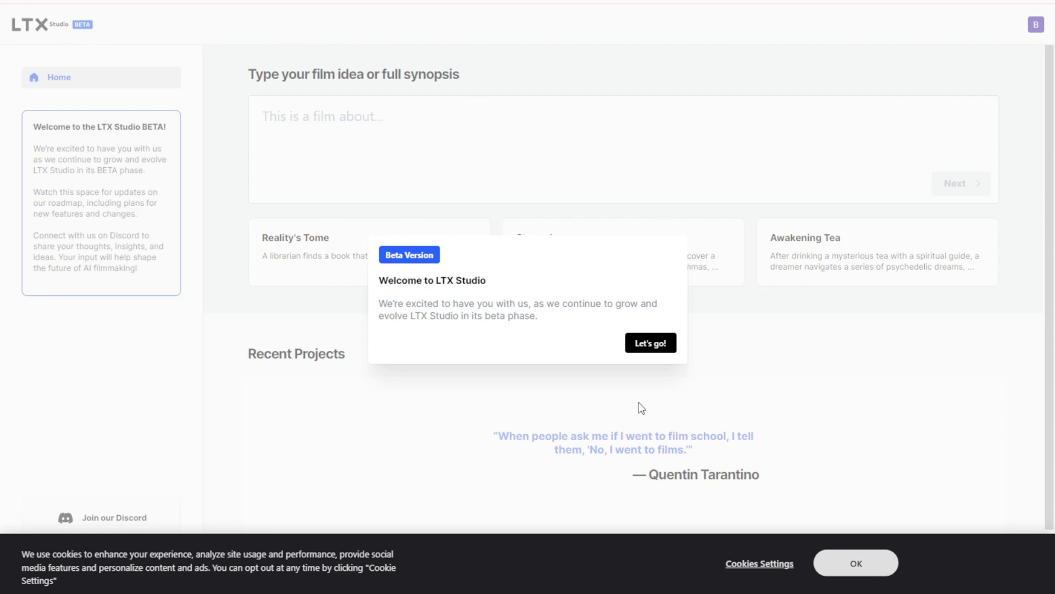
# Dismiss the 'Welcome to LTX Studio' beta popup with Let's go!
pyautogui.click(650, 342)
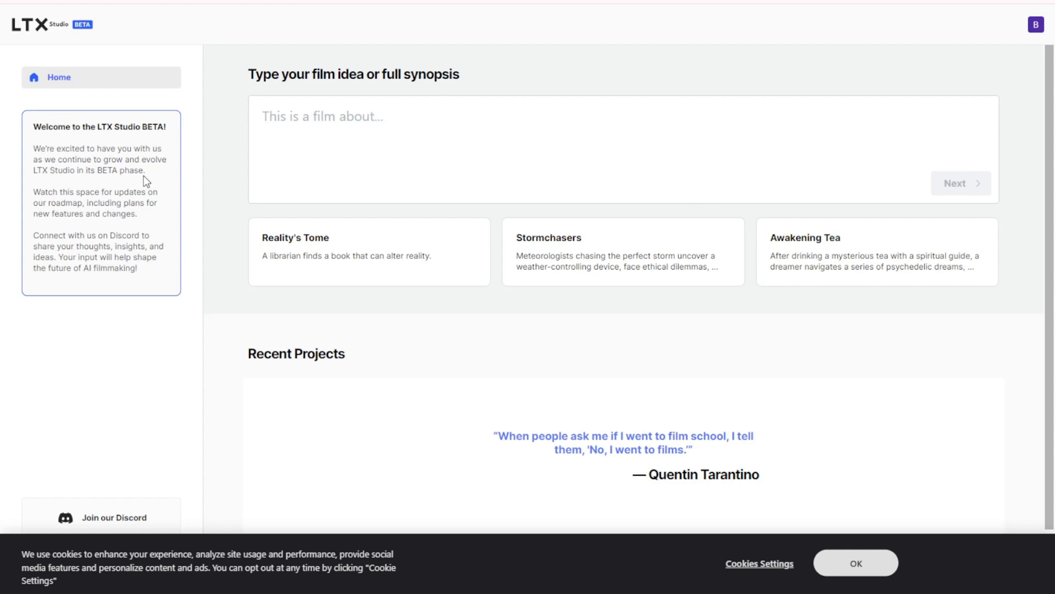
pyautogui.moveTo(855, 545)
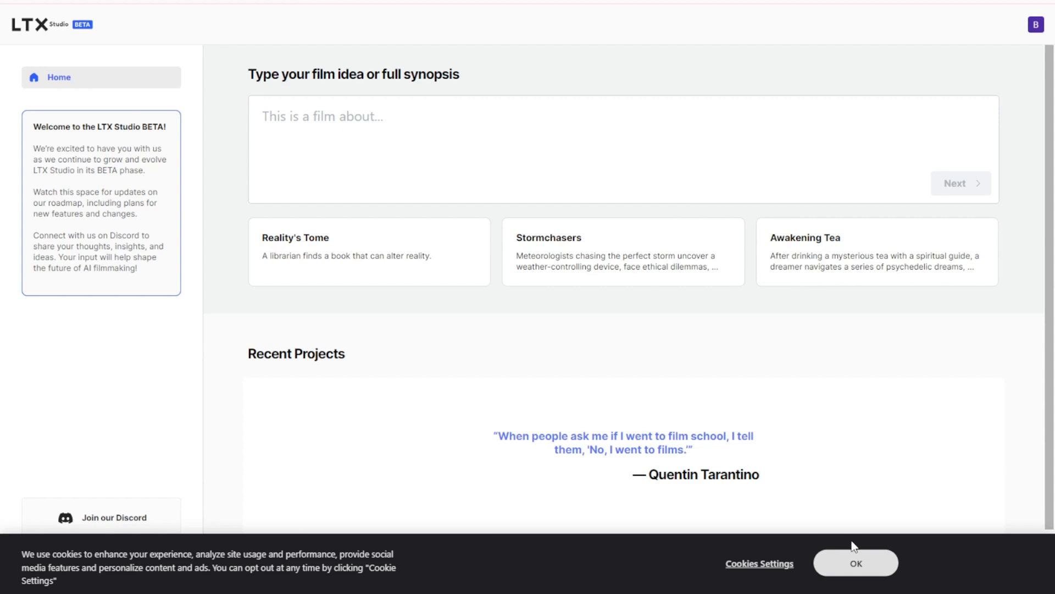
pyautogui.moveTo(29, 40)
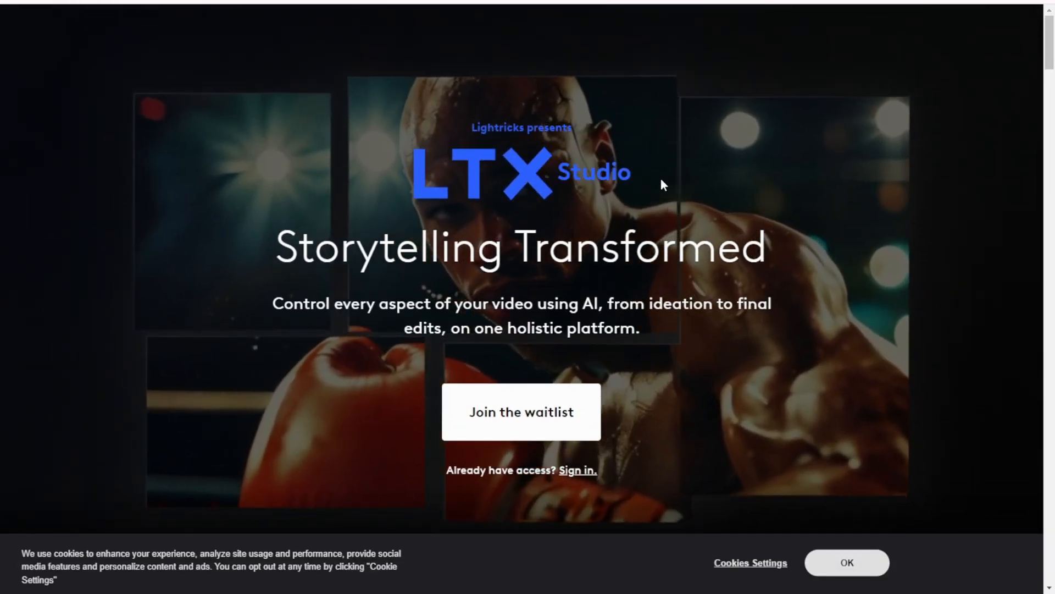
# Scroll the LTX Studio landing page down to the furry red creature sample video
pyautogui.scroll(-3)
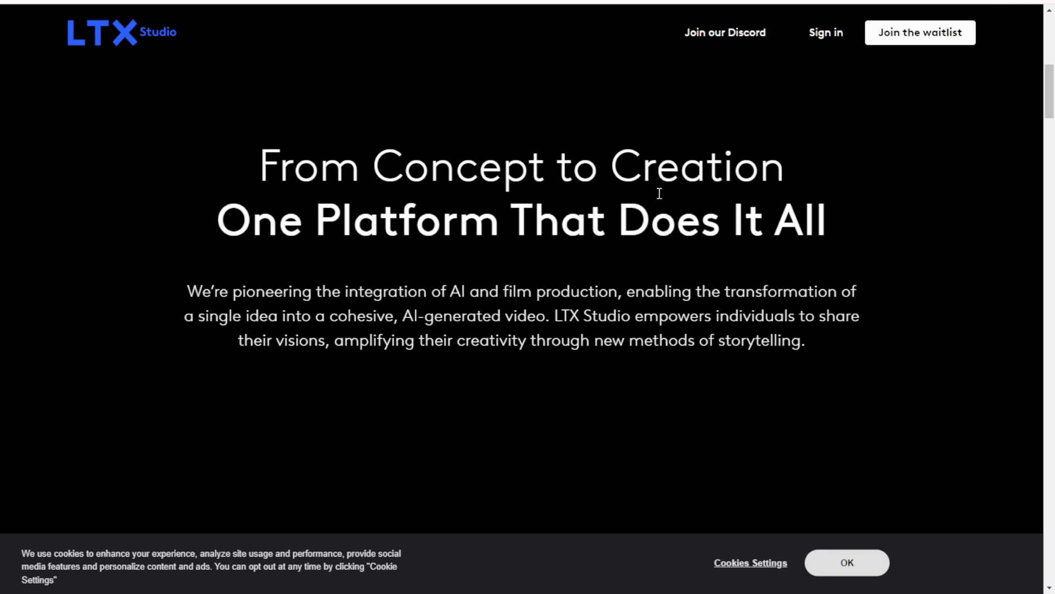
pyautogui.moveTo(829, 167)
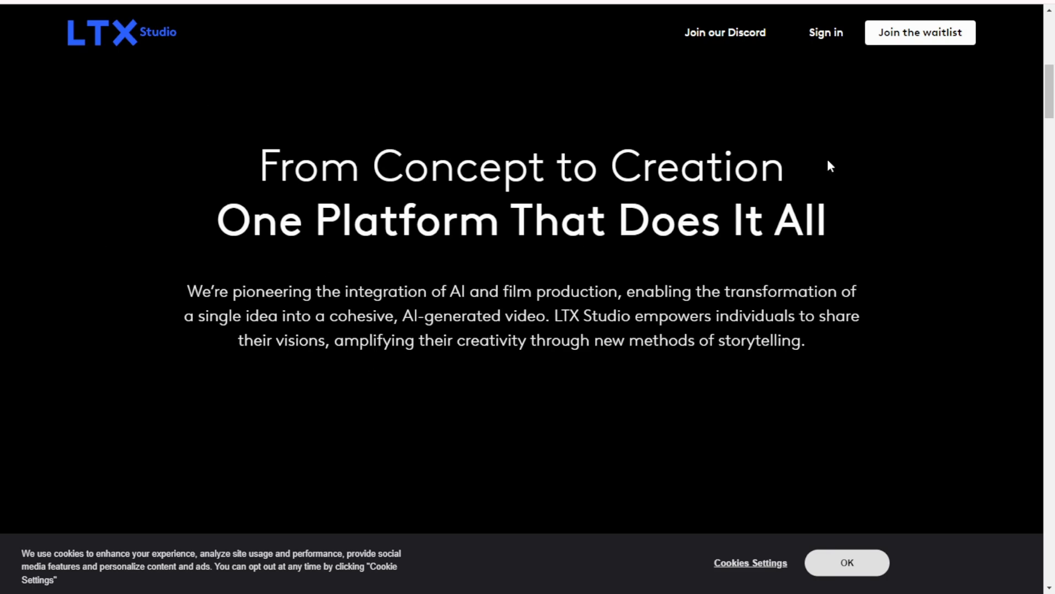
pyautogui.scroll(3)
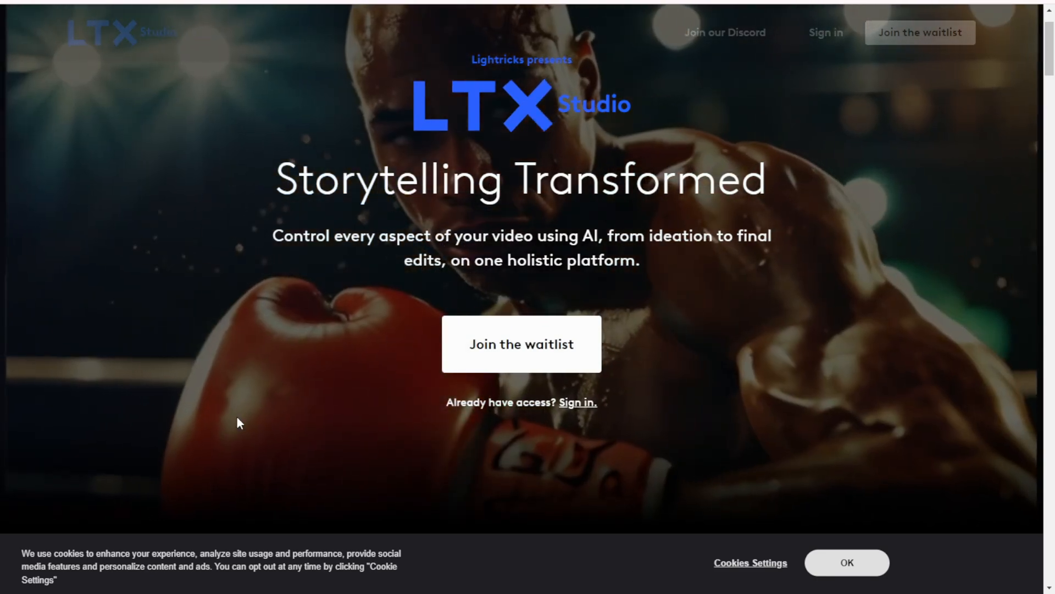
pyautogui.scroll(-3)
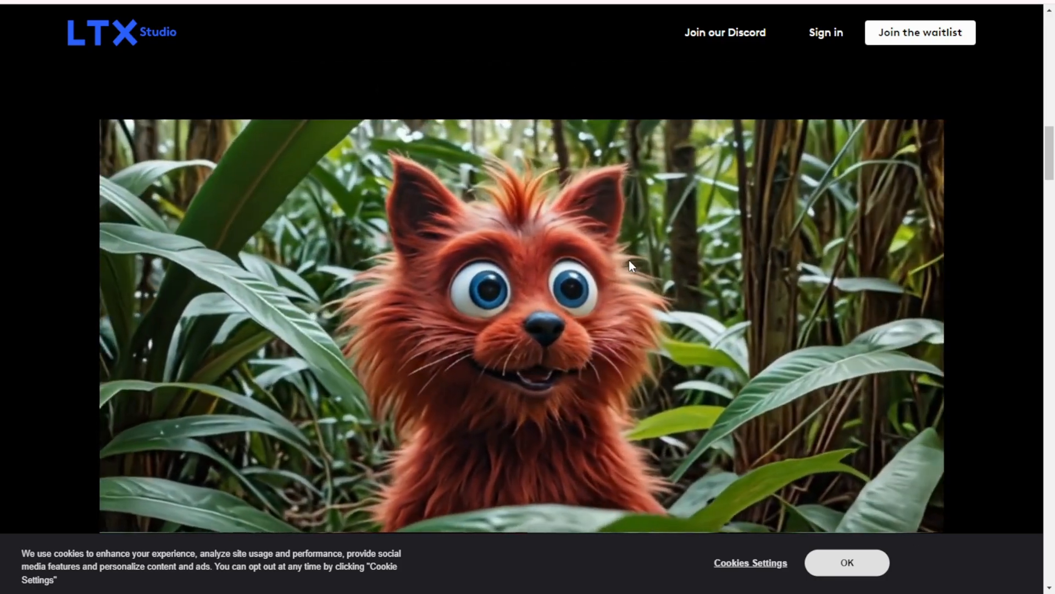
# Move further down the landing page to the Automatic Edits boy-and-dog clip
pyautogui.click(847, 562)
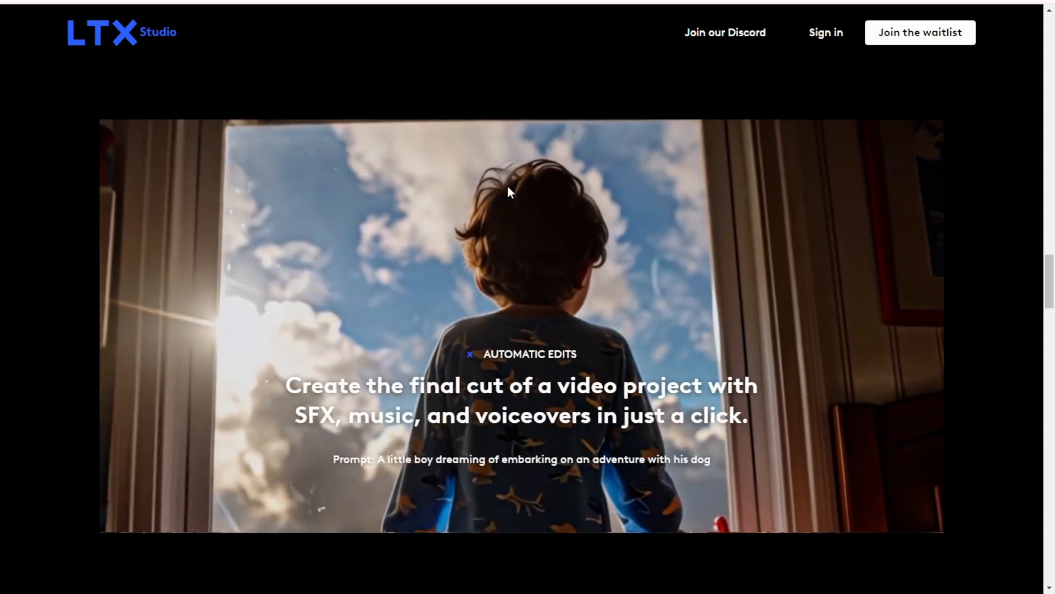
# Scroll down to the 'See LTX Studio in Action' gallery of community clips
pyautogui.scroll(-3)
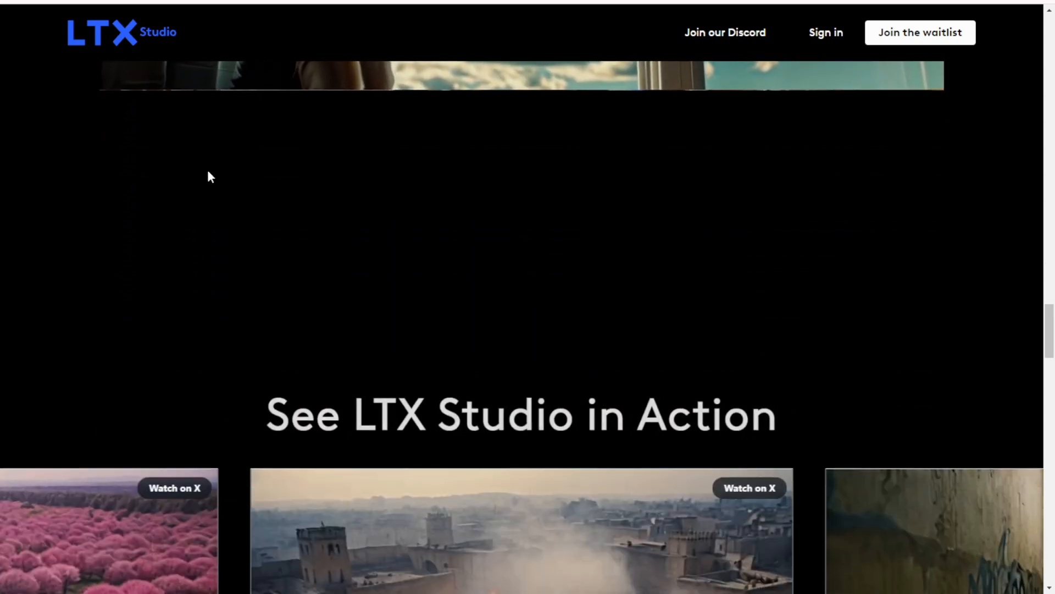
pyautogui.scroll(-3)
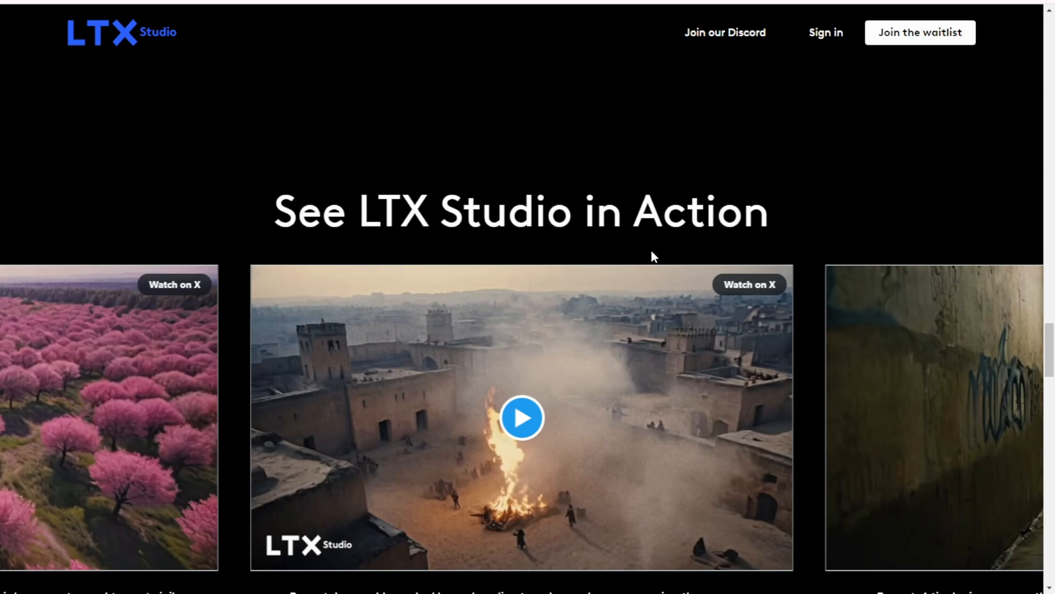
pyautogui.scroll(-3)
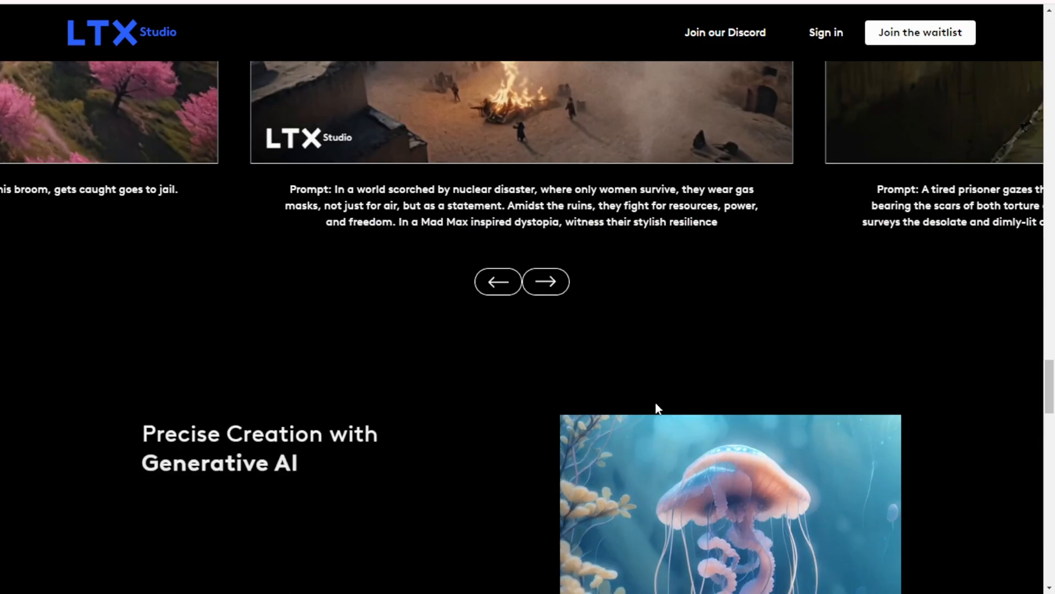
pyautogui.scroll(-3)
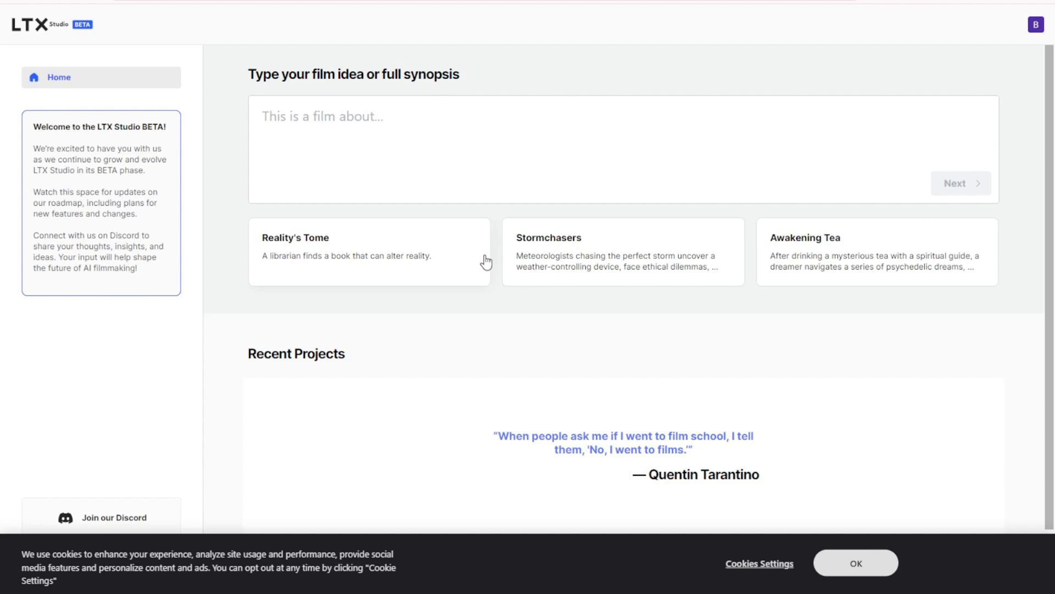
pyautogui.scroll(-3)
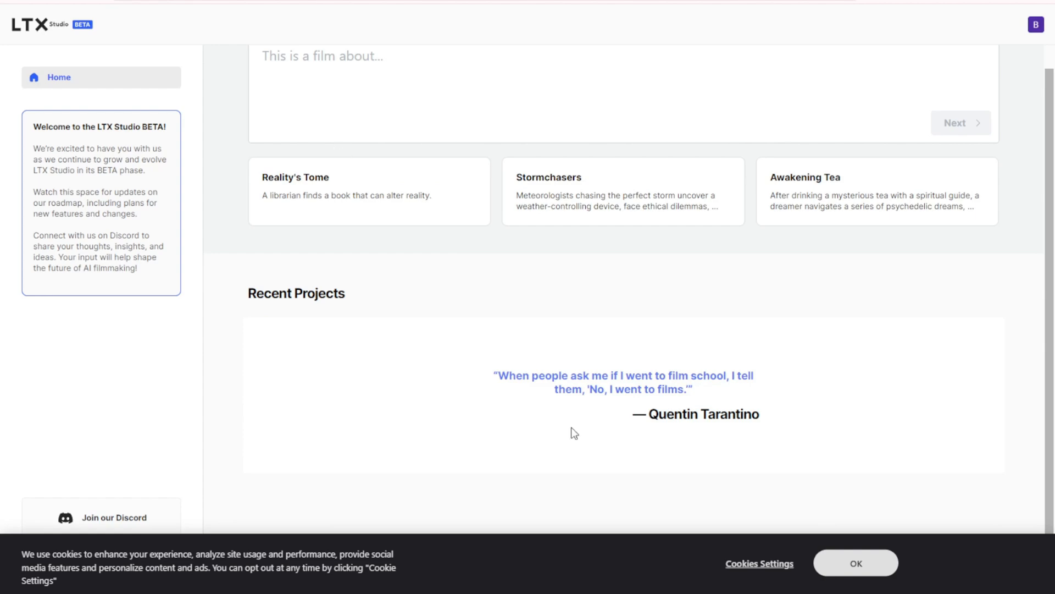
pyautogui.click(855, 563)
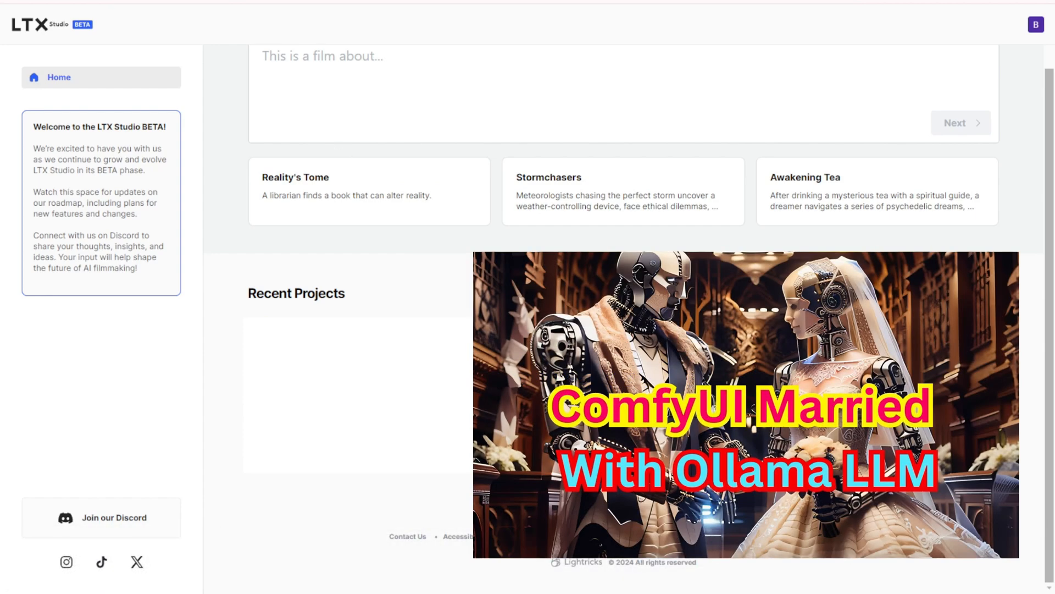
pyautogui.moveTo(414, 399)
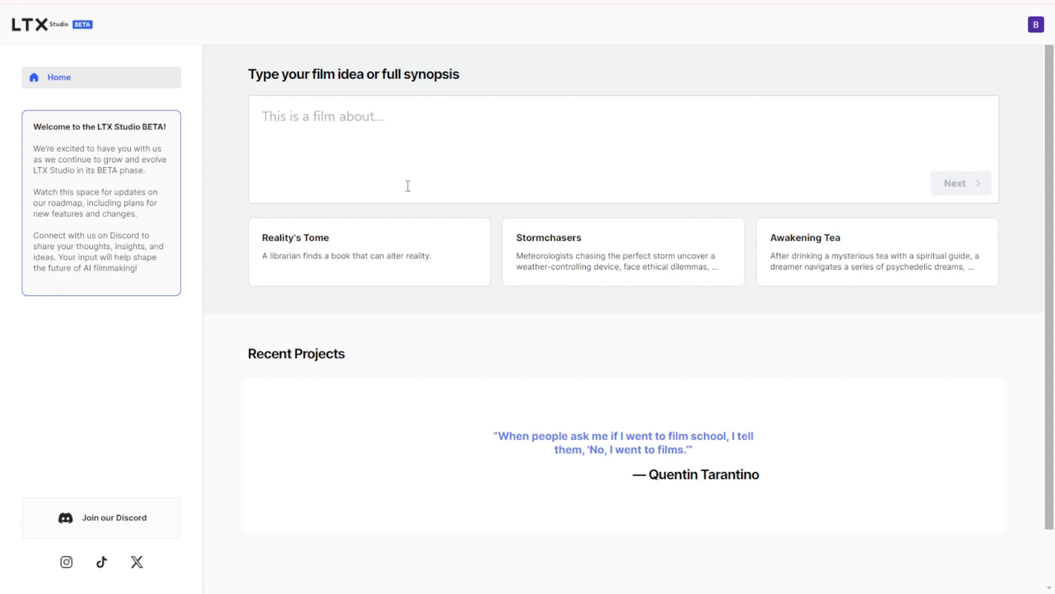
pyautogui.moveTo(405, 251)
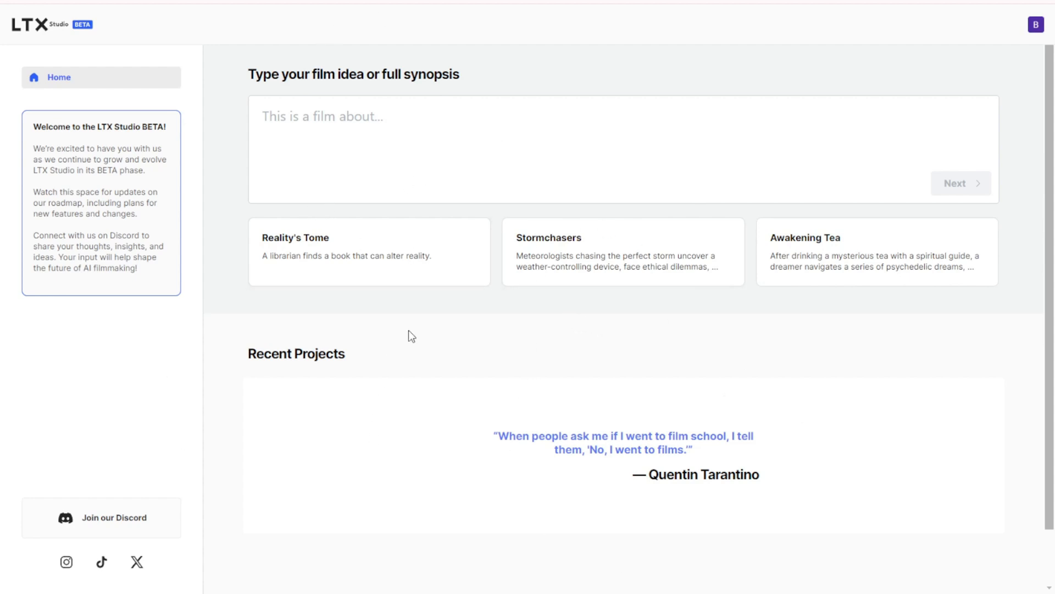
pyautogui.moveTo(383, 384)
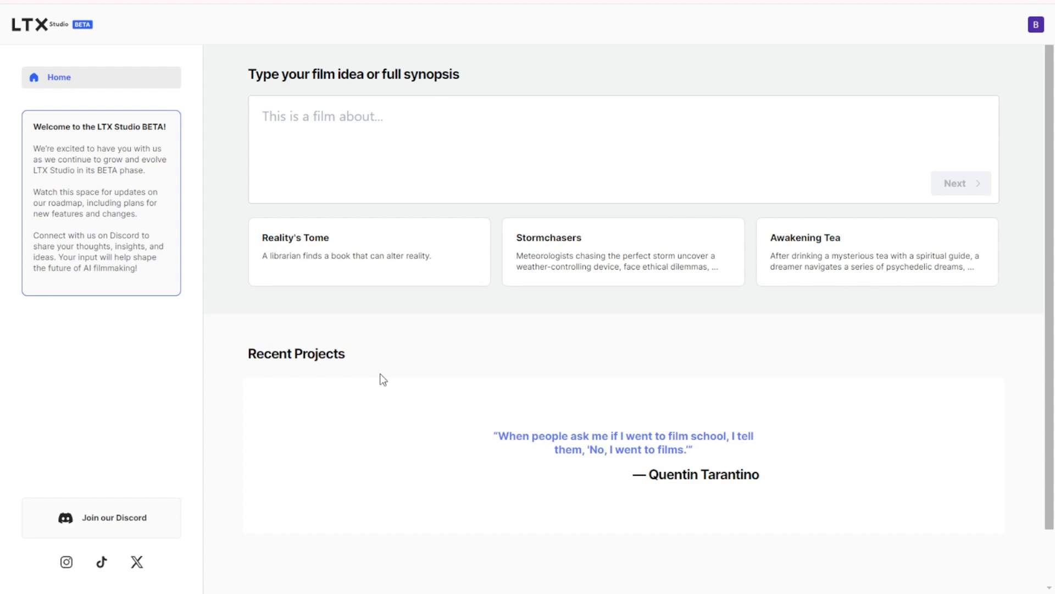
pyautogui.moveTo(387, 369)
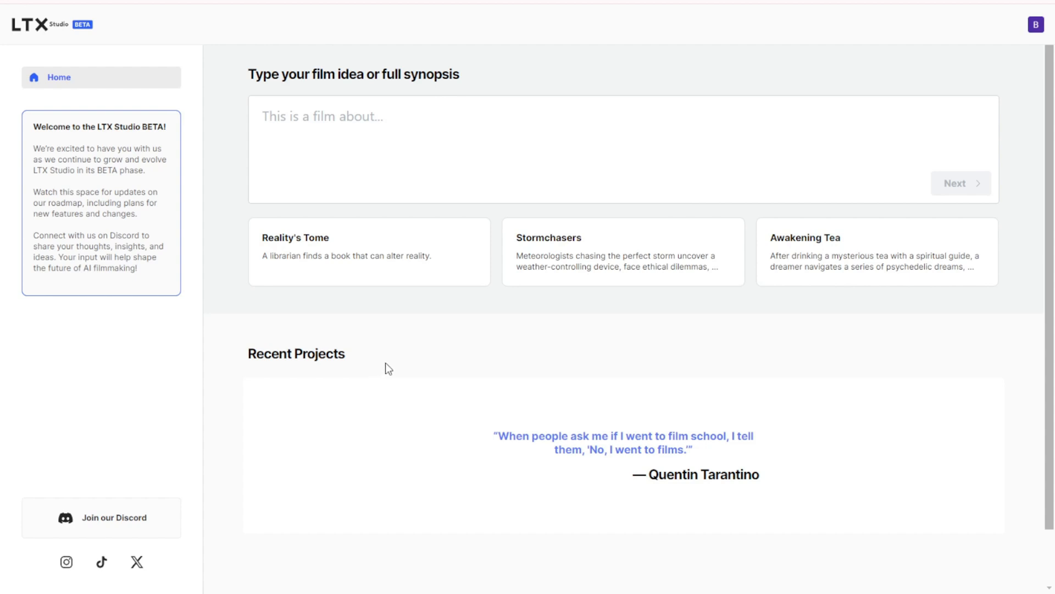
pyautogui.moveTo(461, 341)
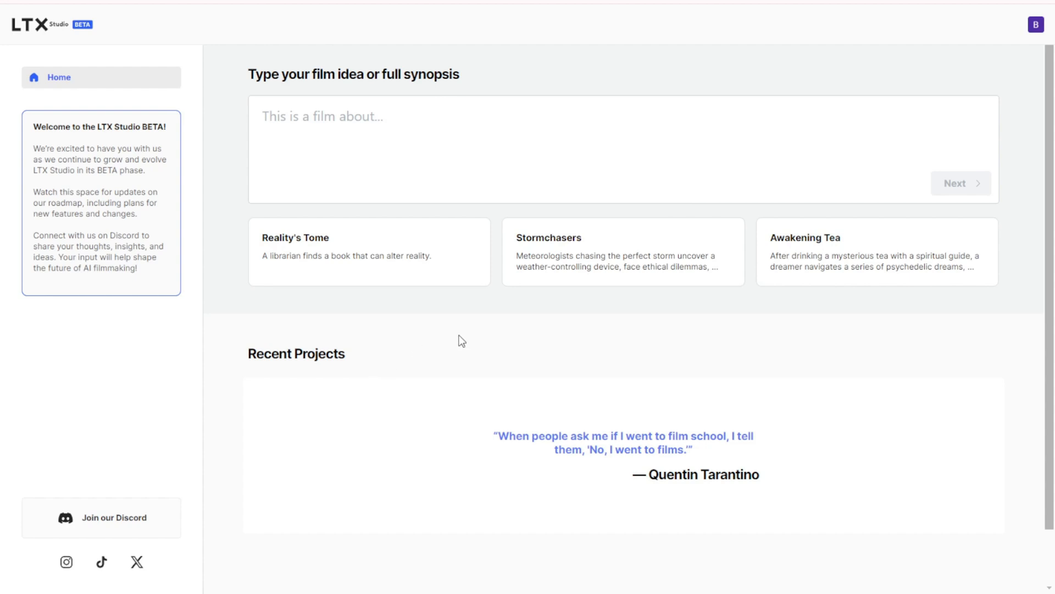
pyautogui.moveTo(488, 567)
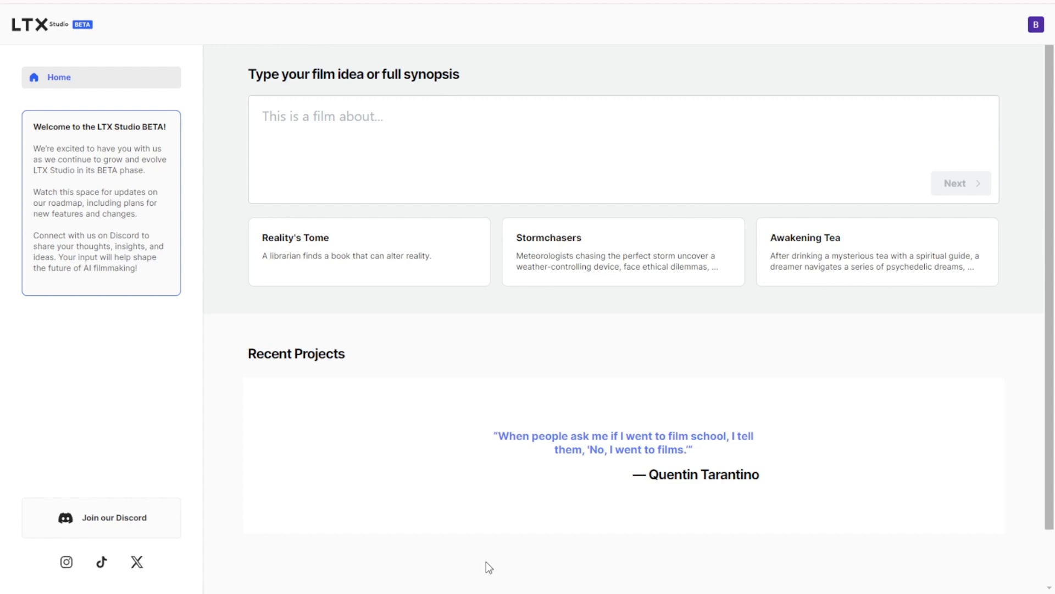
pyautogui.moveTo(558, 103)
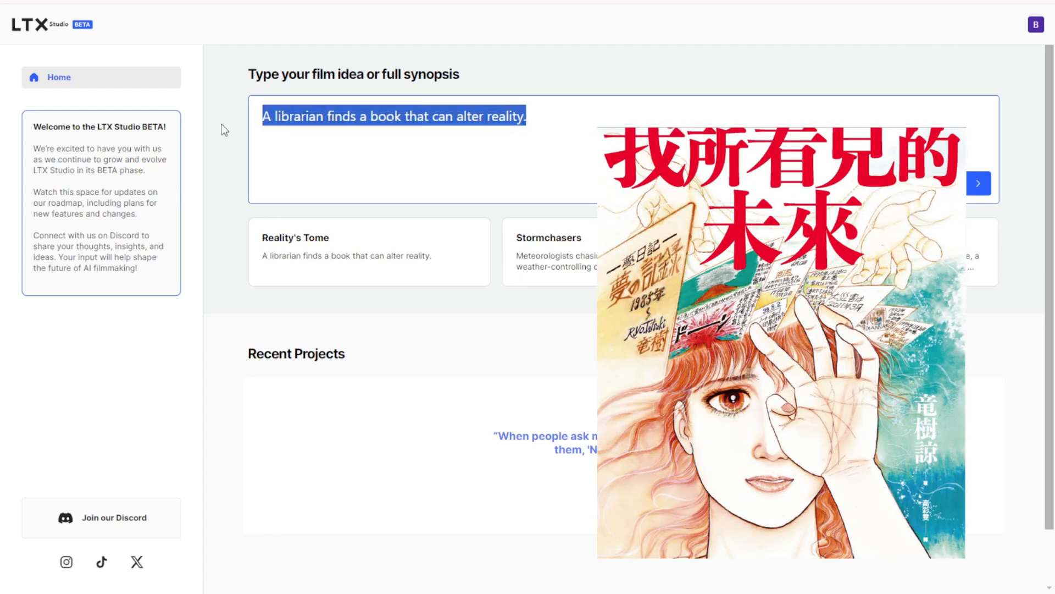
# Replace the film idea with a 2025 tsunami story based on Tatsuki Ryo's 'The Future I Saw'
pyautogui.press('Delete')
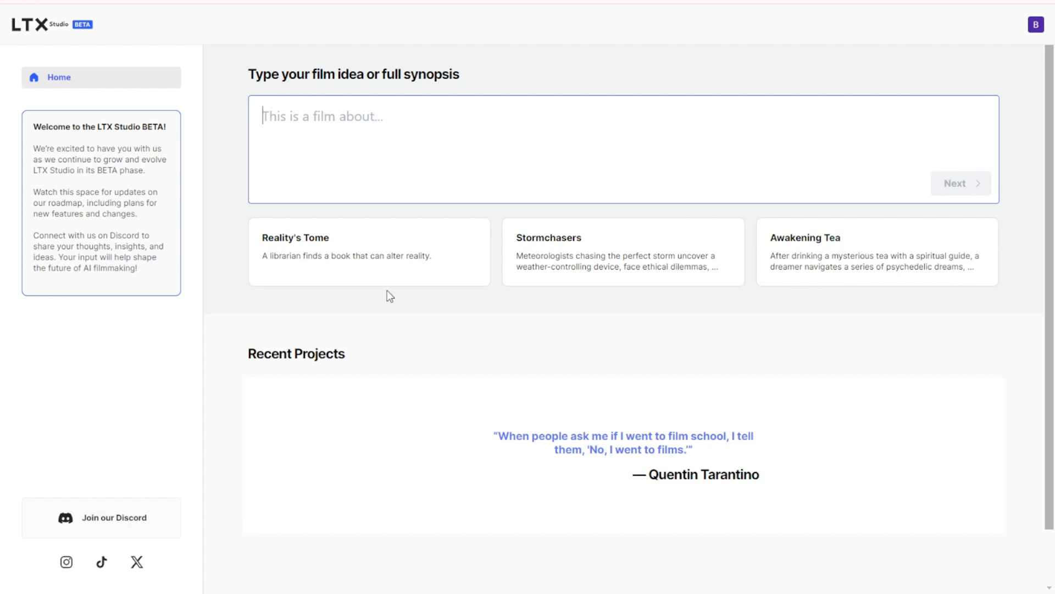
pyautogui.write('"the future i saw" tatsuki ryo')
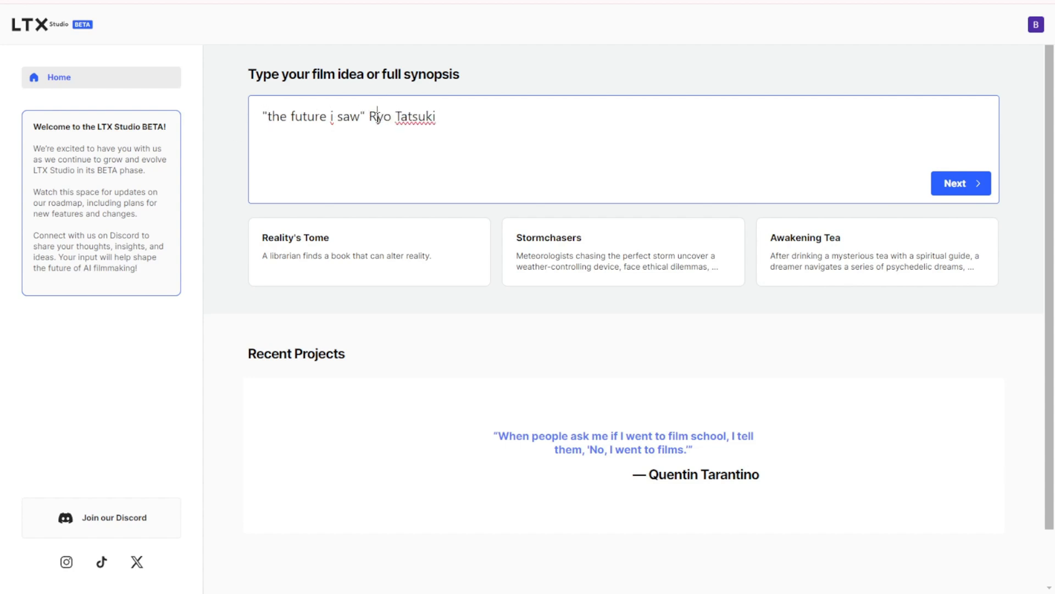
pyautogui.click(265, 116)
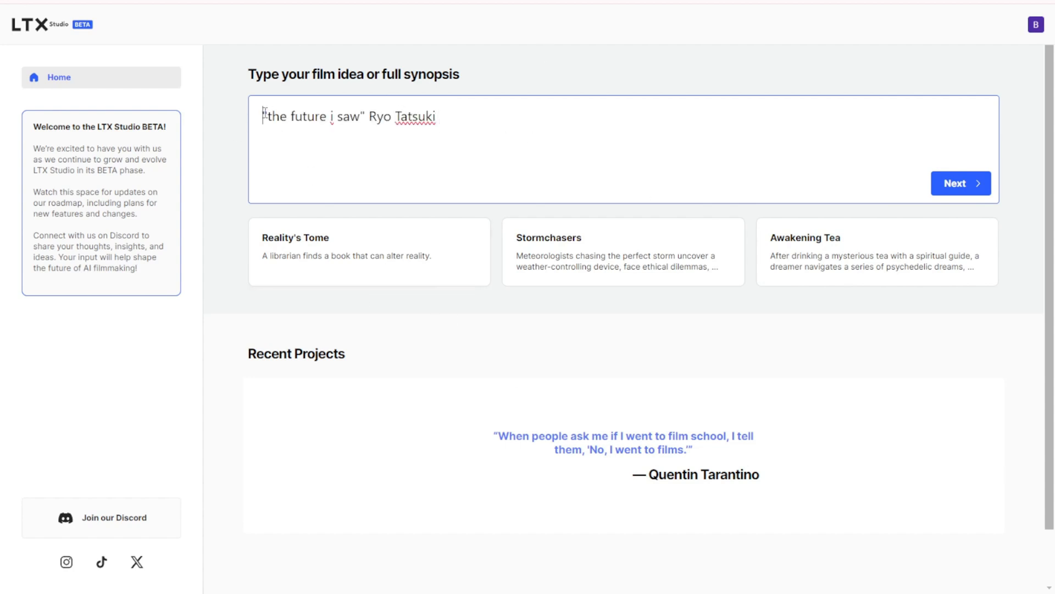
pyautogui.write('Use the Japanese comic called')
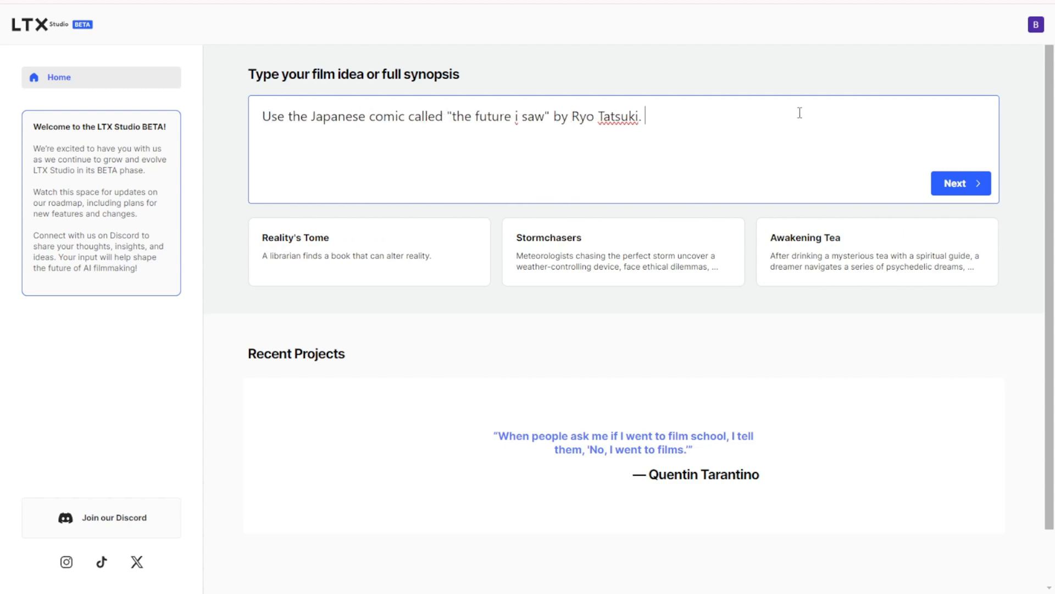
pyautogui.write('And create a story about the tsunami')
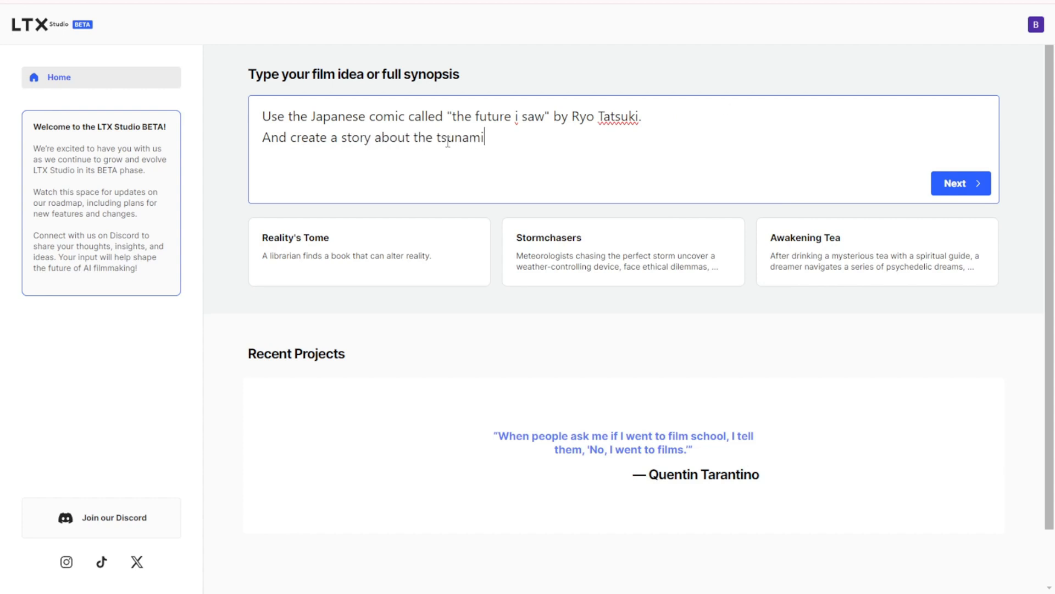
pyautogui.write('that will be happen in year 2025 from this comic book.')
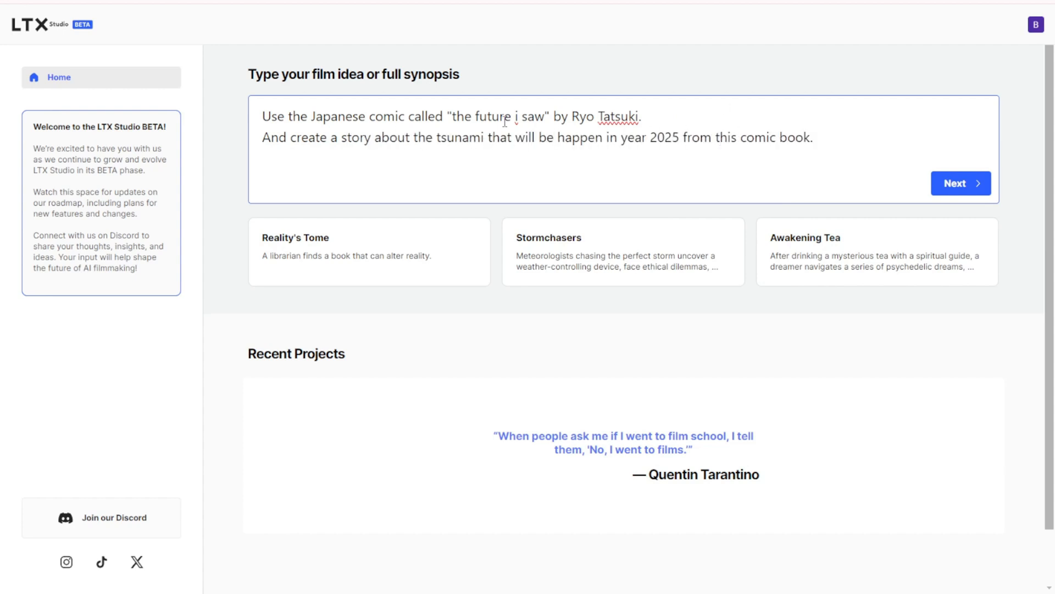
# Submit the tsunami film idea to generate the story overview, settings and cast
pyautogui.click(960, 182)
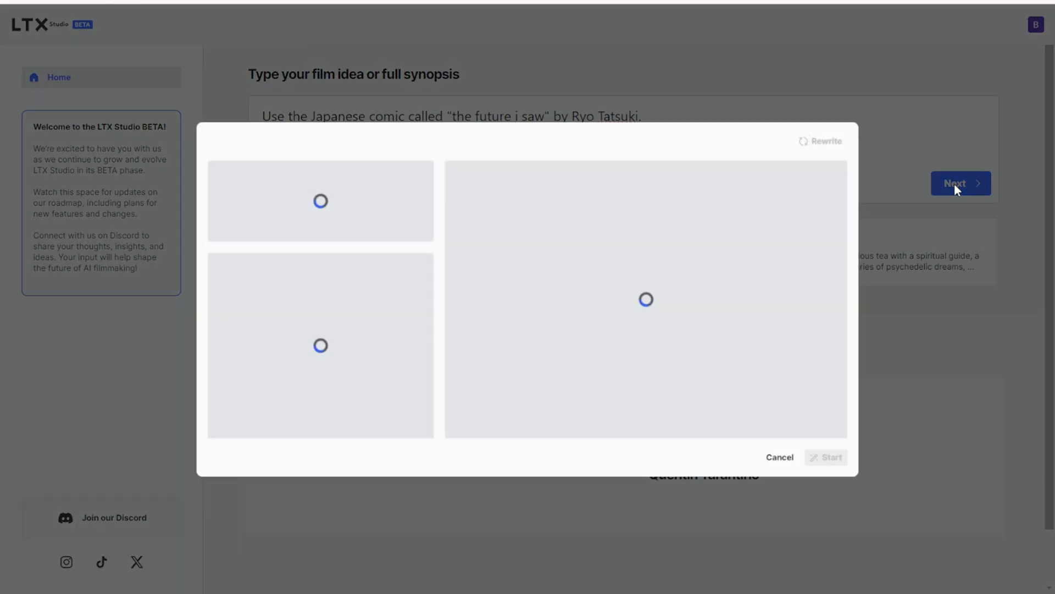
pyautogui.moveTo(353, 33)
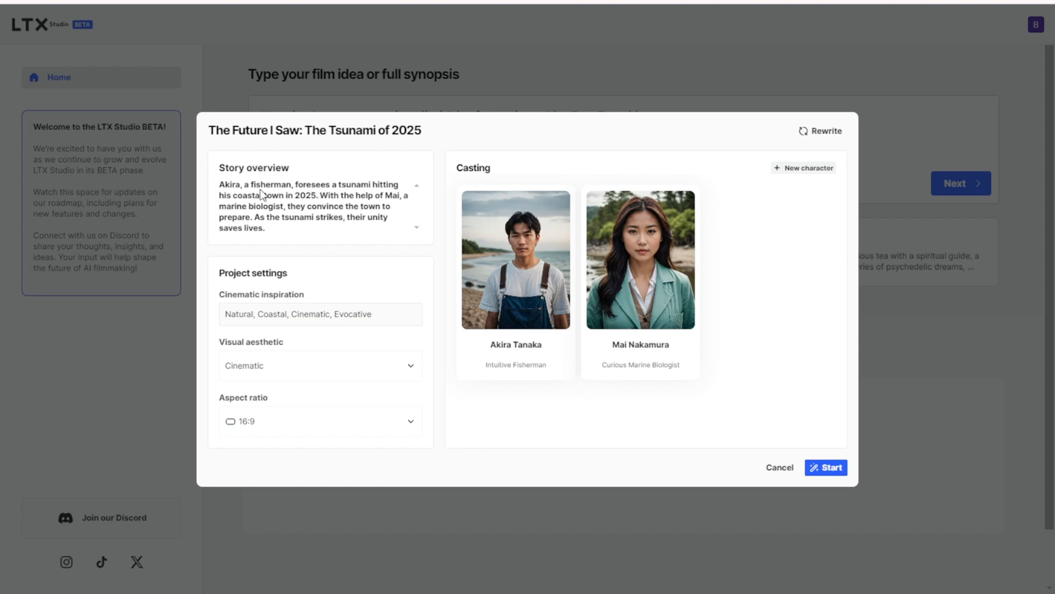
pyautogui.moveTo(263, 195)
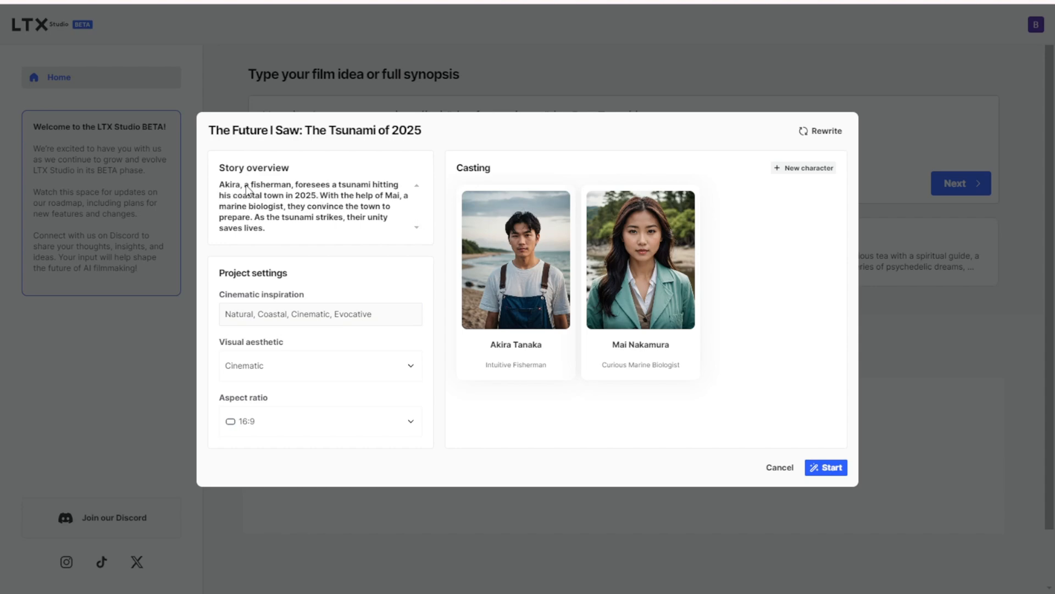
pyautogui.moveTo(530, 251)
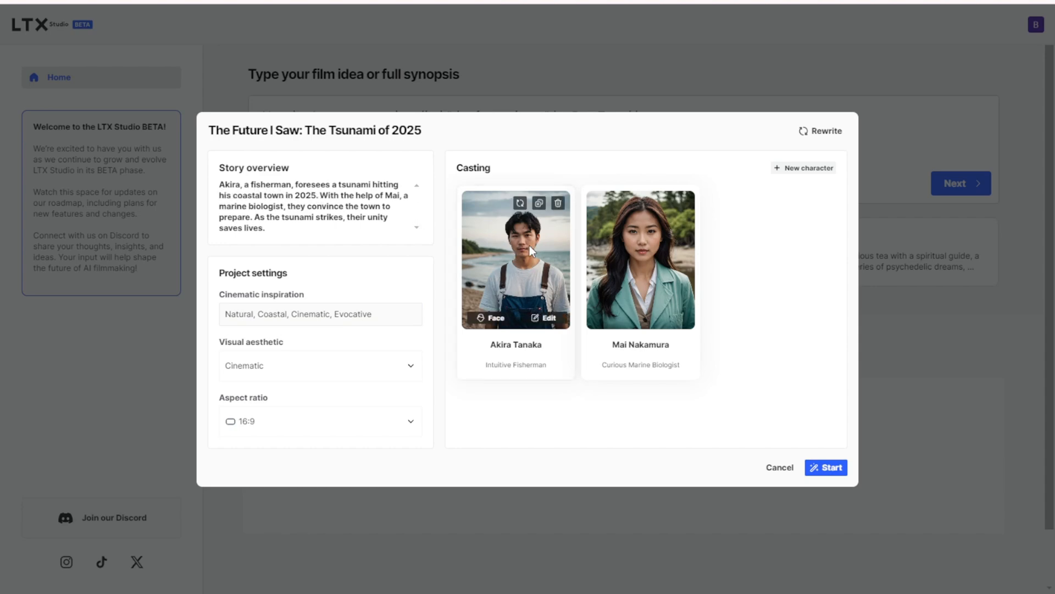
pyautogui.moveTo(329, 192)
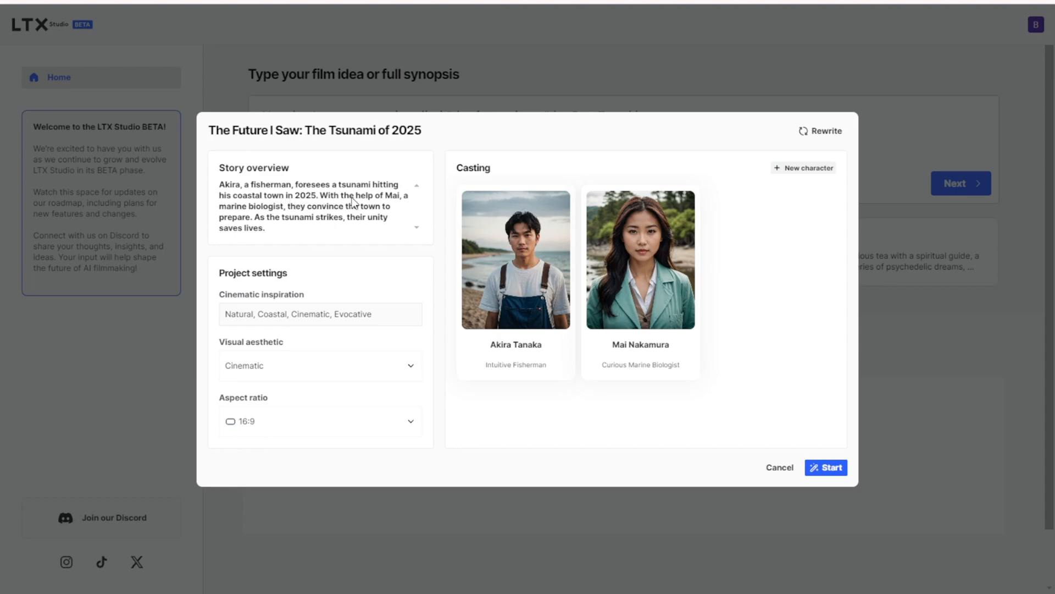
pyautogui.moveTo(353, 203)
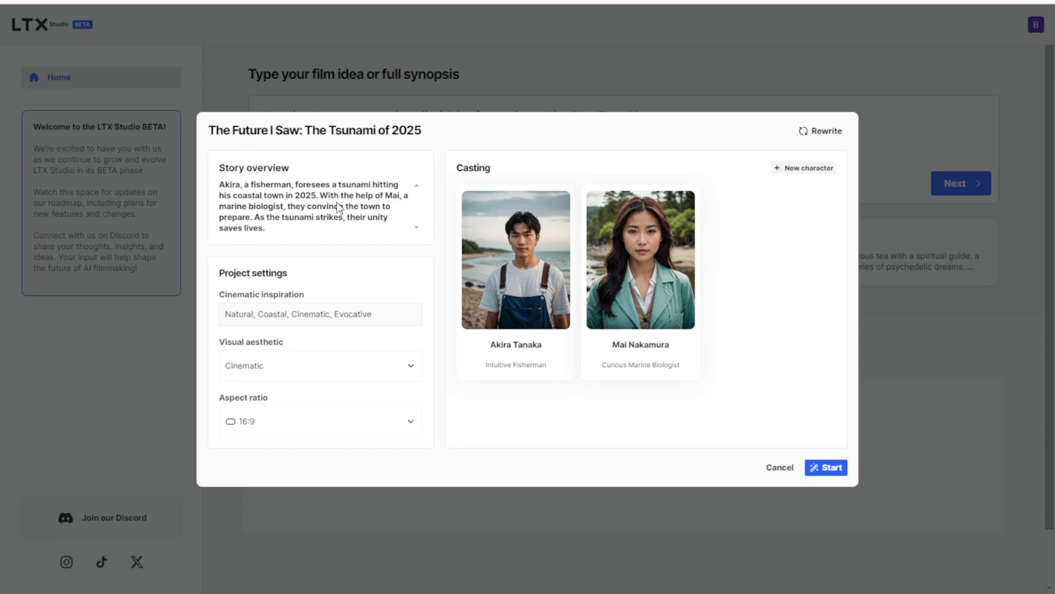
pyautogui.moveTo(294, 217)
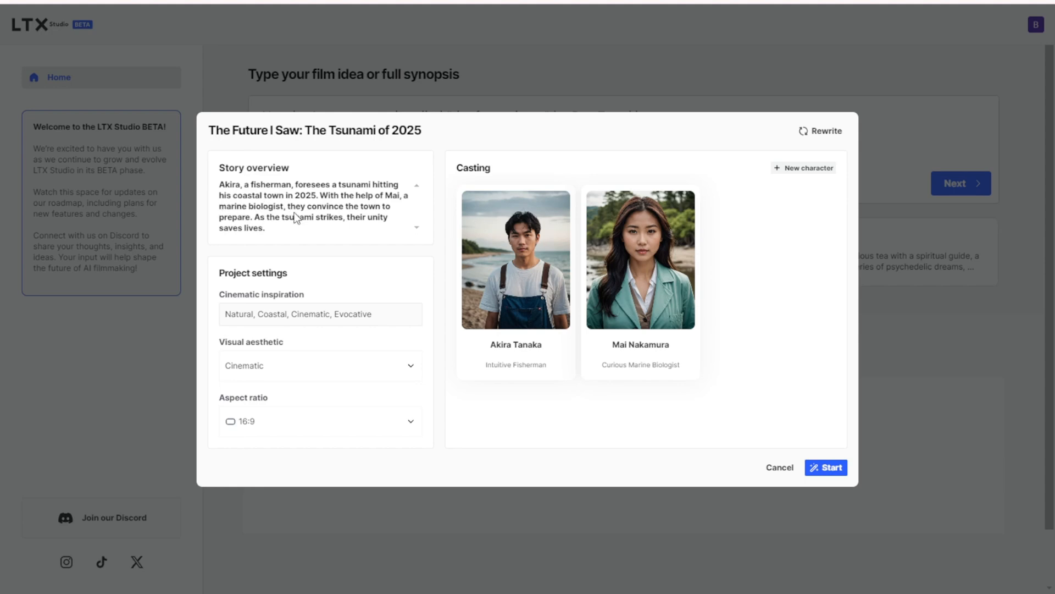
pyautogui.moveTo(264, 224)
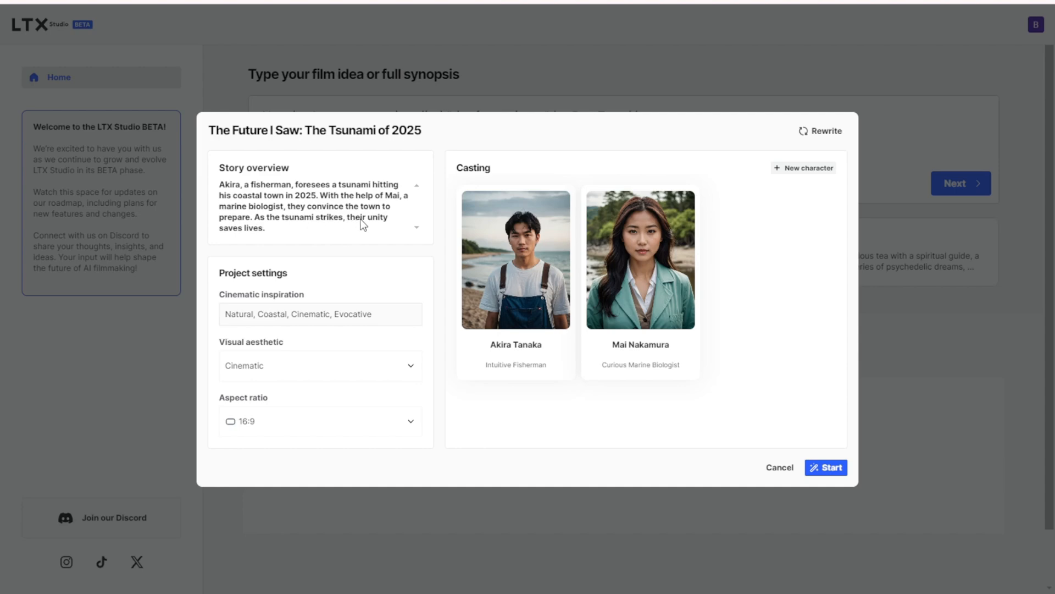
pyautogui.moveTo(376, 243)
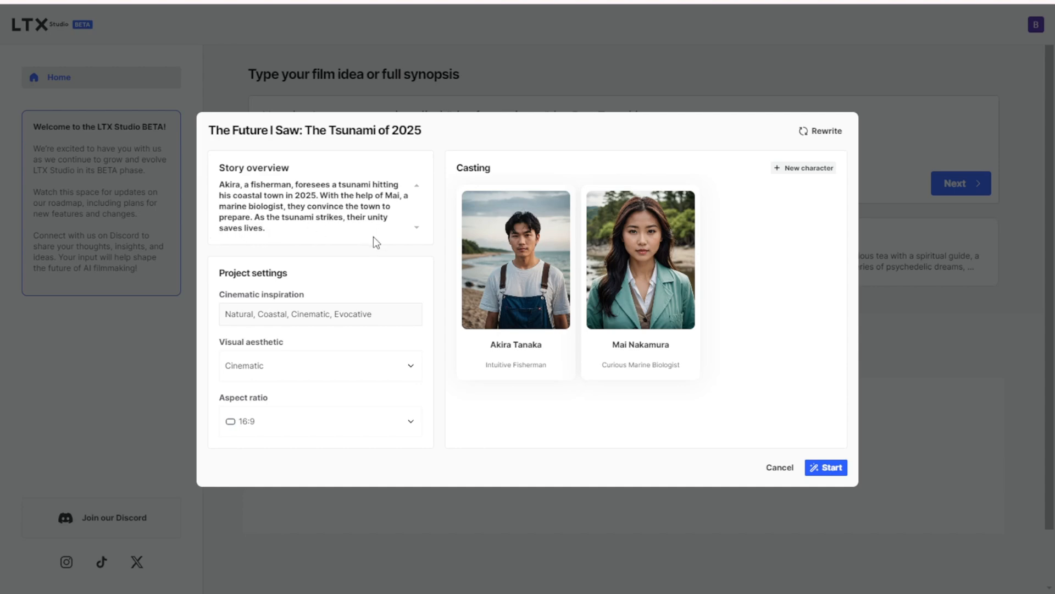
pyautogui.moveTo(819, 356)
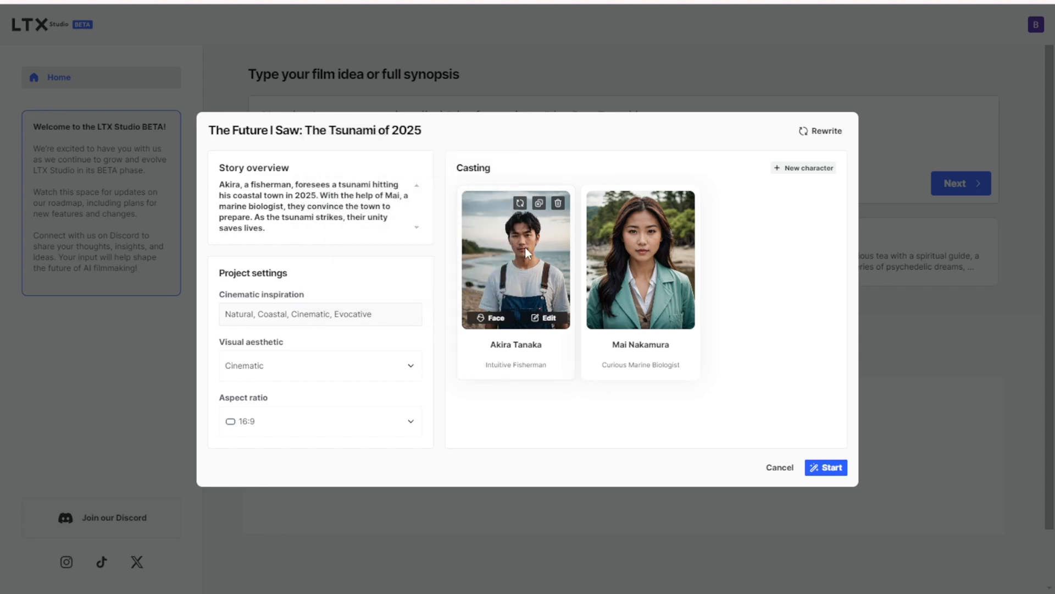
pyautogui.moveTo(646, 335)
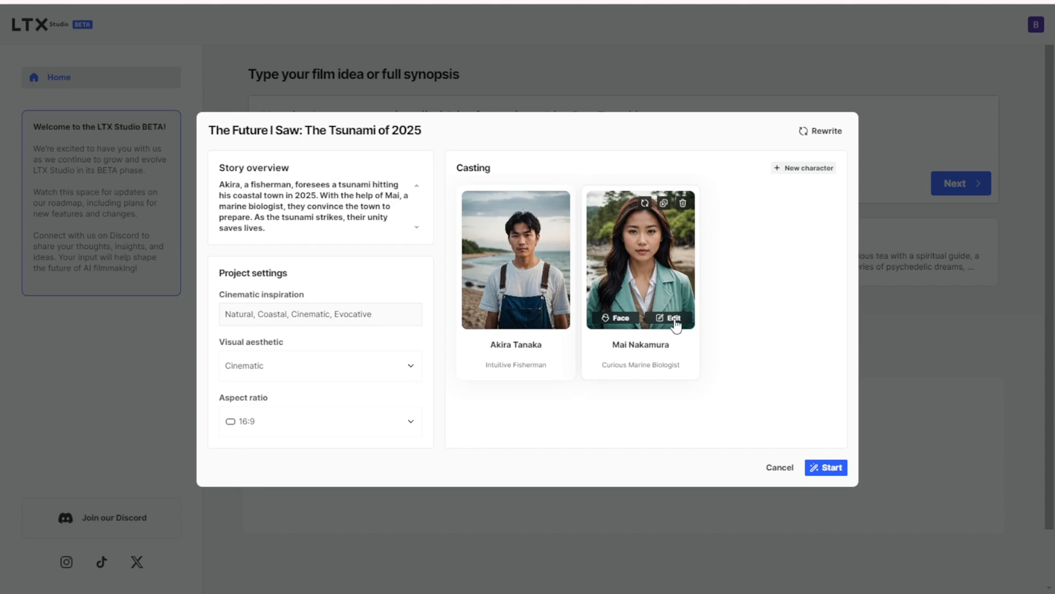
pyautogui.click(671, 318)
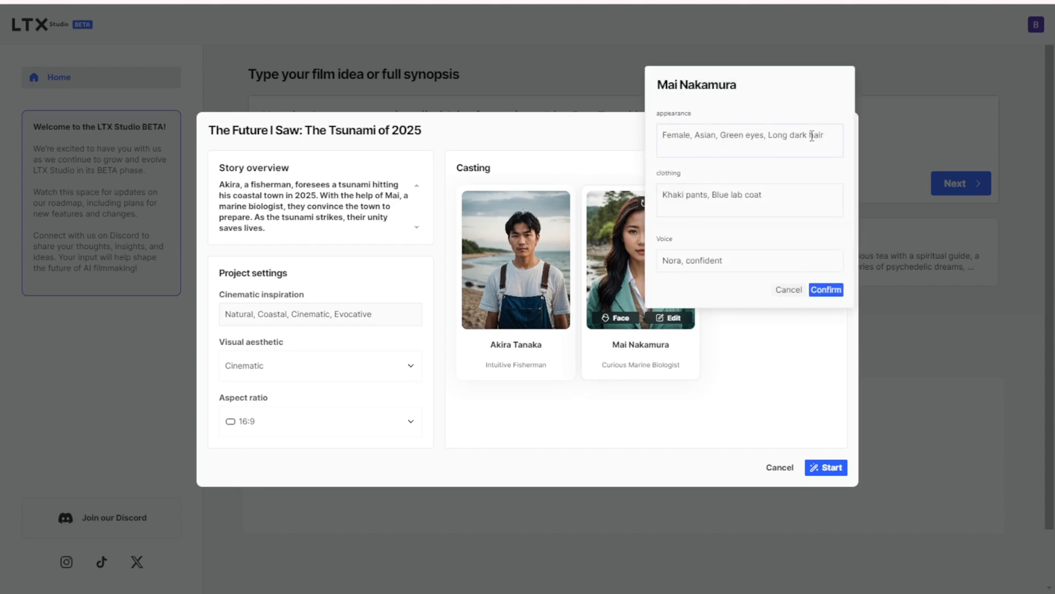
pyautogui.moveTo(725, 168)
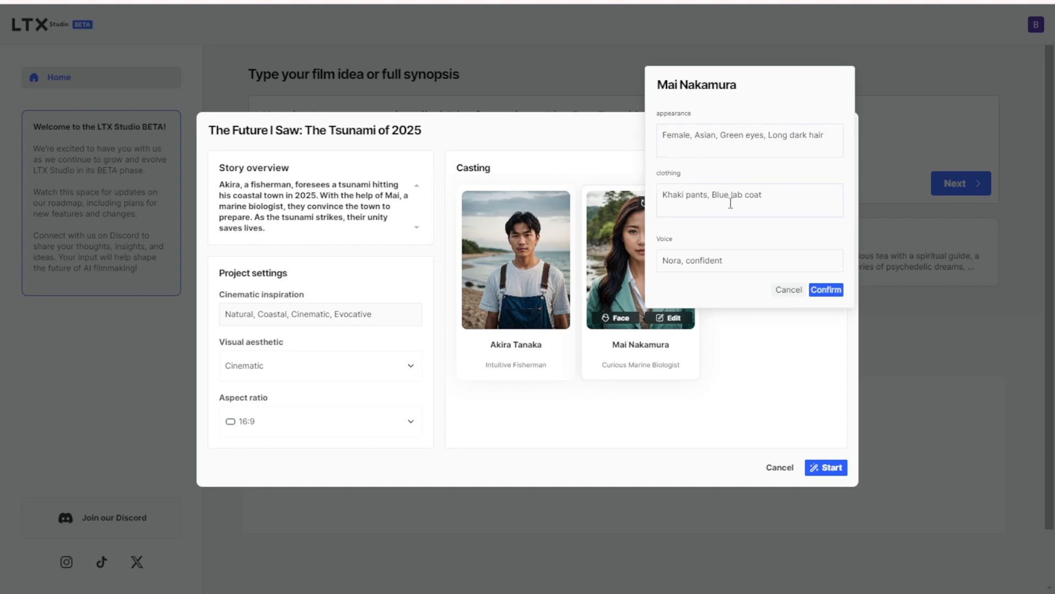
pyautogui.click(826, 290)
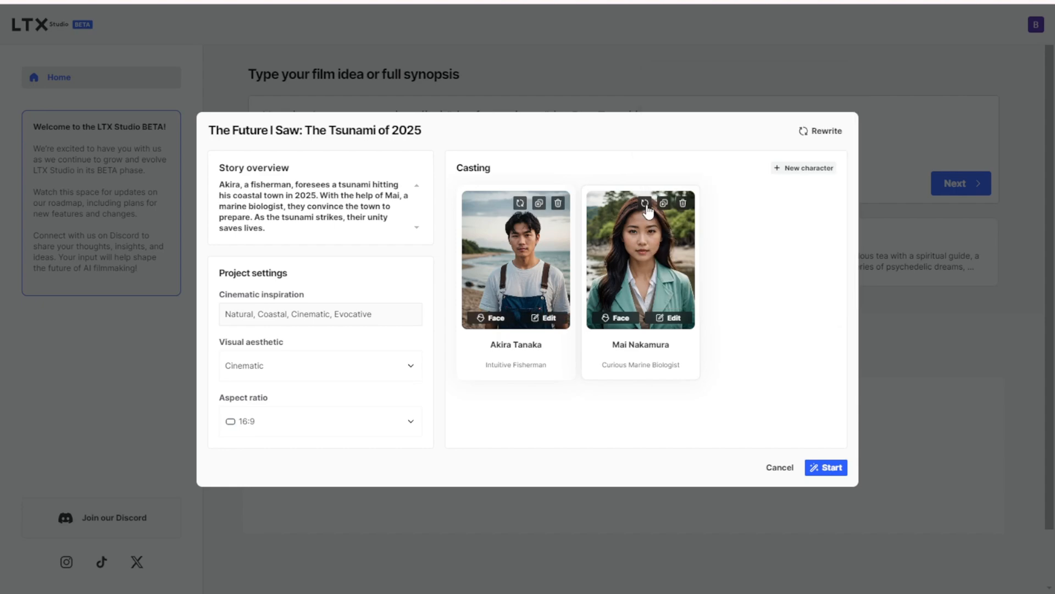
pyautogui.moveTo(644, 206)
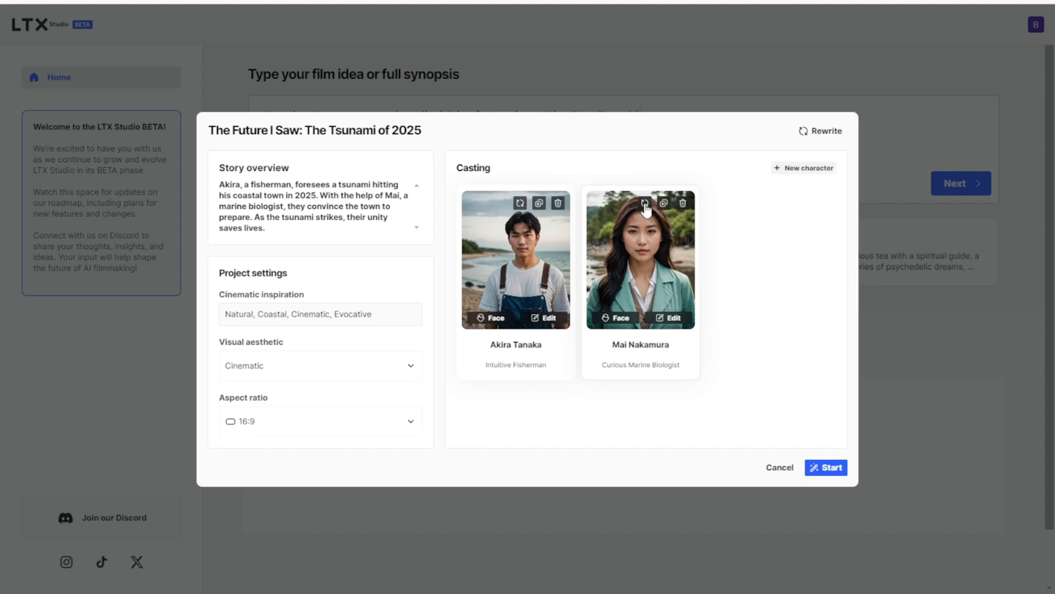
pyautogui.moveTo(644, 207)
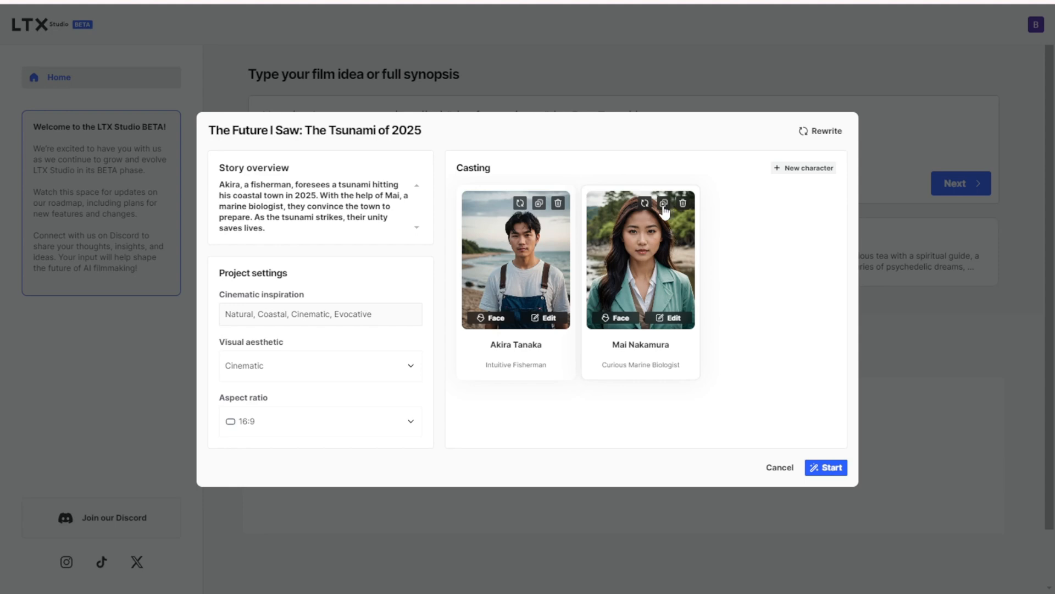
pyautogui.moveTo(810, 362)
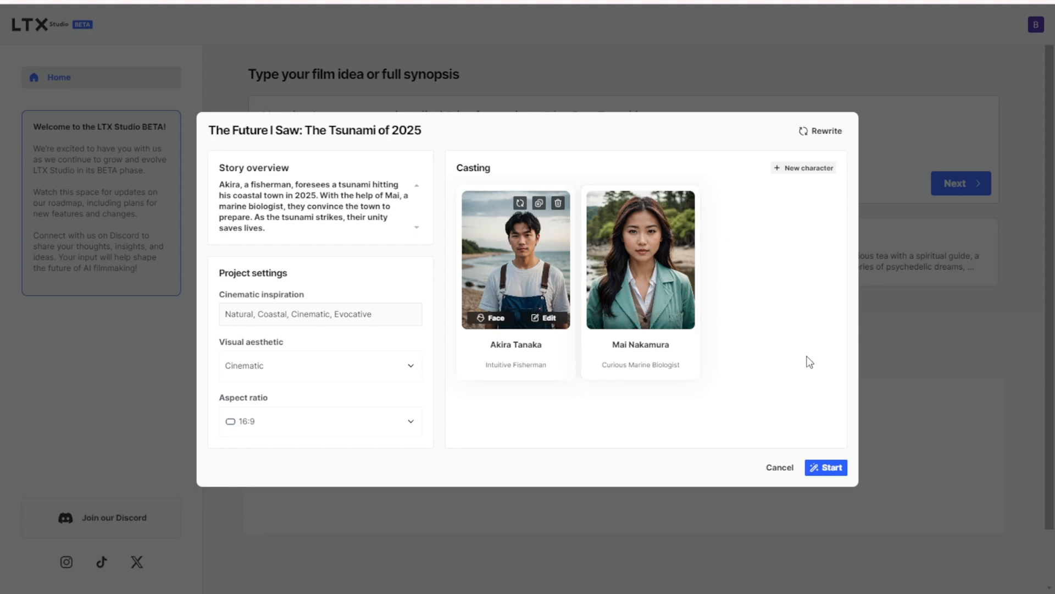
pyautogui.moveTo(829, 496)
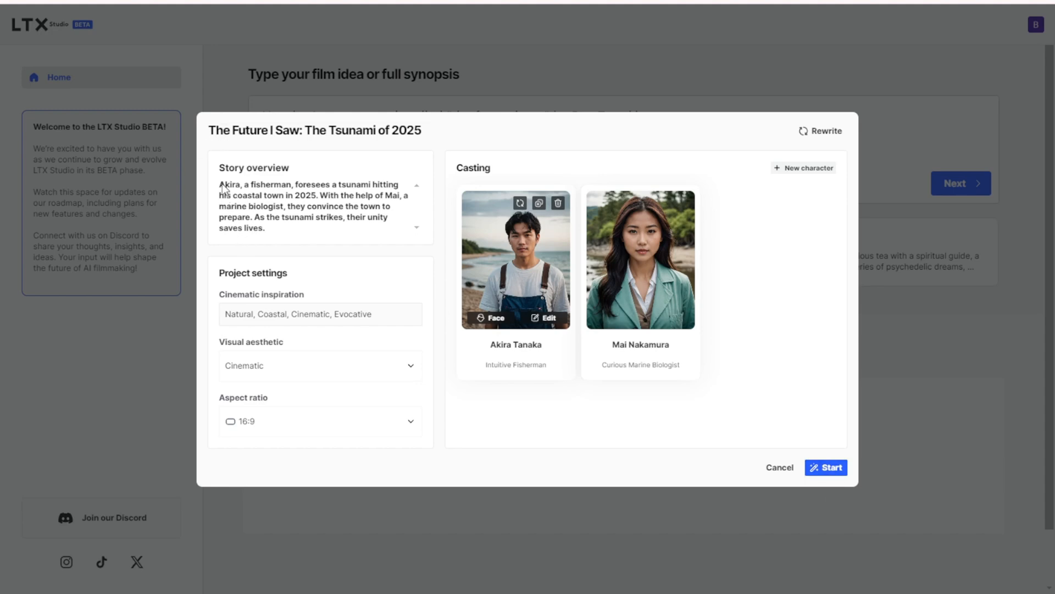
pyautogui.moveTo(251, 239)
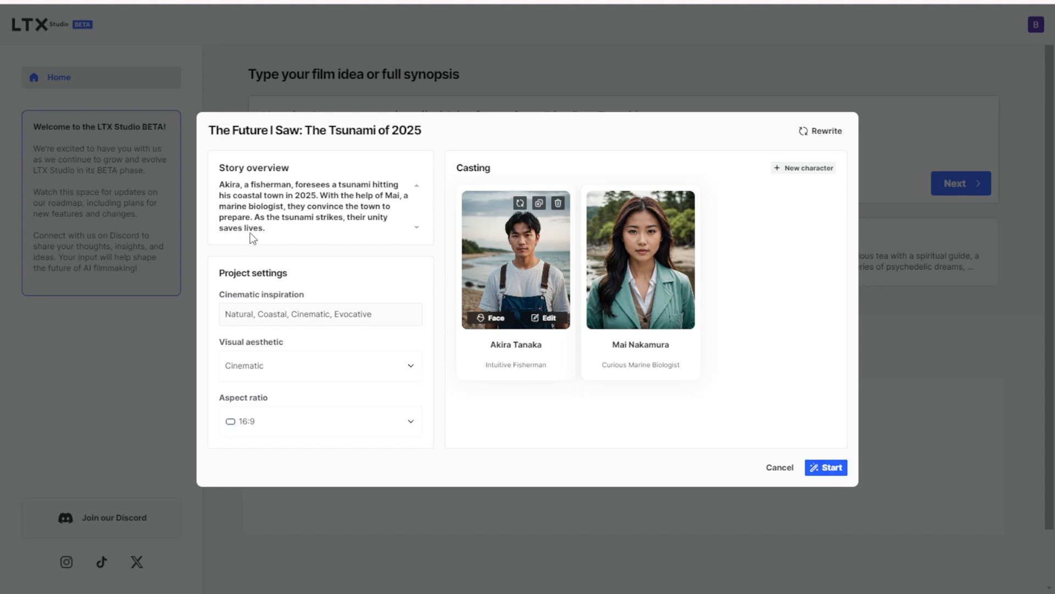
pyautogui.moveTo(843, 329)
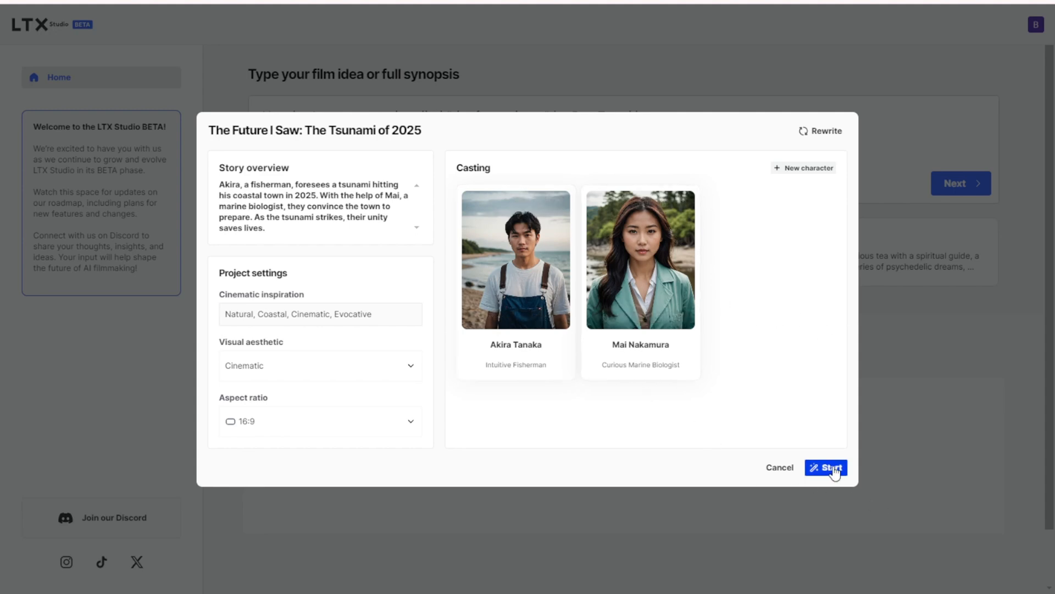
pyautogui.moveTo(751, 360)
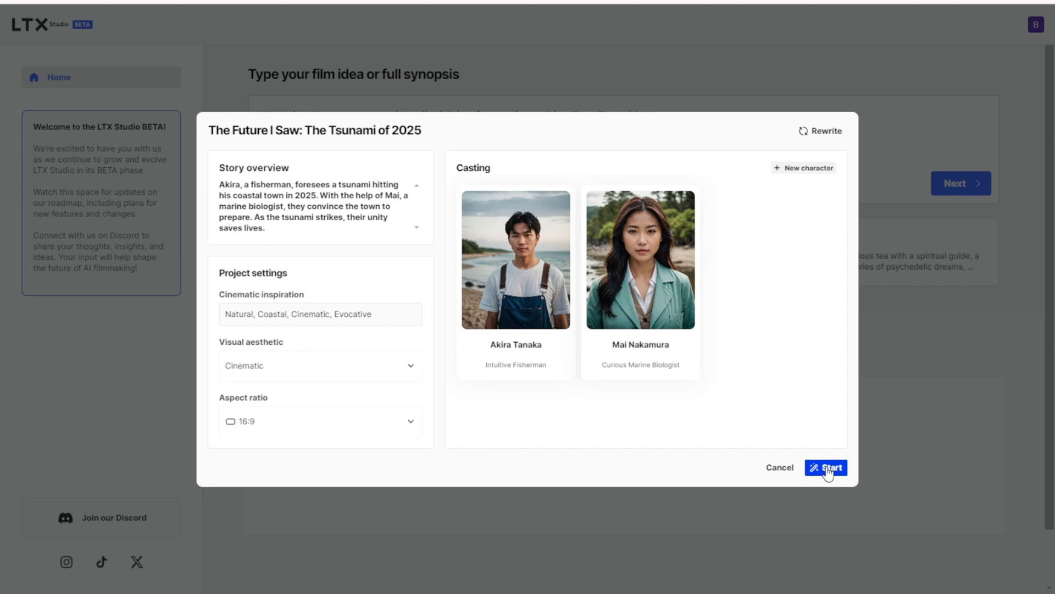
# Build the storyboard and review the generated shot frames for Scenes 1 and 2
pyautogui.click(824, 467)
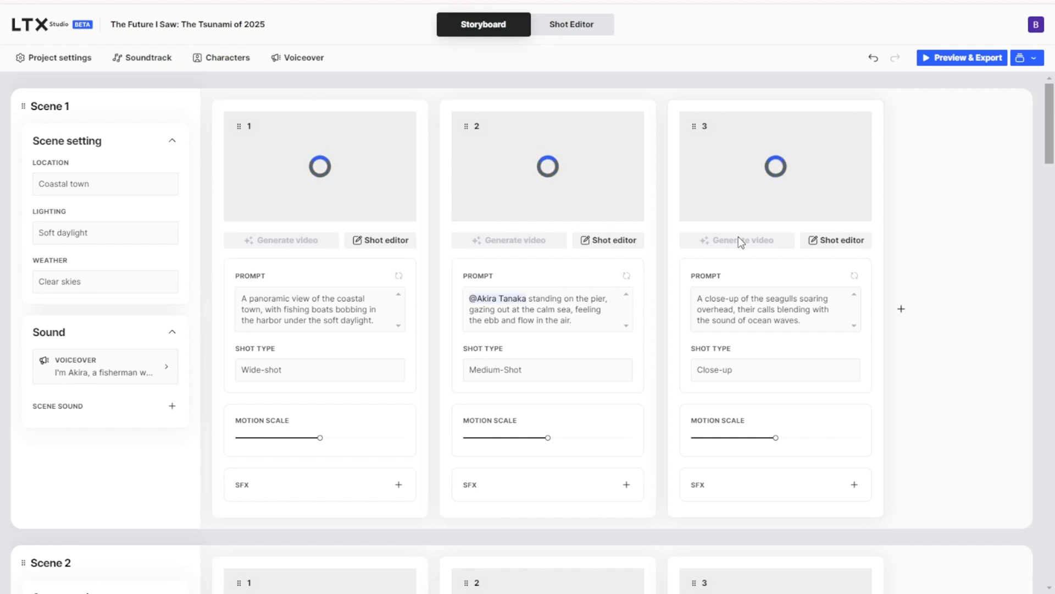
pyautogui.click(281, 240)
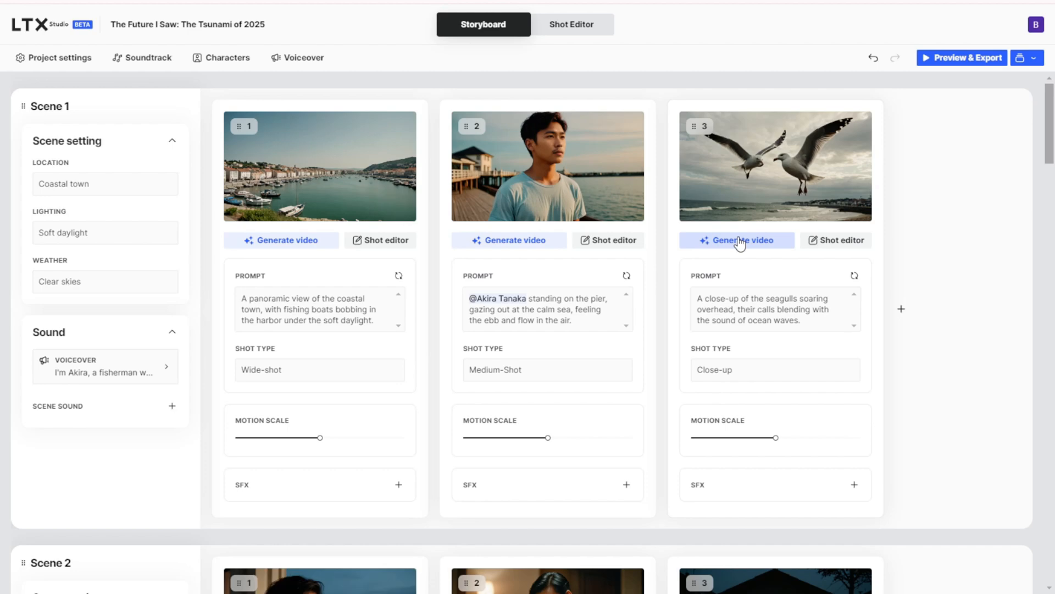
pyautogui.moveTo(708, 110)
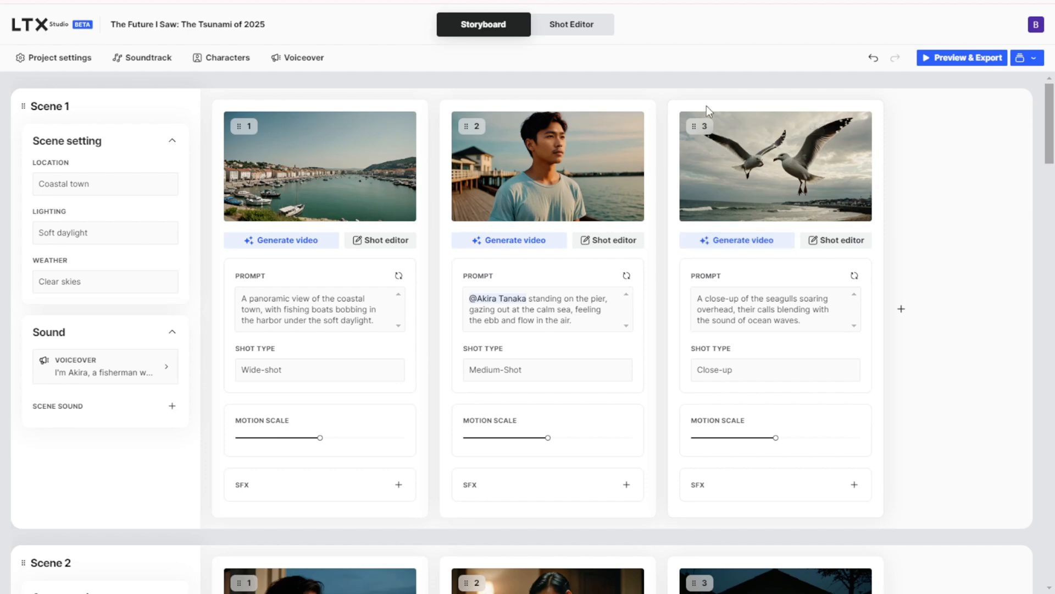
pyautogui.moveTo(283, 279)
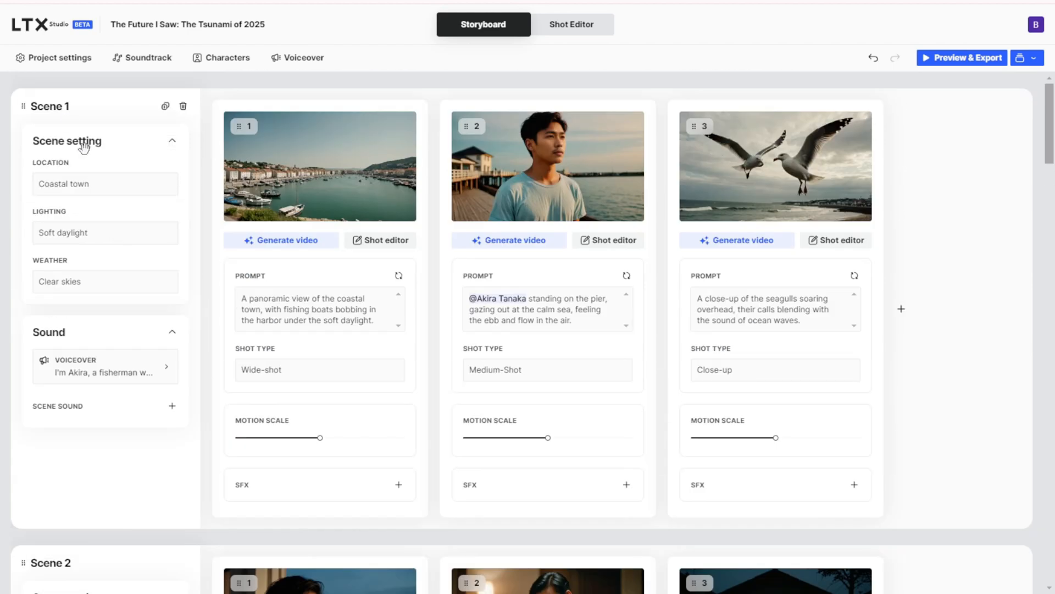
pyautogui.scroll(-3)
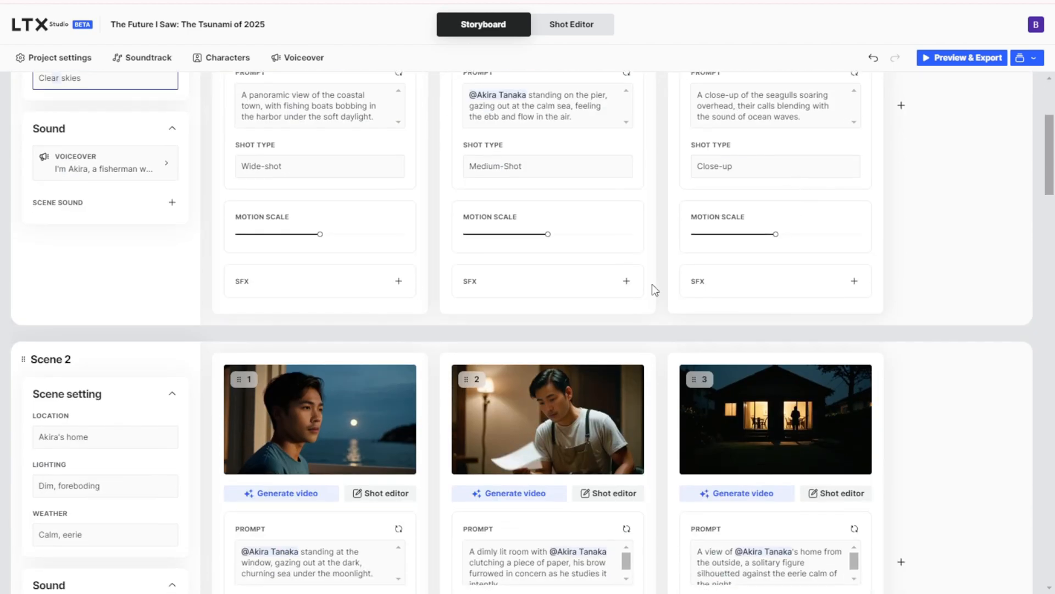
pyautogui.scroll(-3)
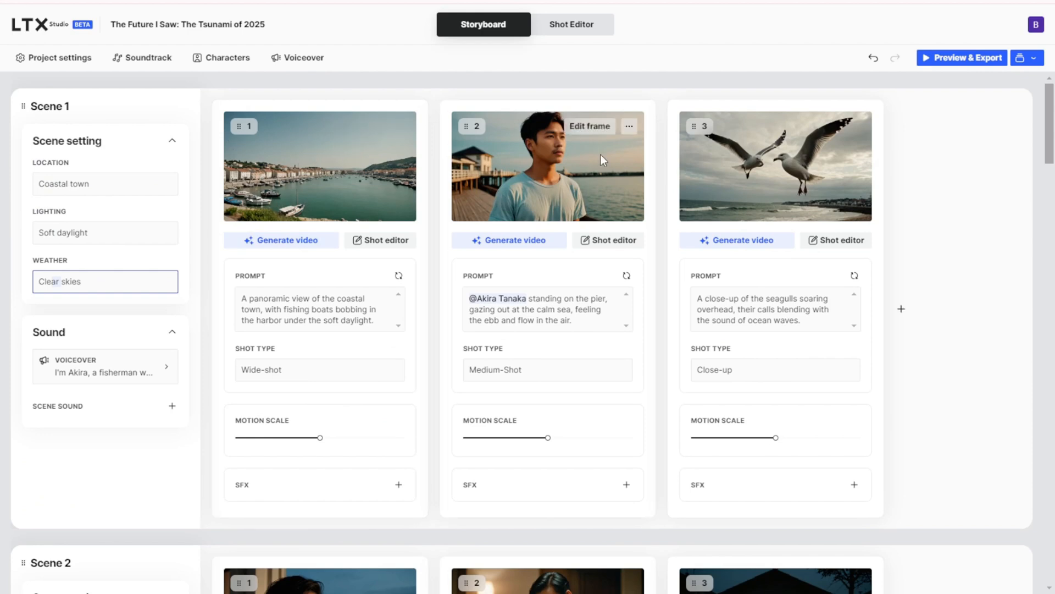
pyautogui.moveTo(289, 146)
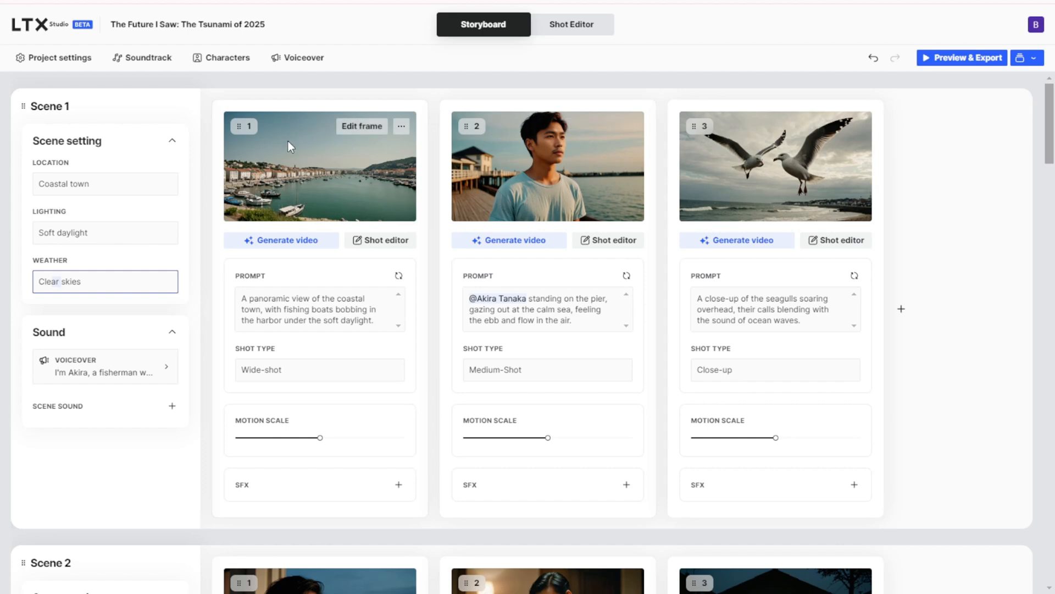
pyautogui.moveTo(343, 167)
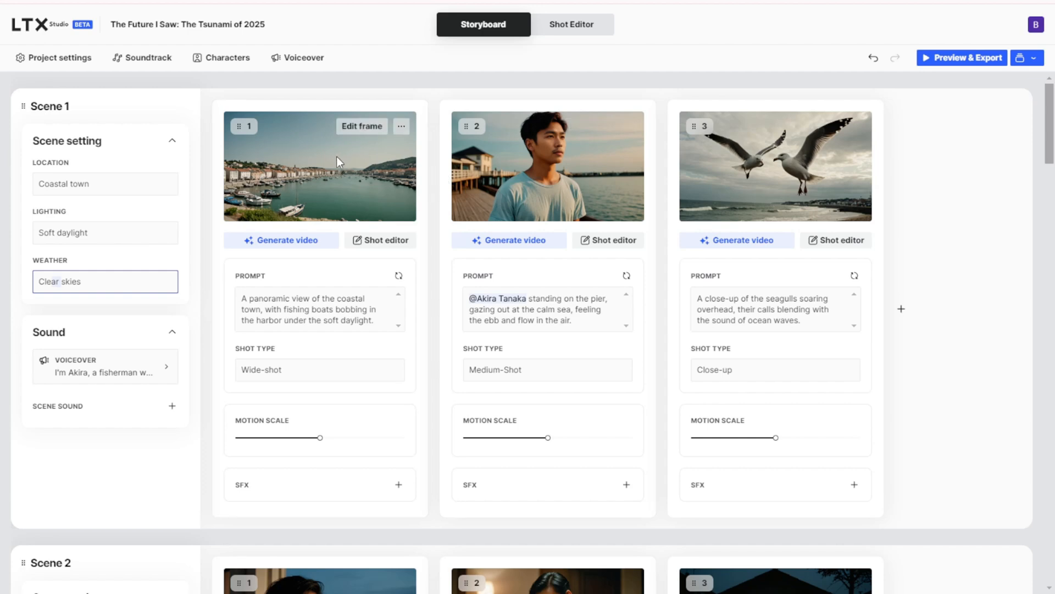
pyautogui.moveTo(243, 141)
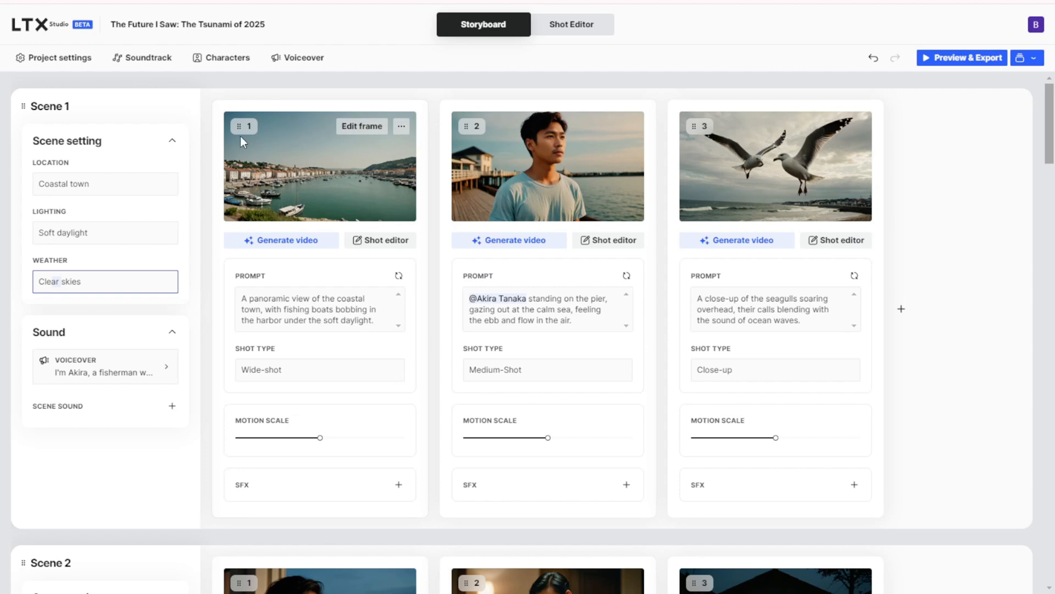
pyautogui.moveTo(357, 182)
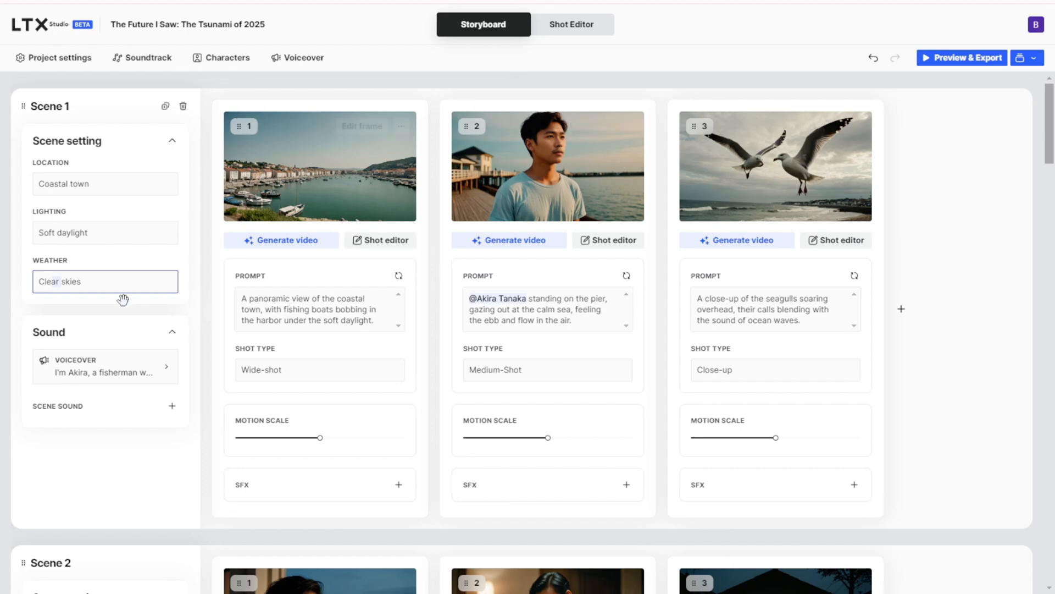
# Queue a Standard-quality render and watch the 39-second film preview
pyautogui.click(962, 57)
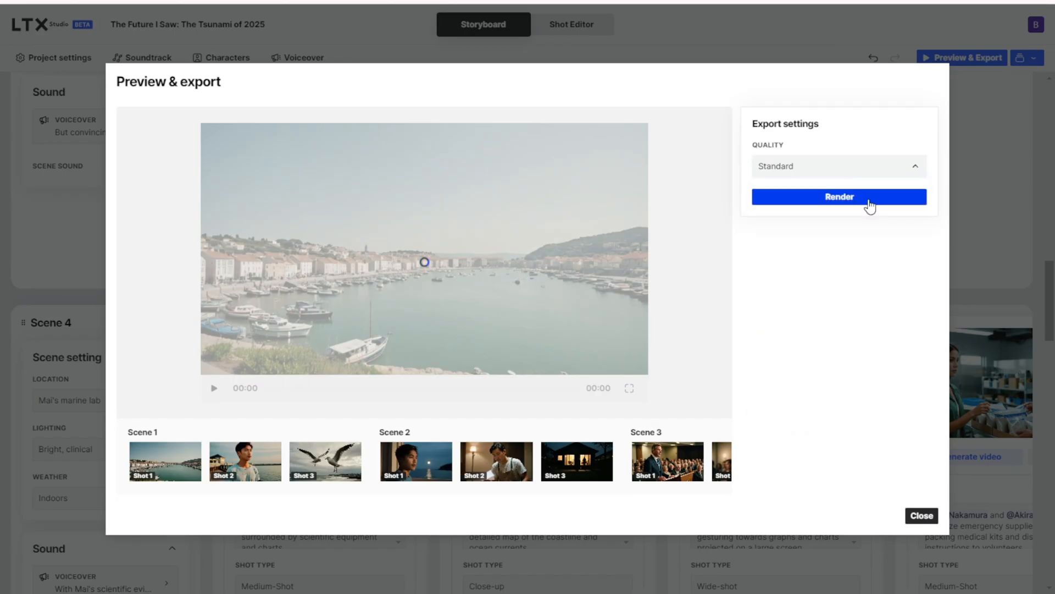
pyautogui.click(839, 196)
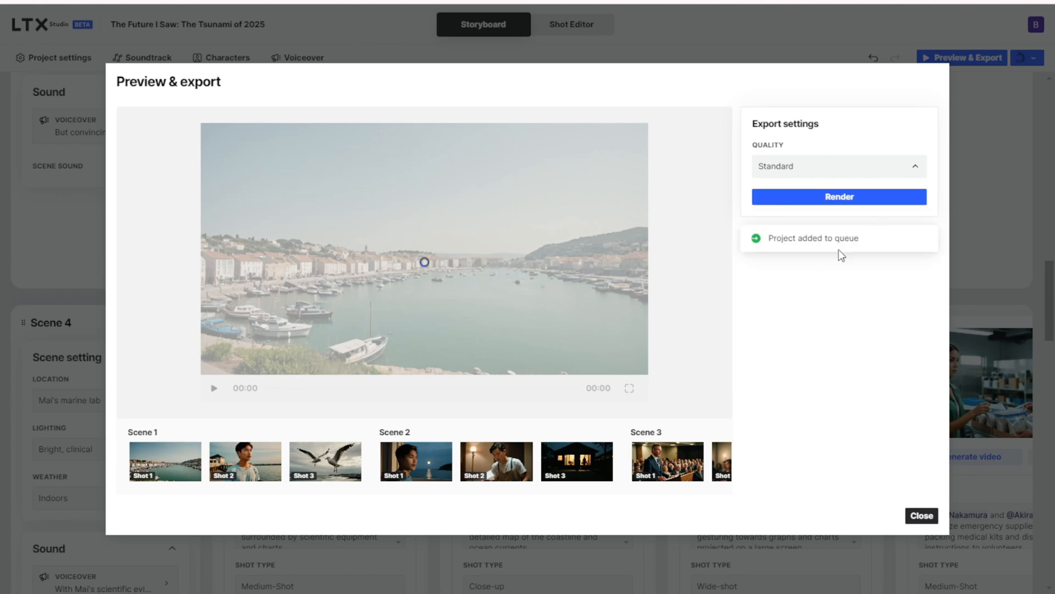
pyautogui.click(214, 388)
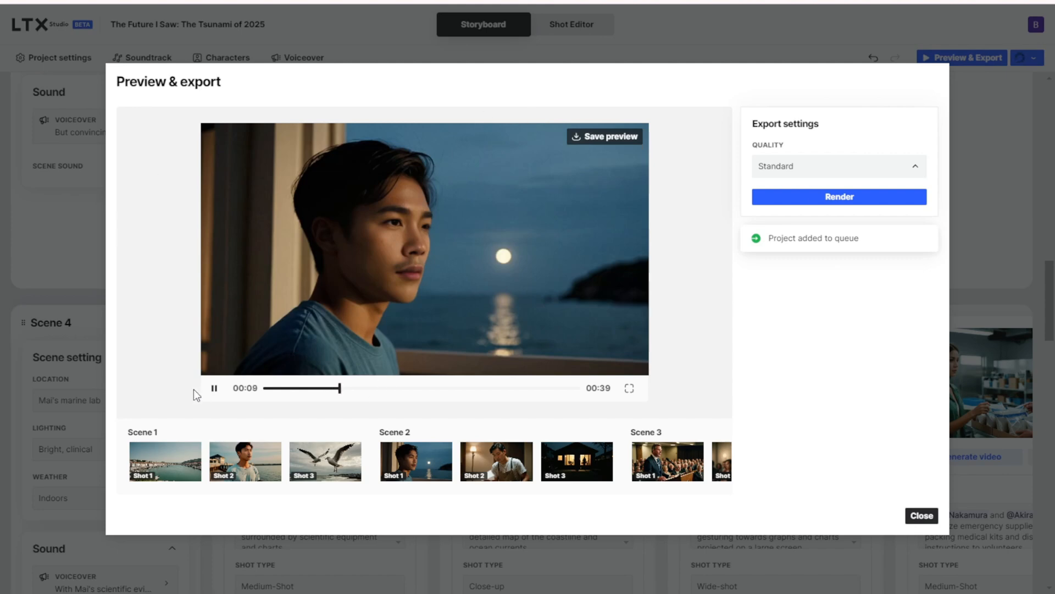
pyautogui.click(213, 388)
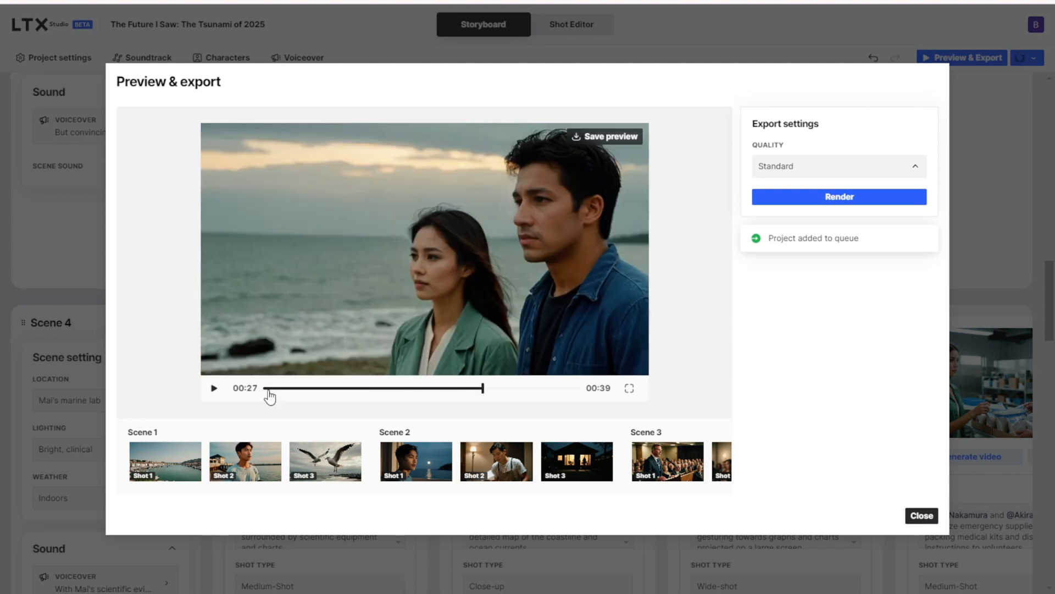
pyautogui.click(214, 387)
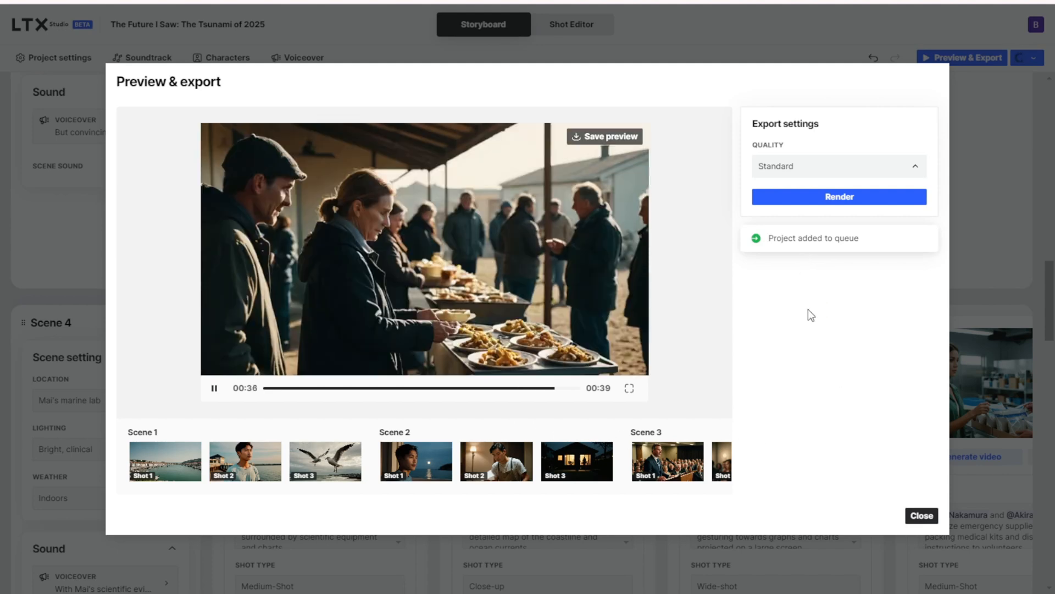
pyautogui.click(576, 461)
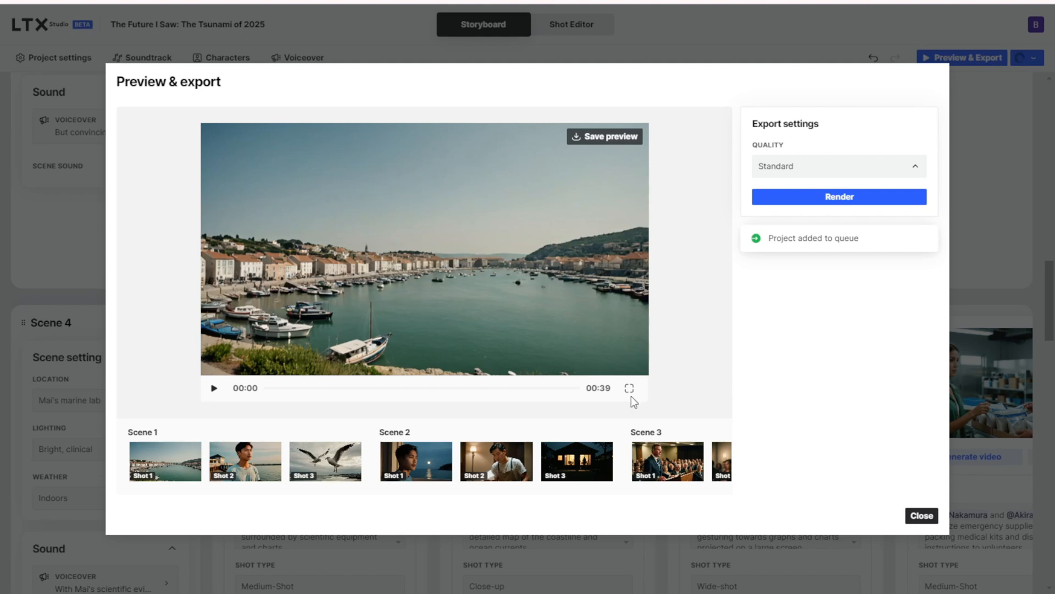
pyautogui.moveTo(323, 247)
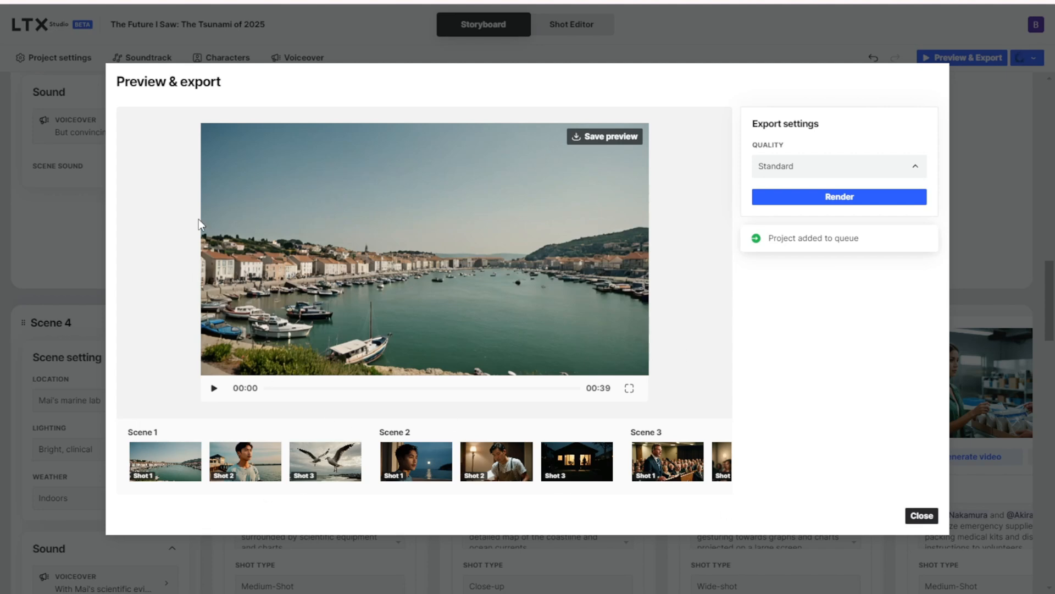
pyautogui.moveTo(521, 280)
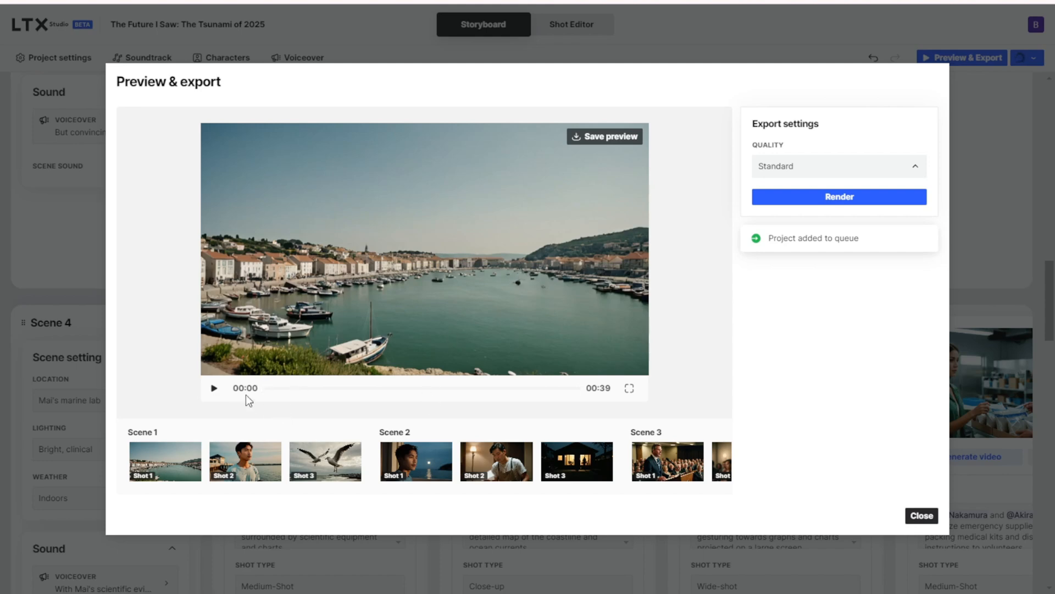
# Close the preview and scroll the storyboard with the render queue listing the Standard project
pyautogui.click(921, 516)
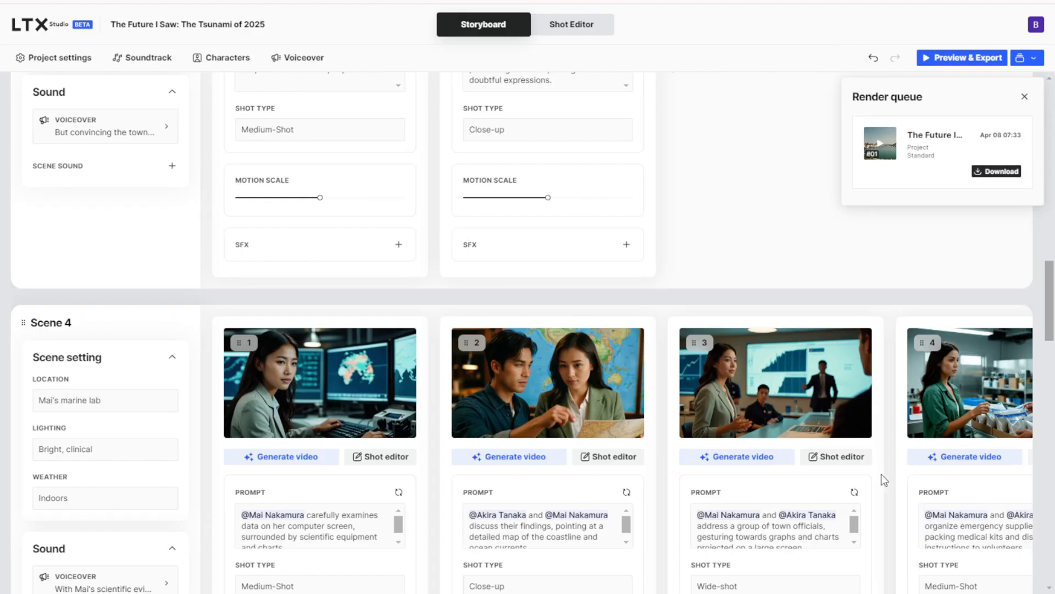
pyautogui.scroll(-3)
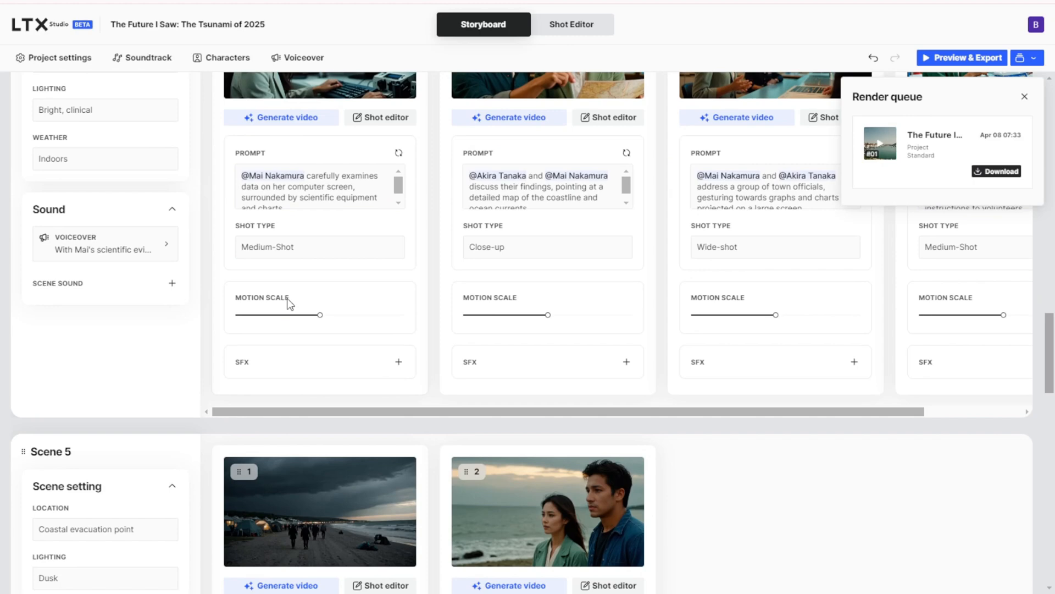
pyautogui.scroll(-3)
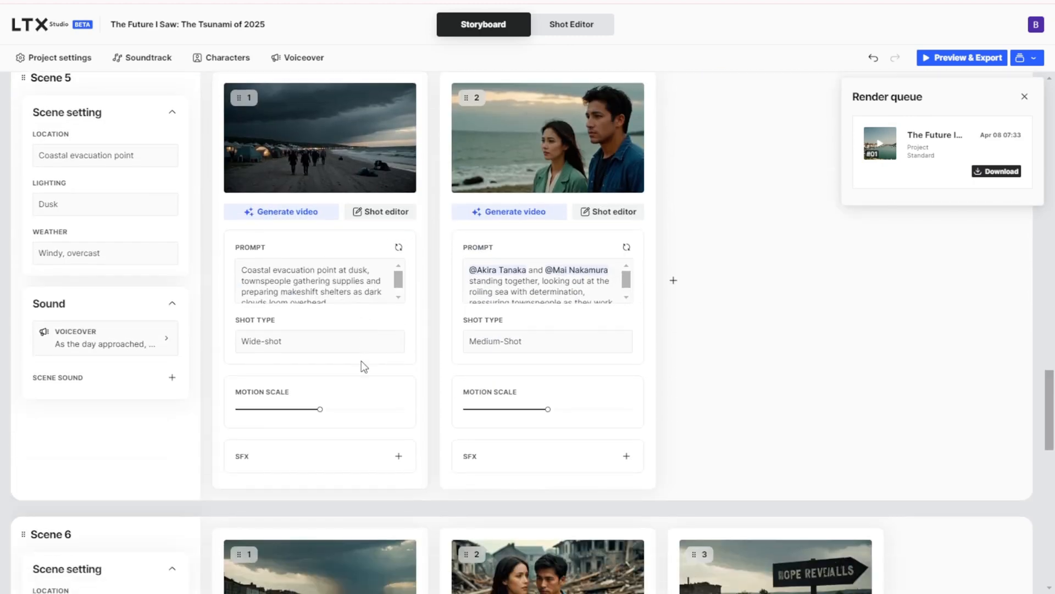
pyautogui.scroll(-3)
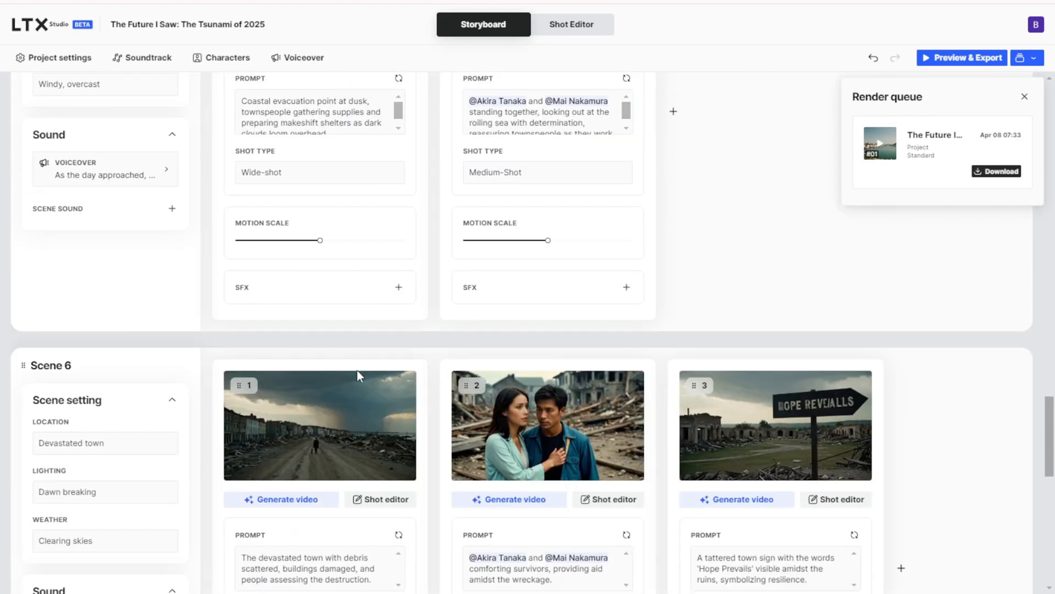
pyautogui.moveTo(535, 223)
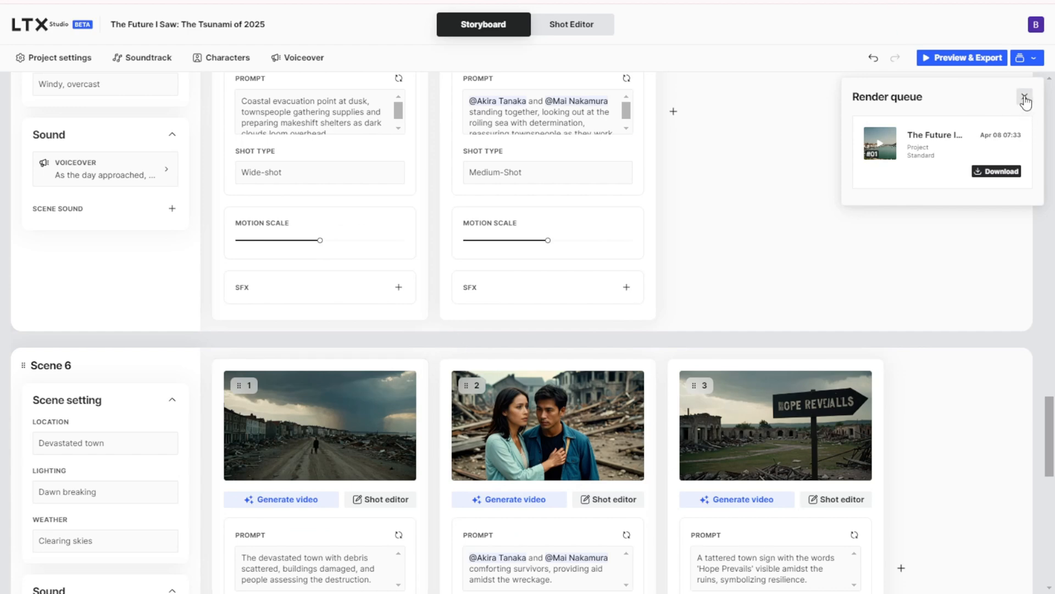
pyautogui.scroll(-3)
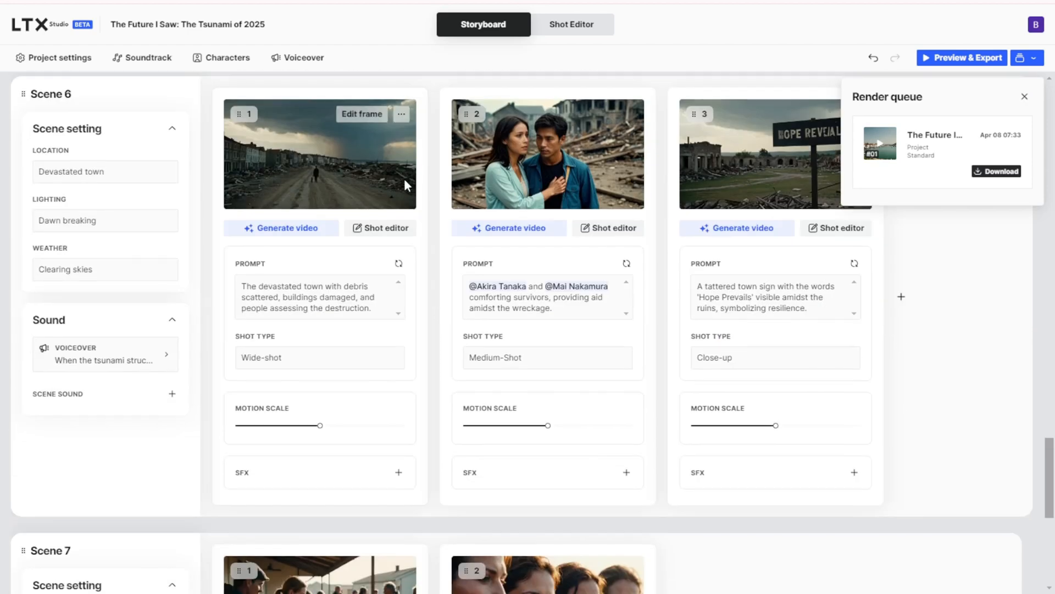
pyautogui.scroll(-3)
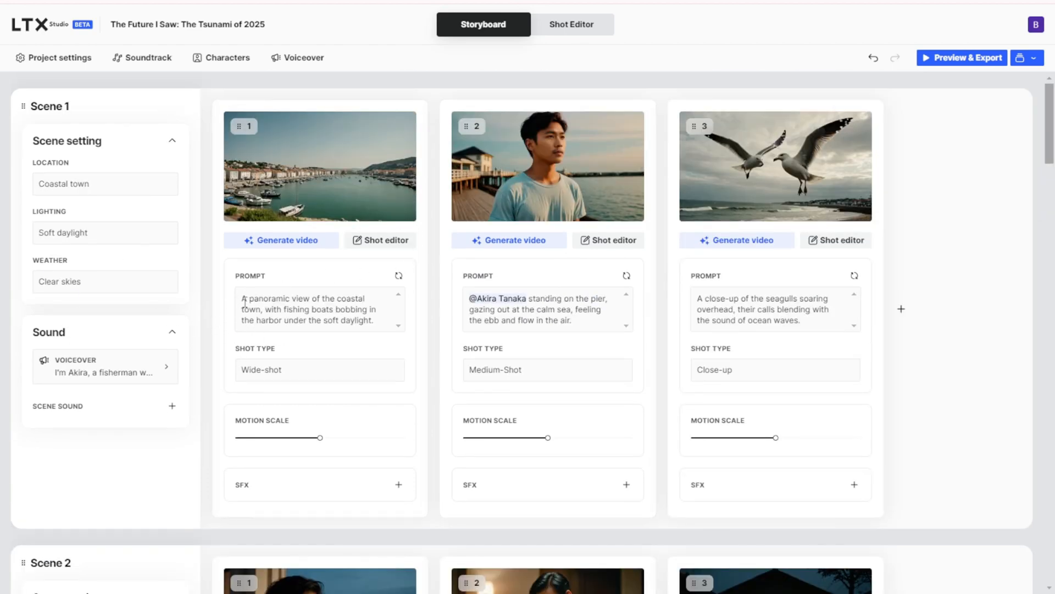
# Select Shot 1's harbour prompt and open that shot in the Shot Editor
pyautogui.tripleClick(310, 309)
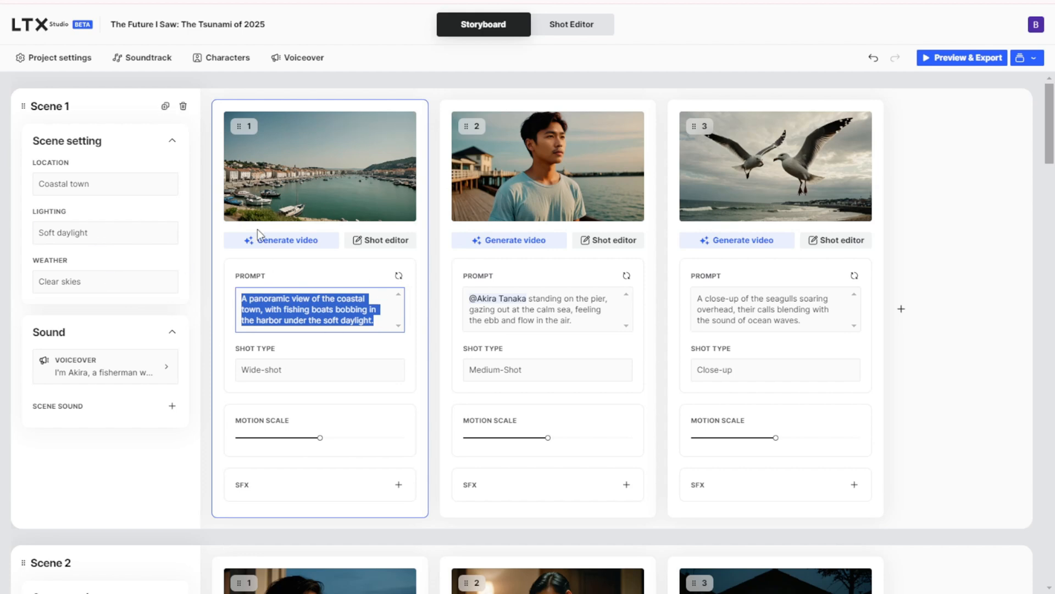
pyautogui.moveTo(228, 323)
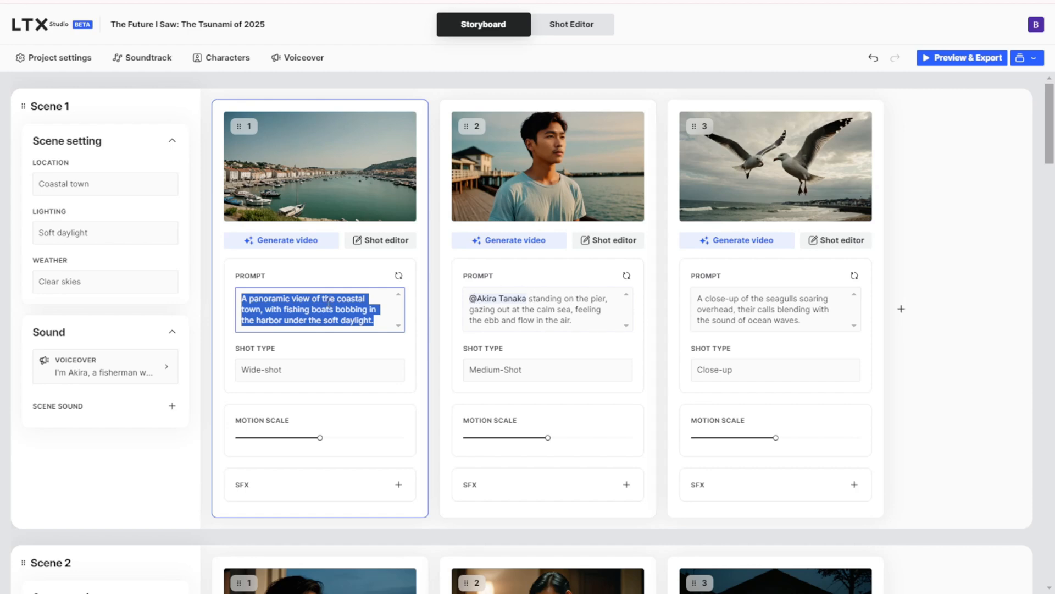
pyautogui.scroll(-3)
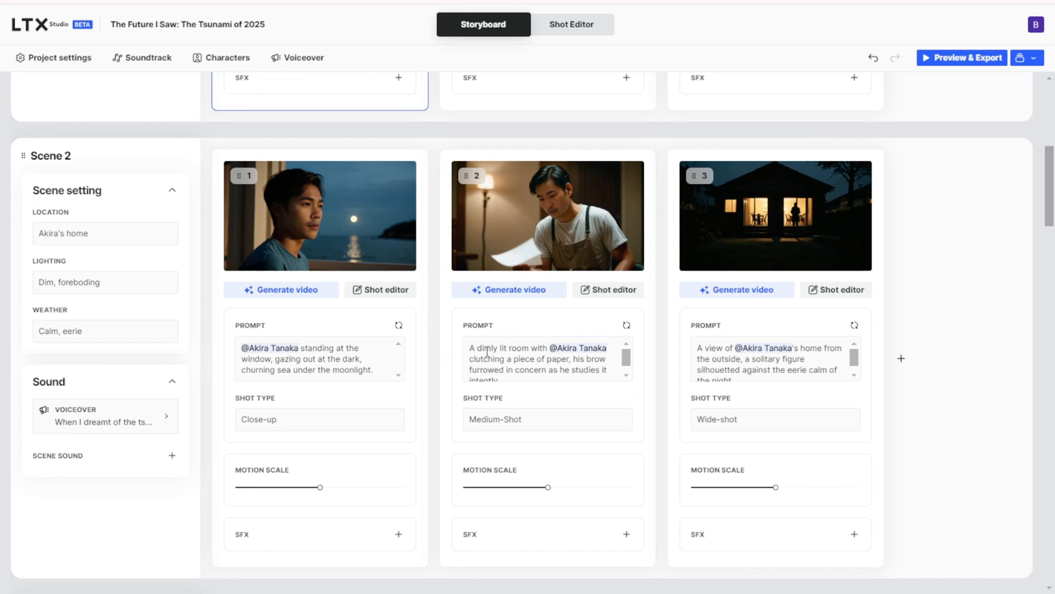
pyautogui.moveTo(891, 540)
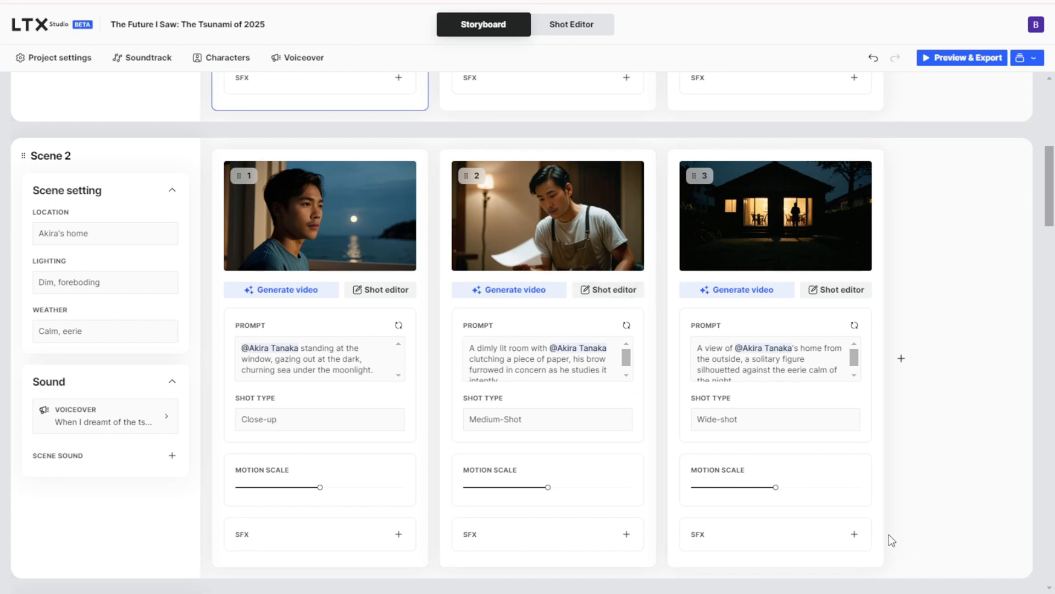
pyautogui.click(570, 24)
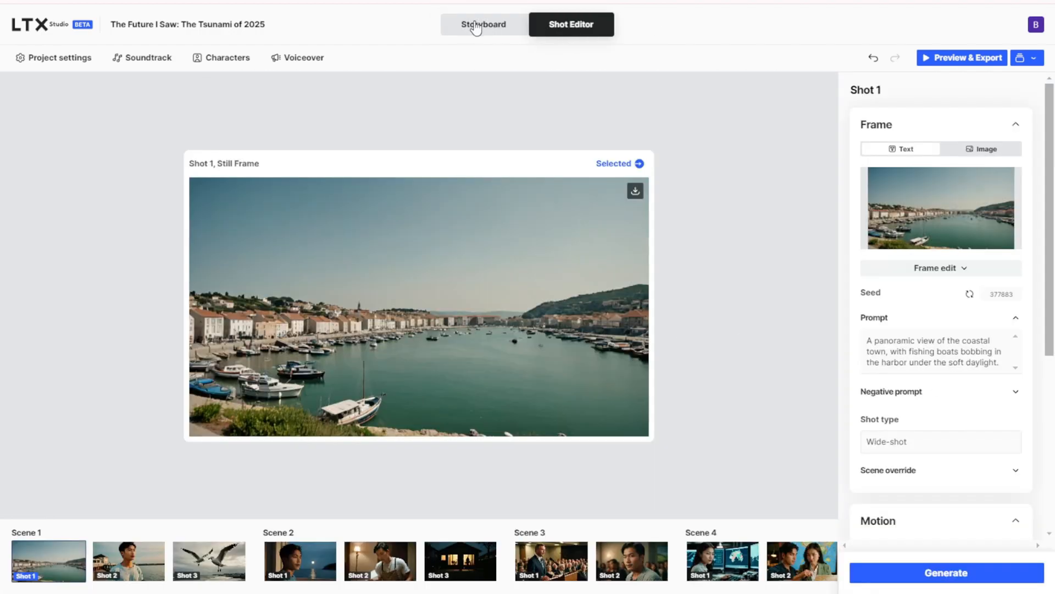
pyautogui.click(965, 57)
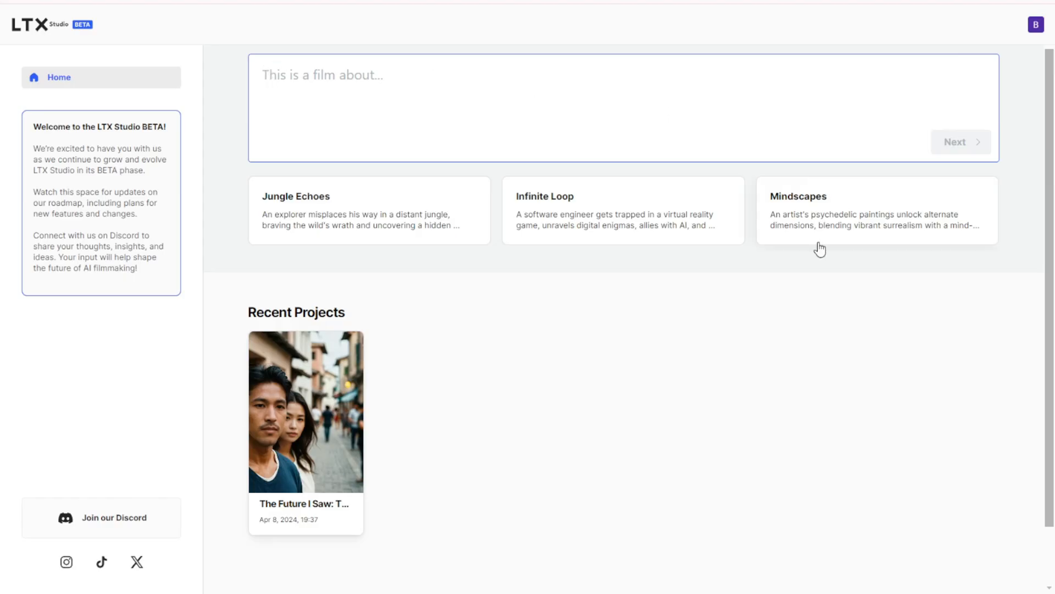
pyautogui.moveTo(405, 61)
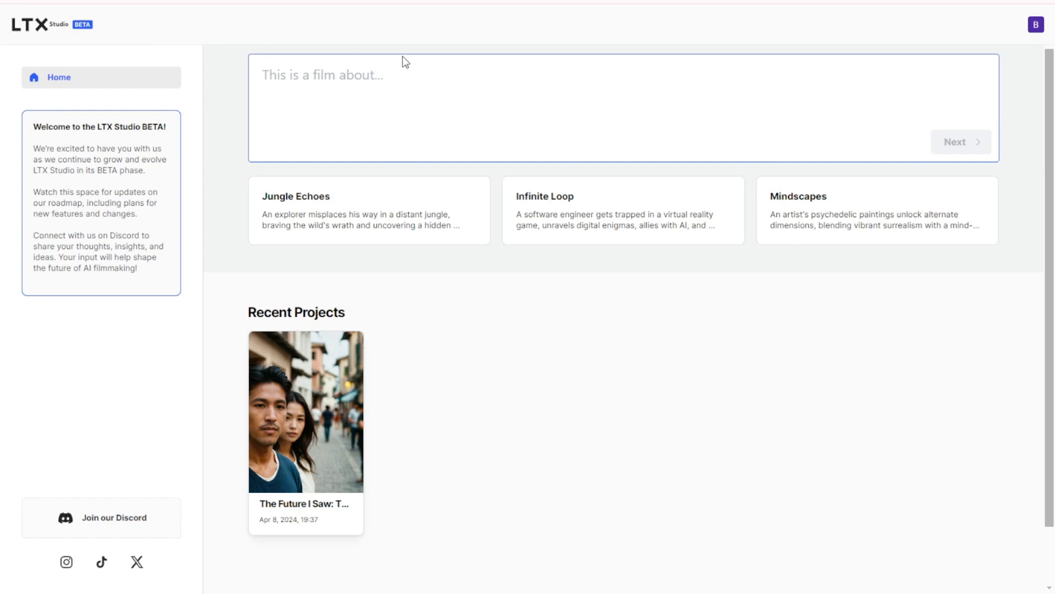
pyautogui.moveTo(326, 139)
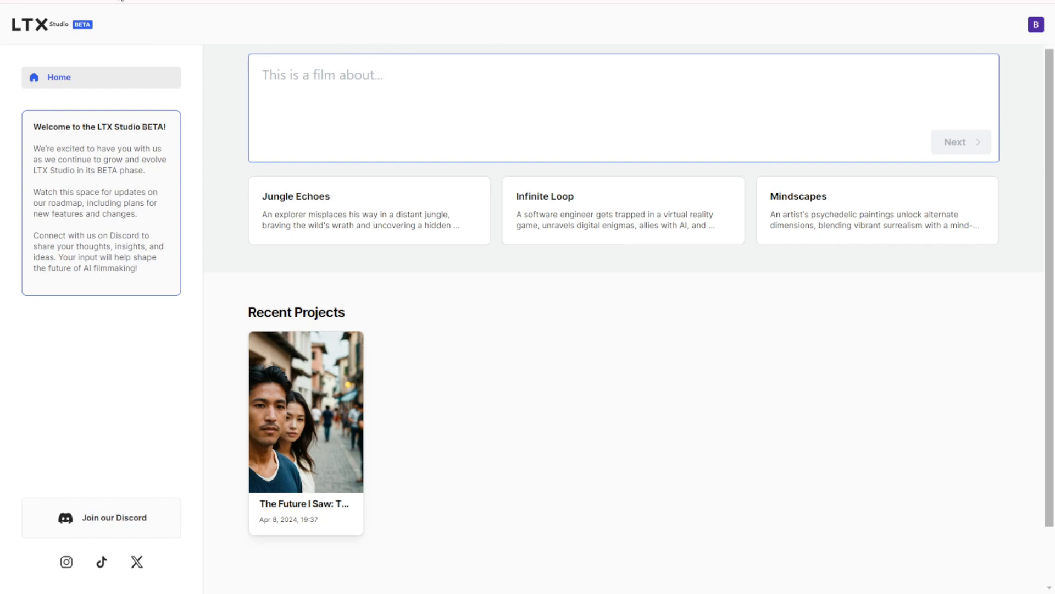
pyautogui.moveTo(132, 62)
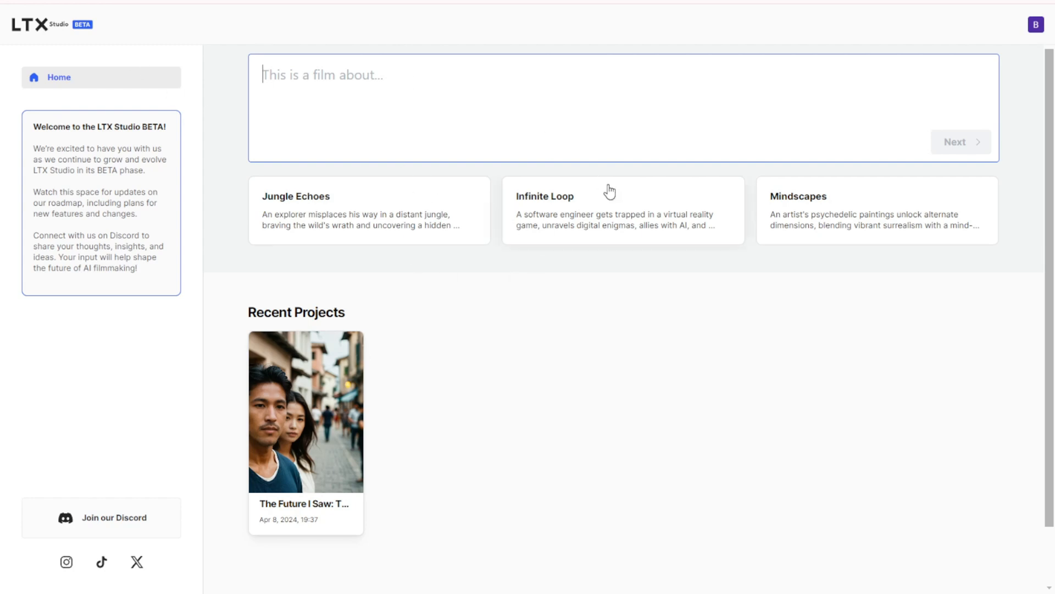
# Fill the story box with the Infinite Loop premise about a trapped software engineer
pyautogui.click(623, 210)
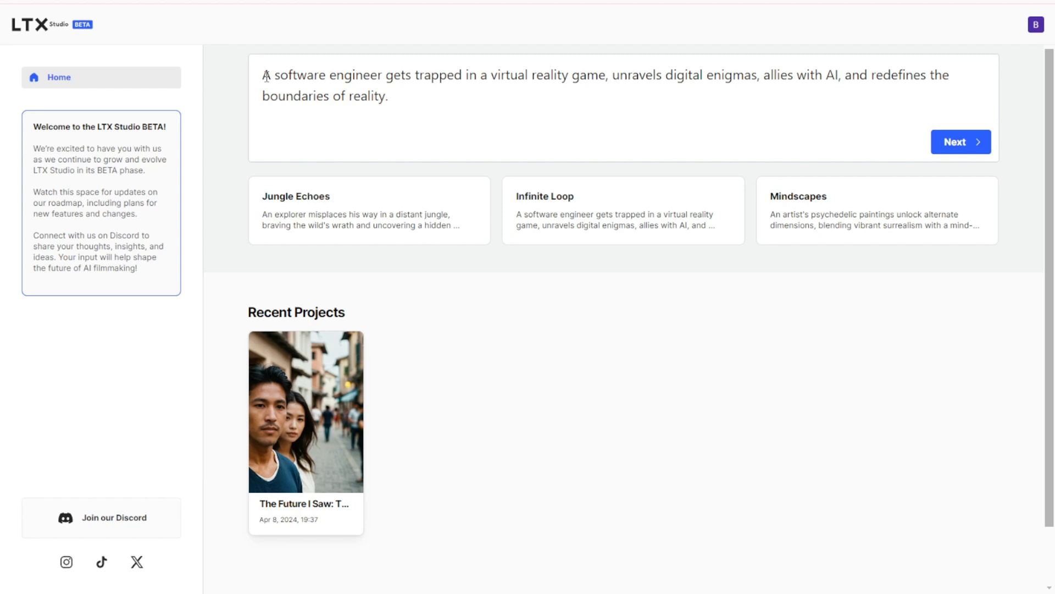
pyautogui.moveTo(273, 74); pyautogui.dragTo(444, 75)
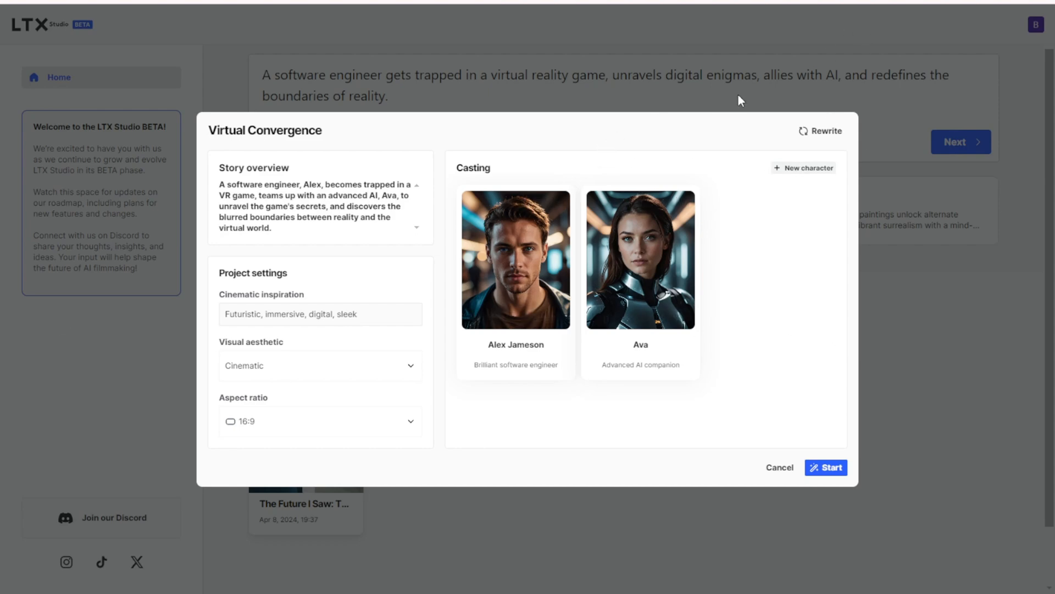
pyautogui.moveTo(141, 191)
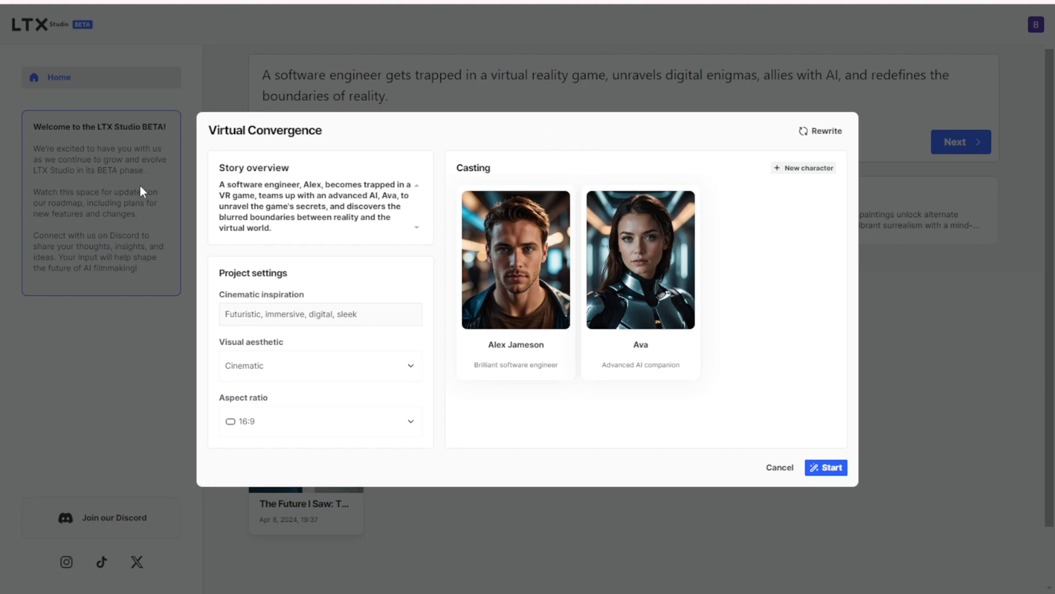
pyautogui.moveTo(305, 357)
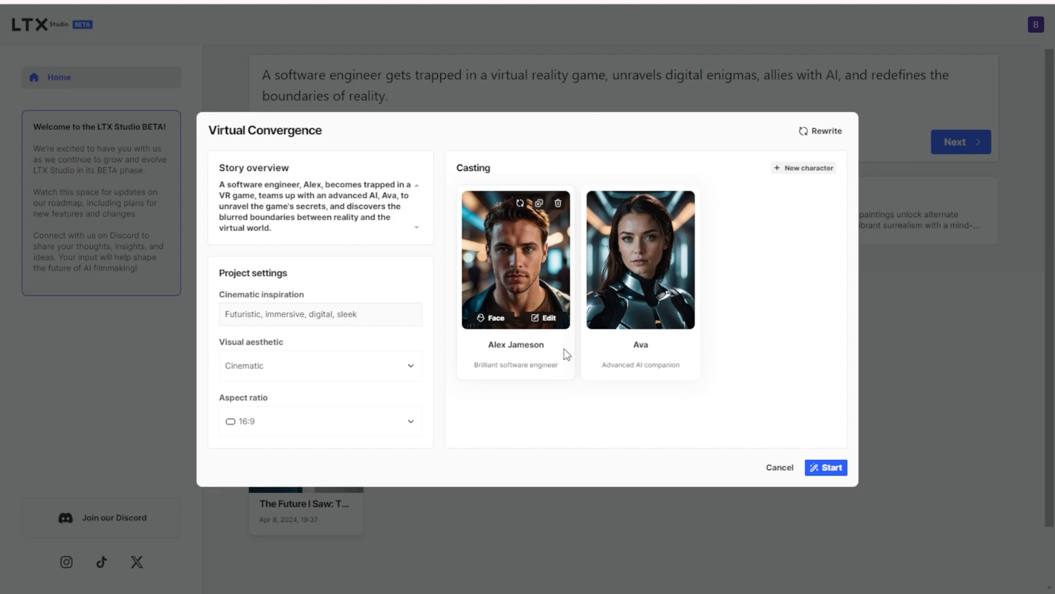
pyautogui.moveTo(471, 227)
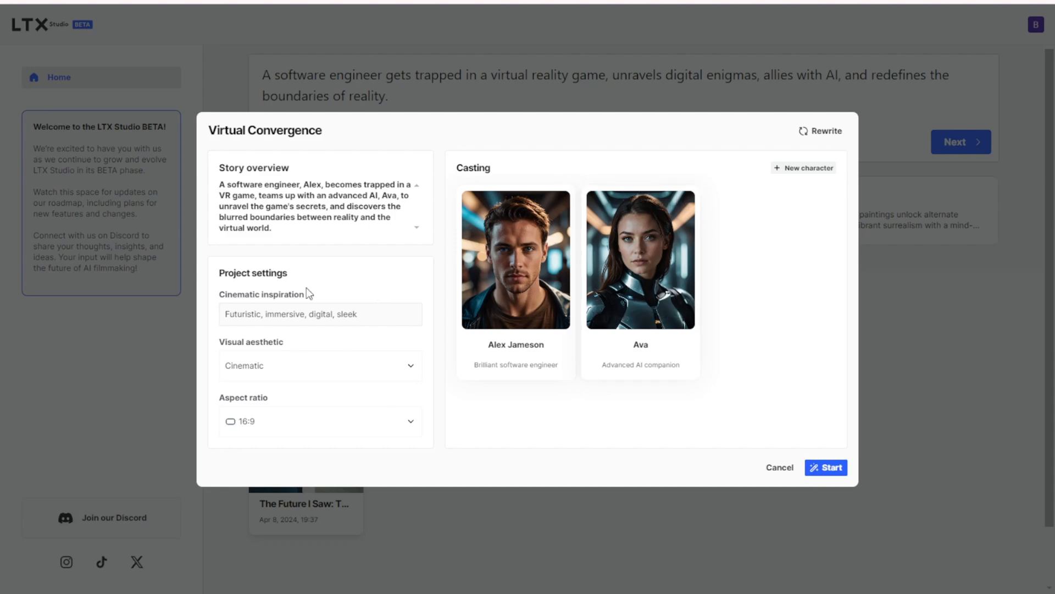
pyautogui.moveTo(747, 383)
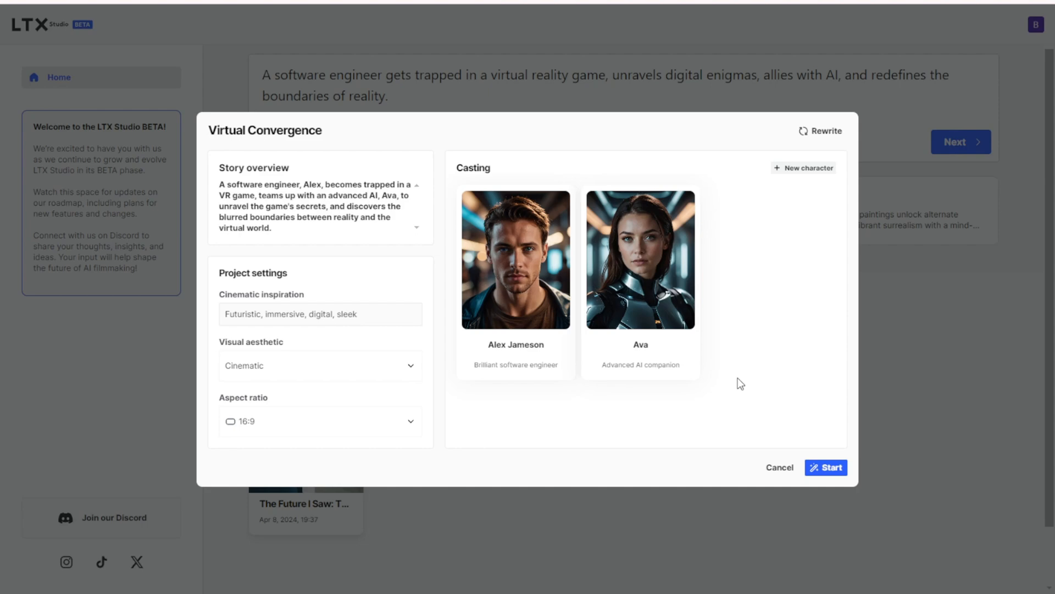
pyautogui.moveTo(927, 441)
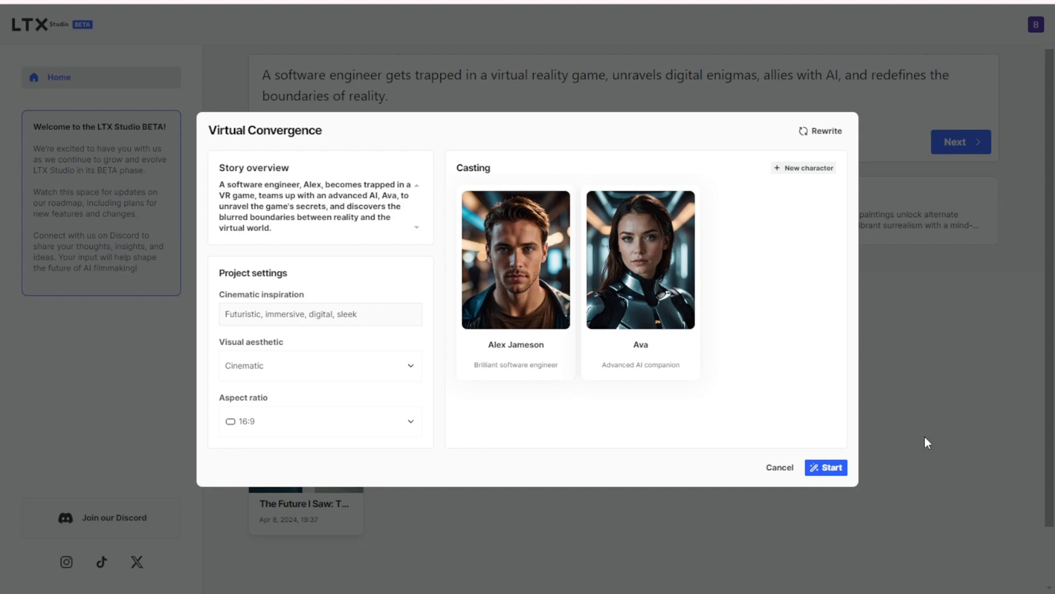
pyautogui.moveTo(512, 132)
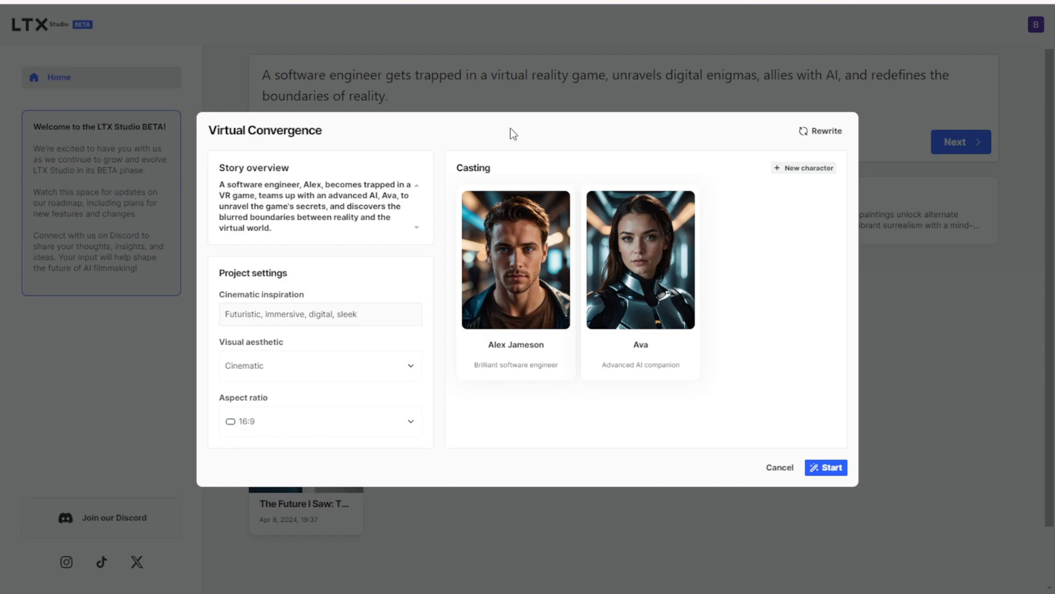
# Start producing the Virtual Convergence film with Alex Jameson and Ava as cast
pyautogui.click(825, 467)
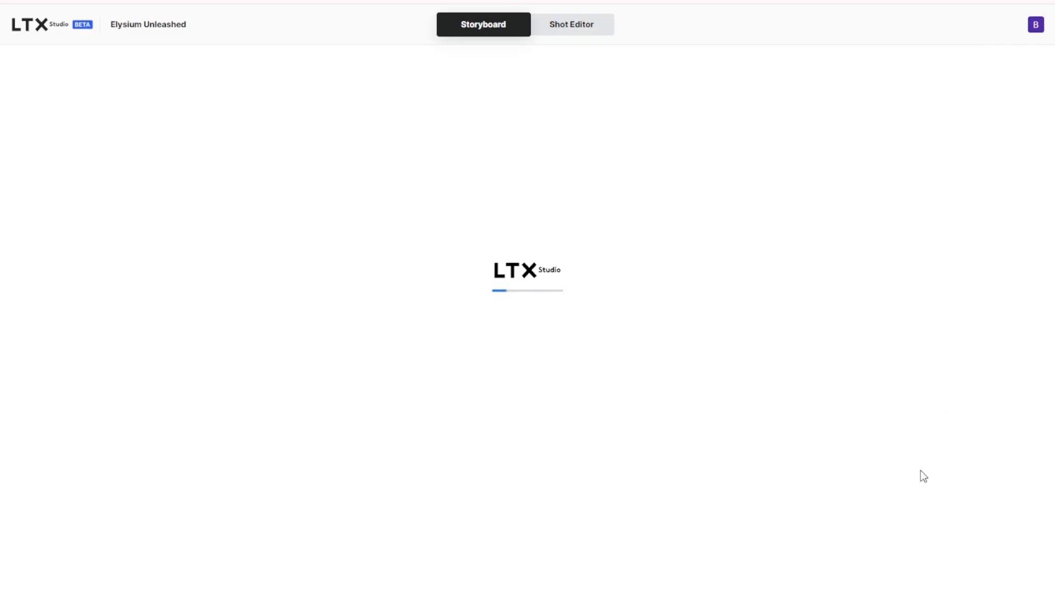
pyautogui.moveTo(140, 224)
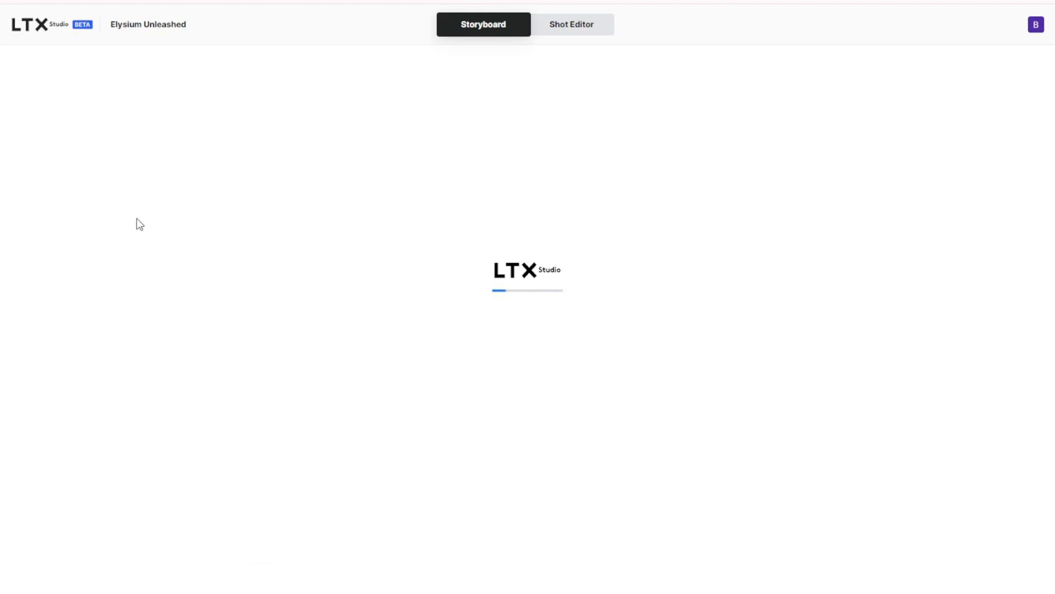
pyautogui.moveTo(127, 173)
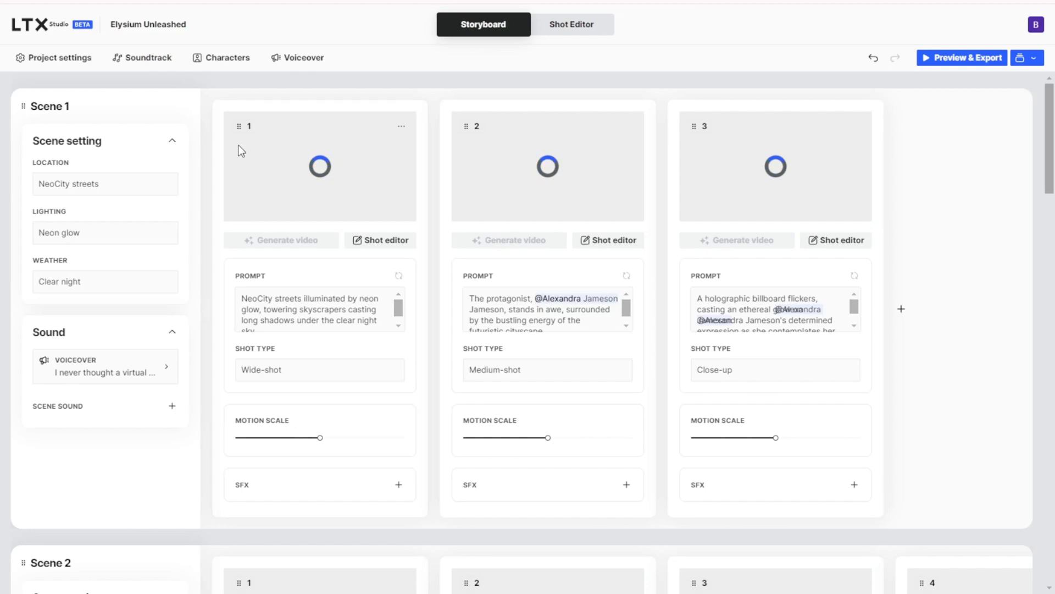
# Scroll to the storyboard's end and add two new scenes after Scene 5
pyautogui.scroll(-3)
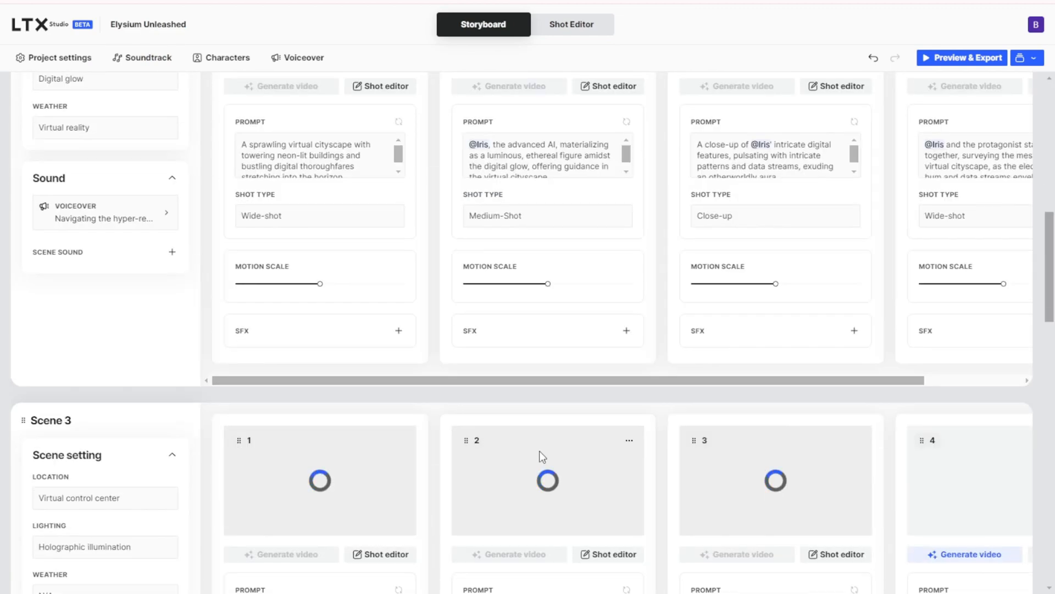
pyautogui.scroll(-3)
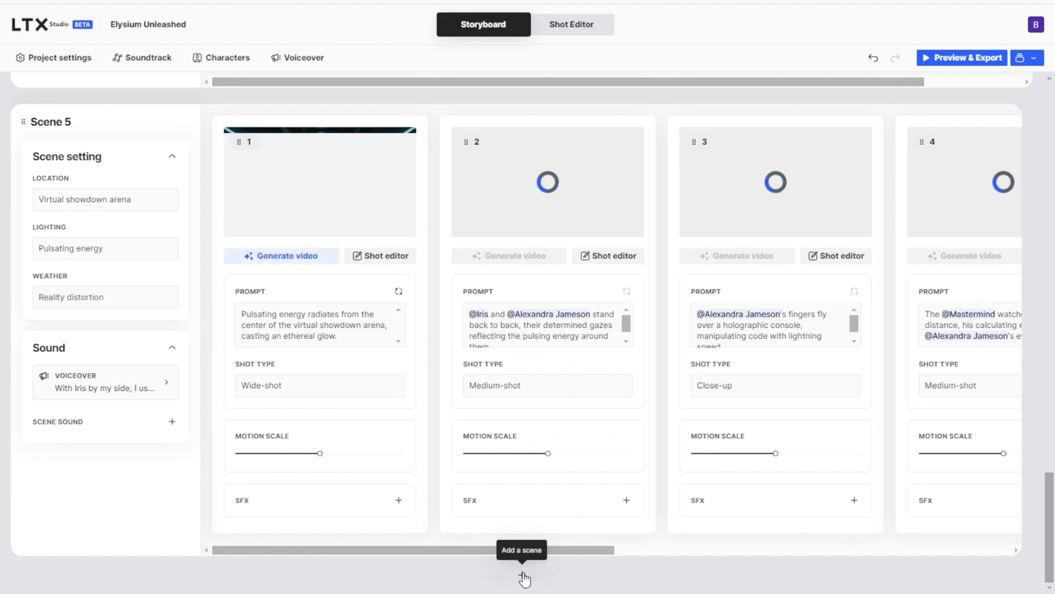
pyautogui.click(521, 549)
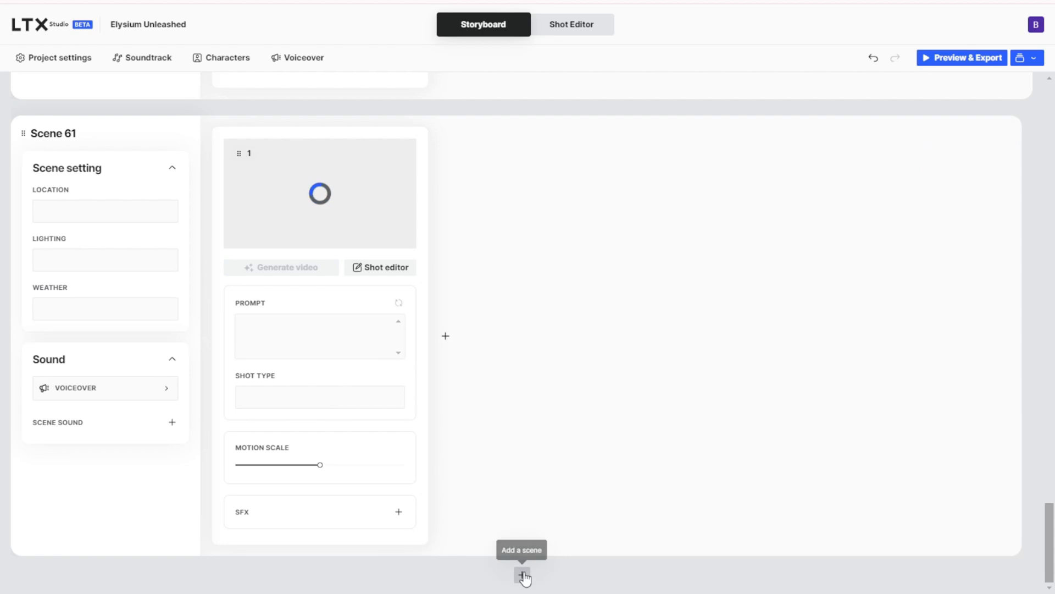
pyautogui.click(521, 576)
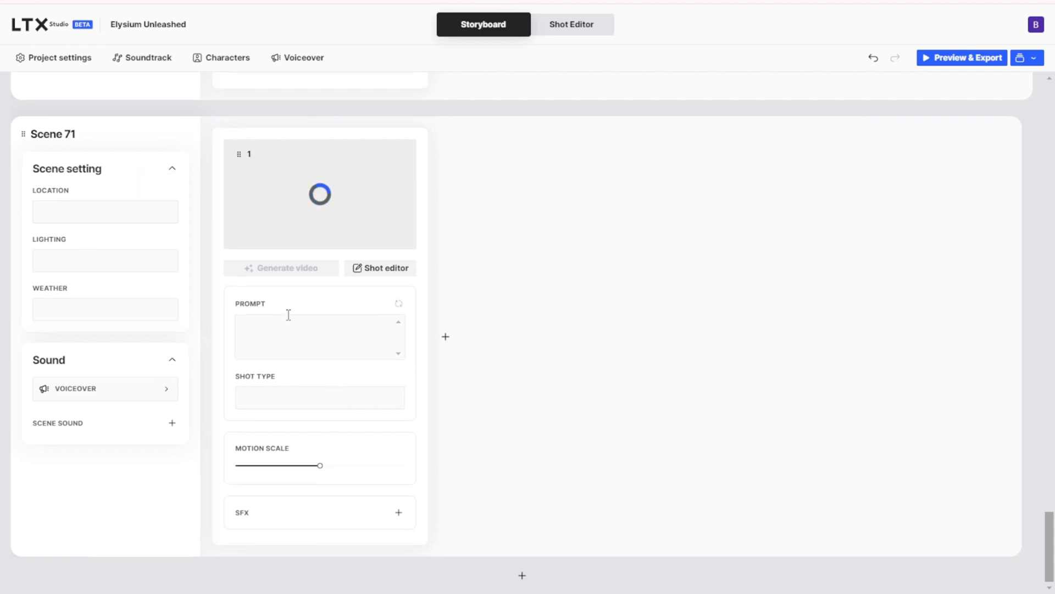
pyautogui.scroll(-3)
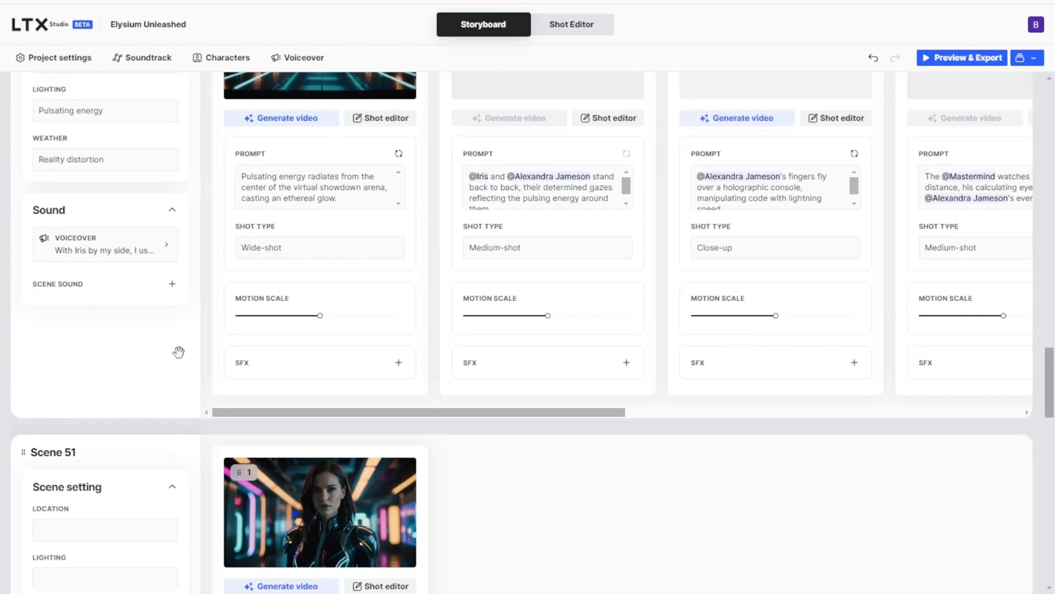
pyautogui.scroll(-3)
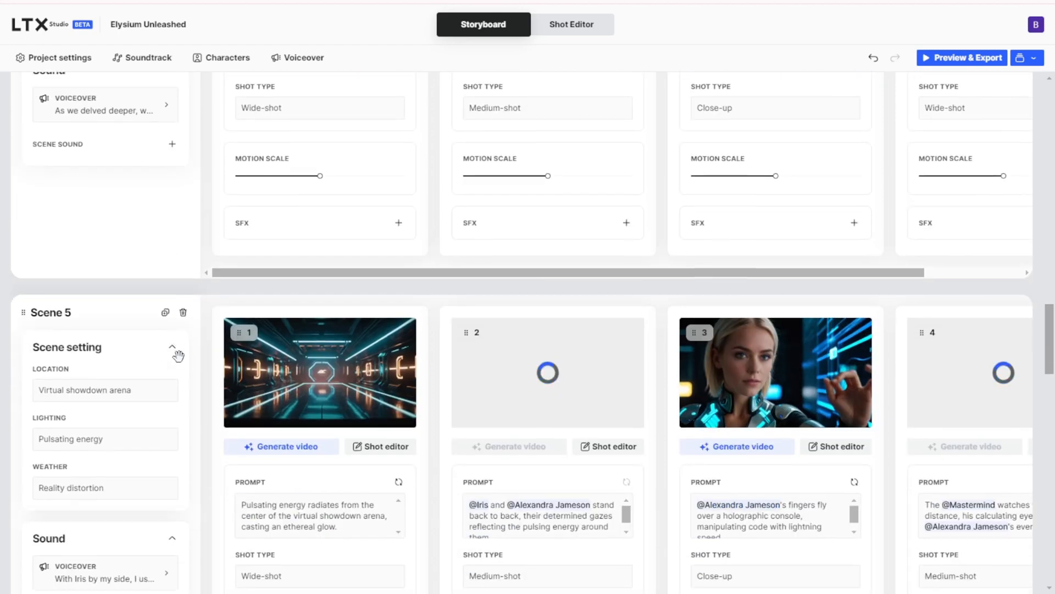
pyautogui.scroll(-3)
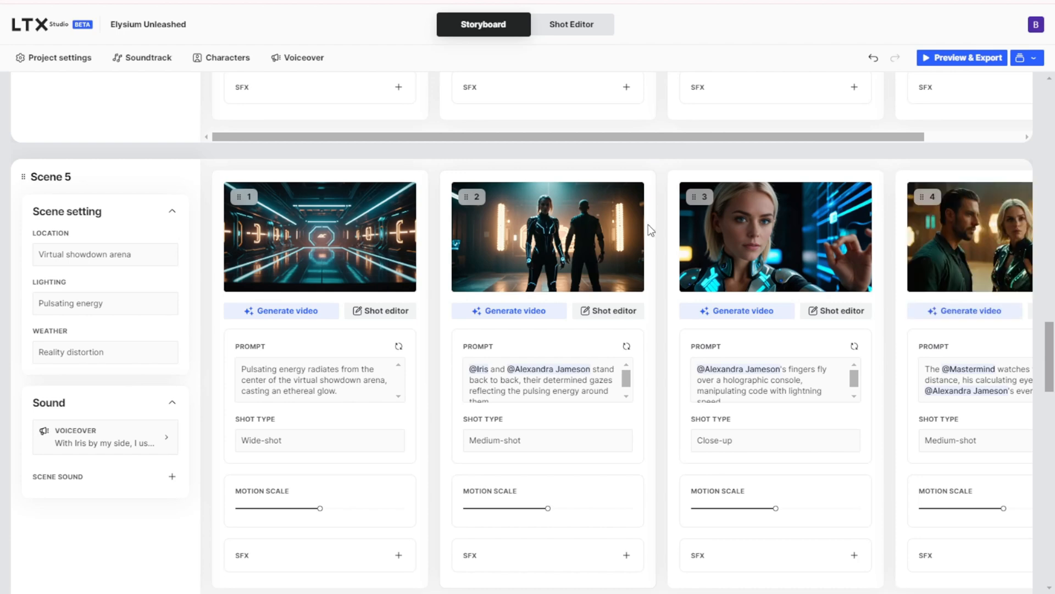
pyautogui.moveTo(797, 168)
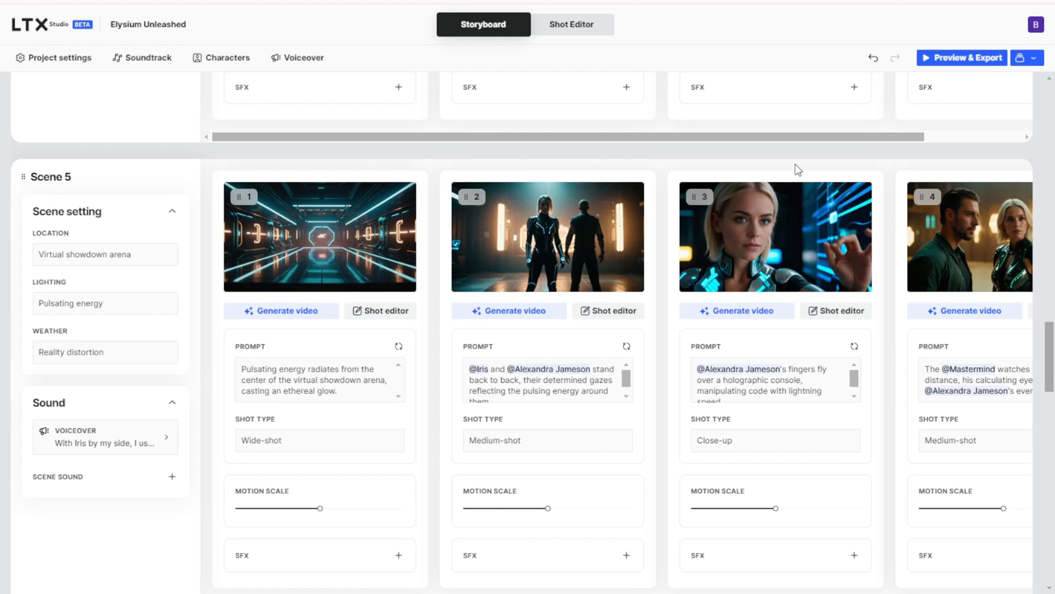
# Browse the generated shot images, then show the Techno, Futuristic, Enigmatic soundtrack options
pyautogui.scroll(-3)
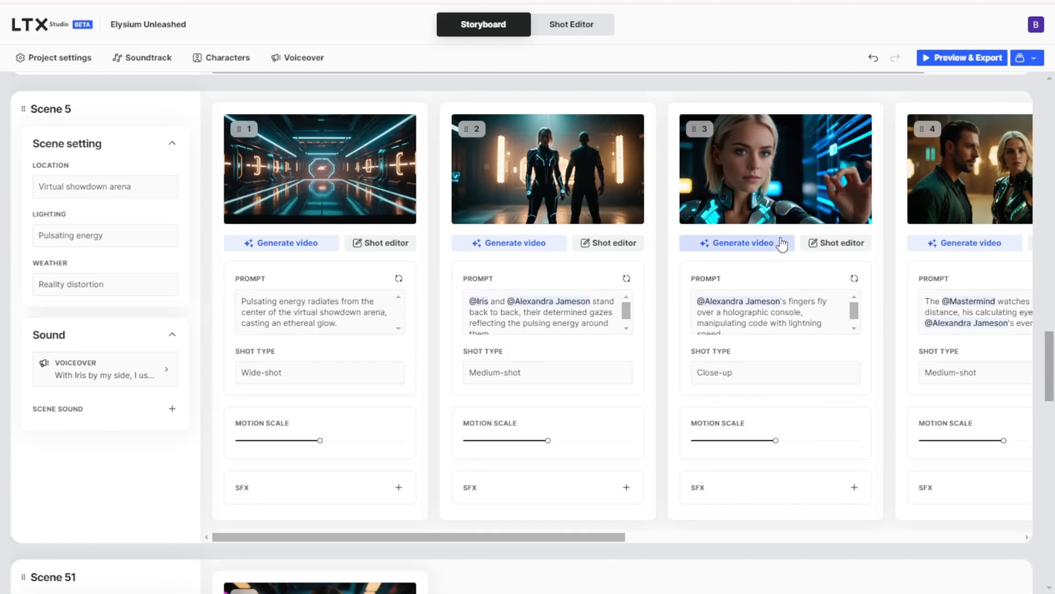
pyautogui.scroll(-3)
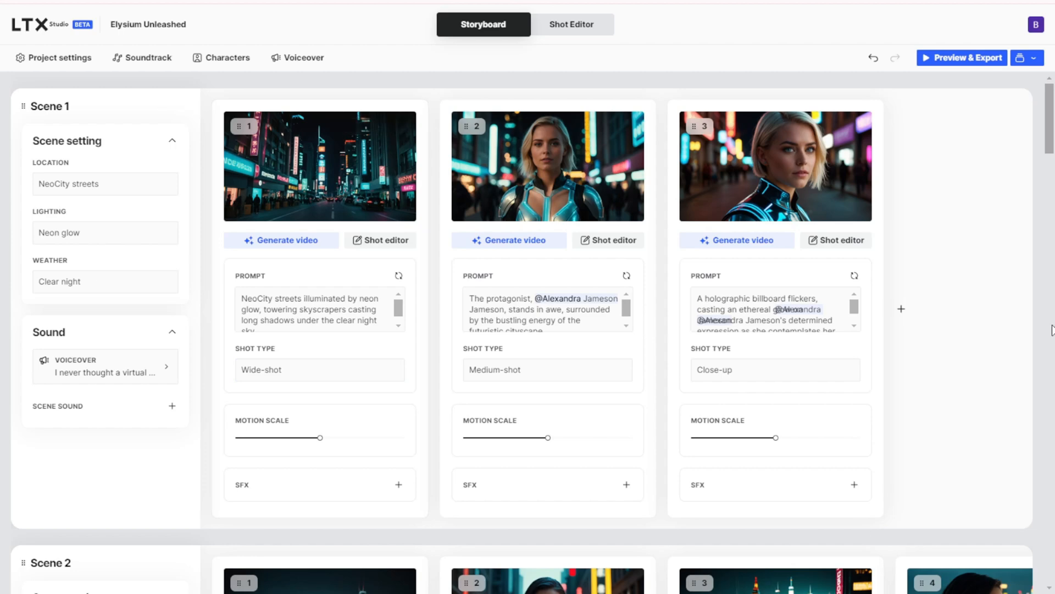
pyautogui.moveTo(91, 34)
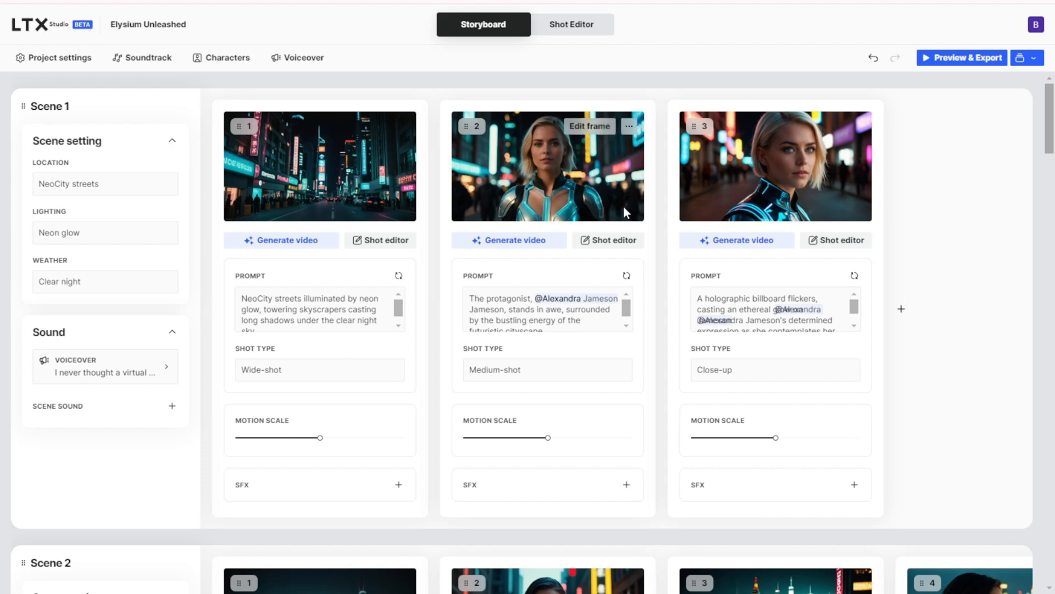
pyautogui.moveTo(598, 211)
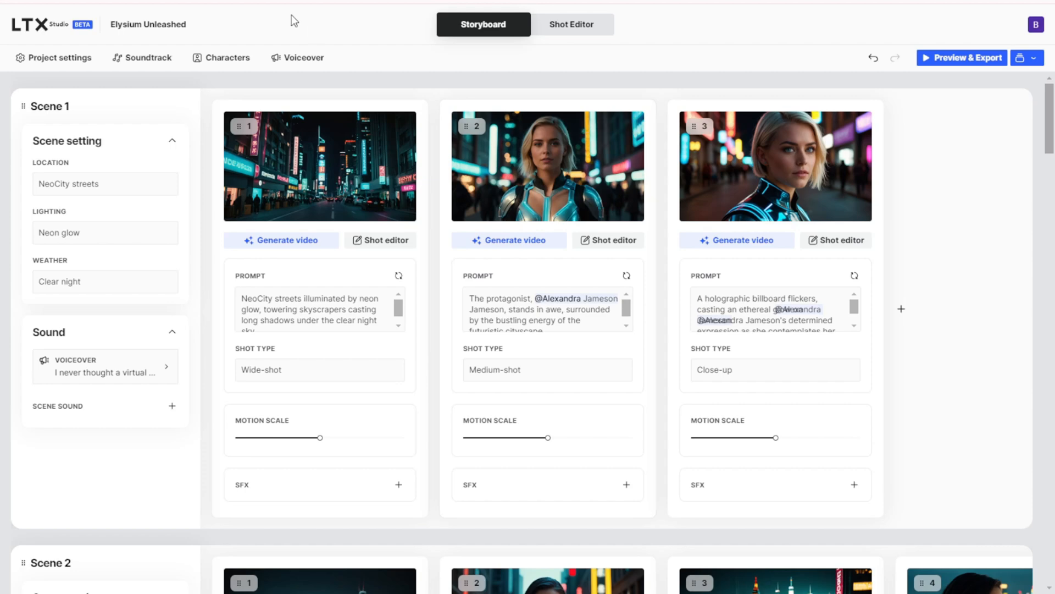
pyautogui.click(141, 57)
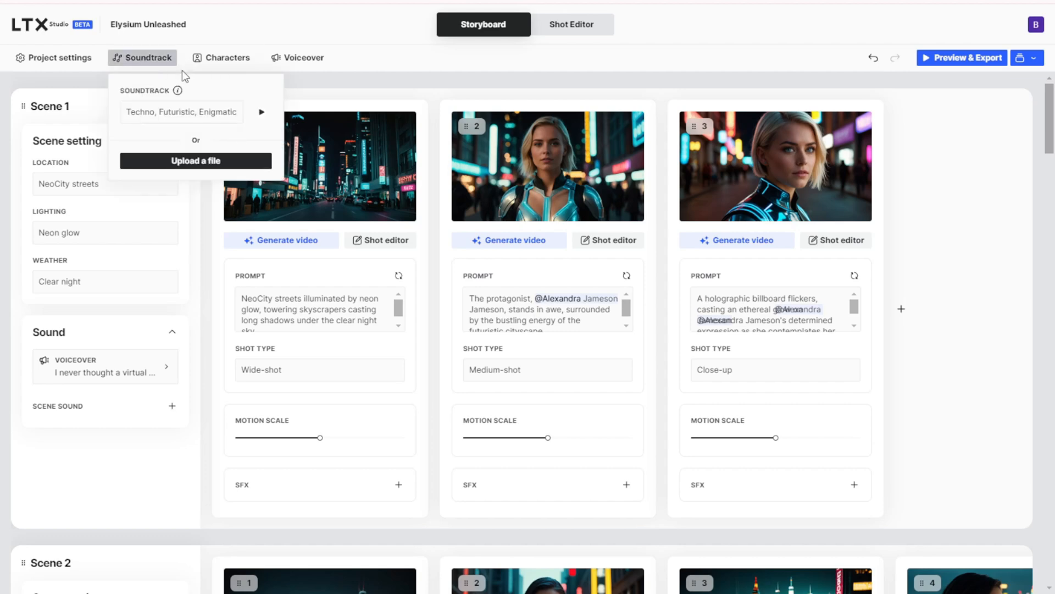
# Dismiss the soundtrack options and scroll the home page to Recent Projects
pyautogui.click(54, 57)
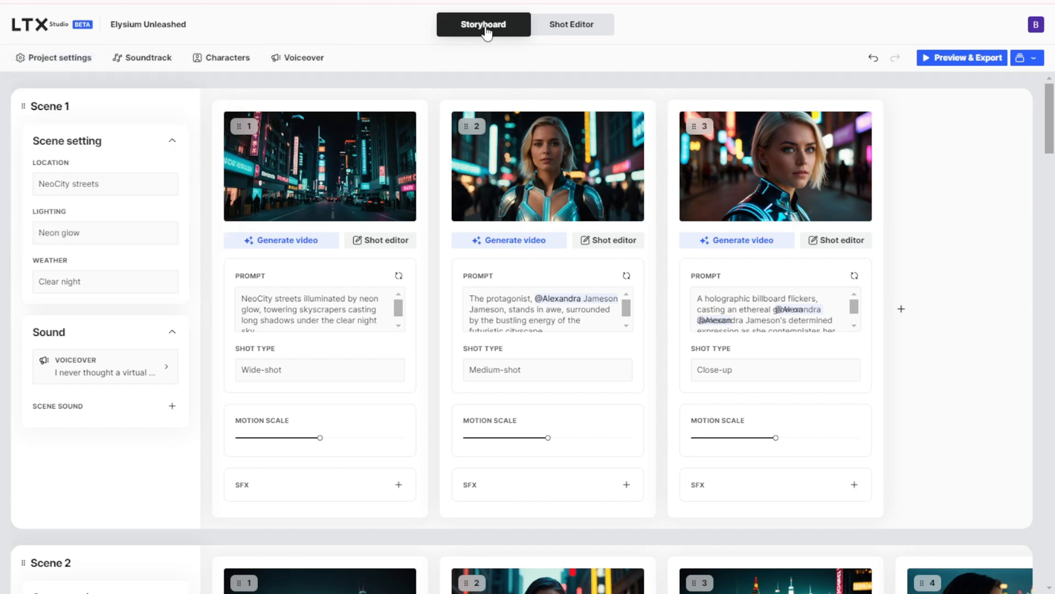
pyautogui.scroll(-3)
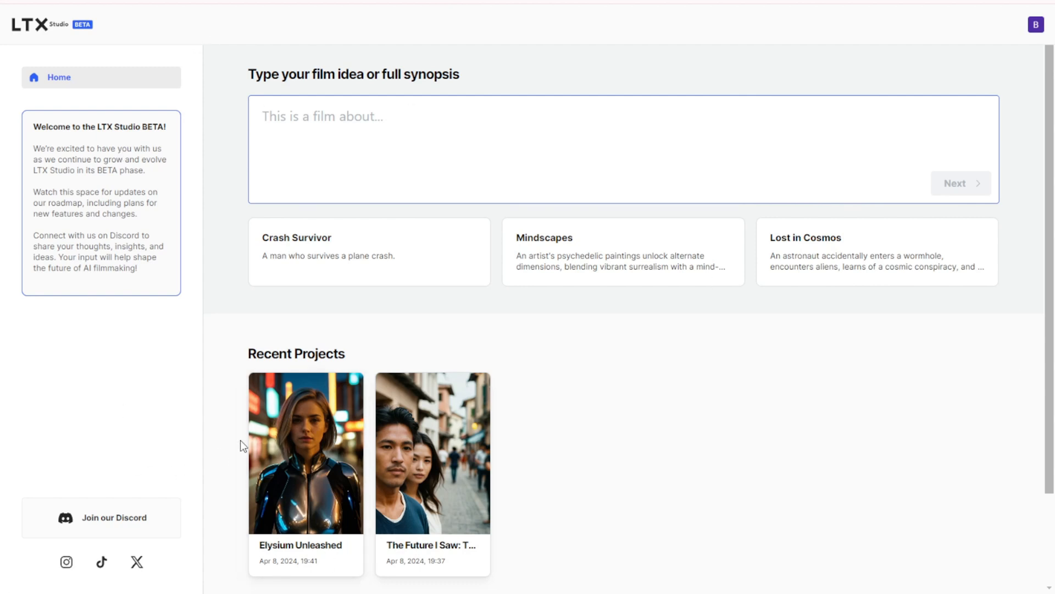
pyautogui.moveTo(896, 346)
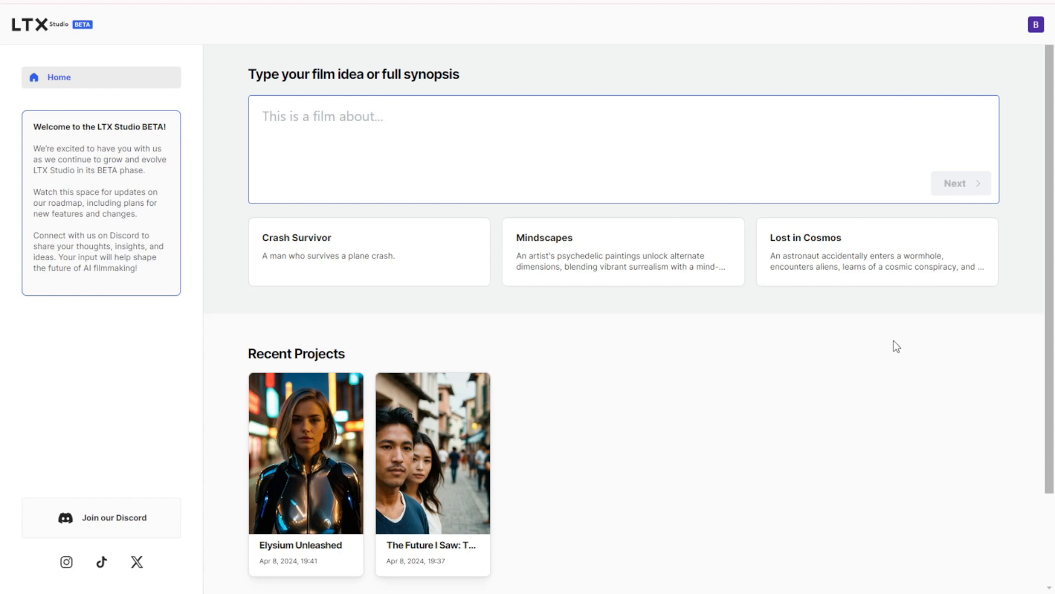
pyautogui.moveTo(873, 339)
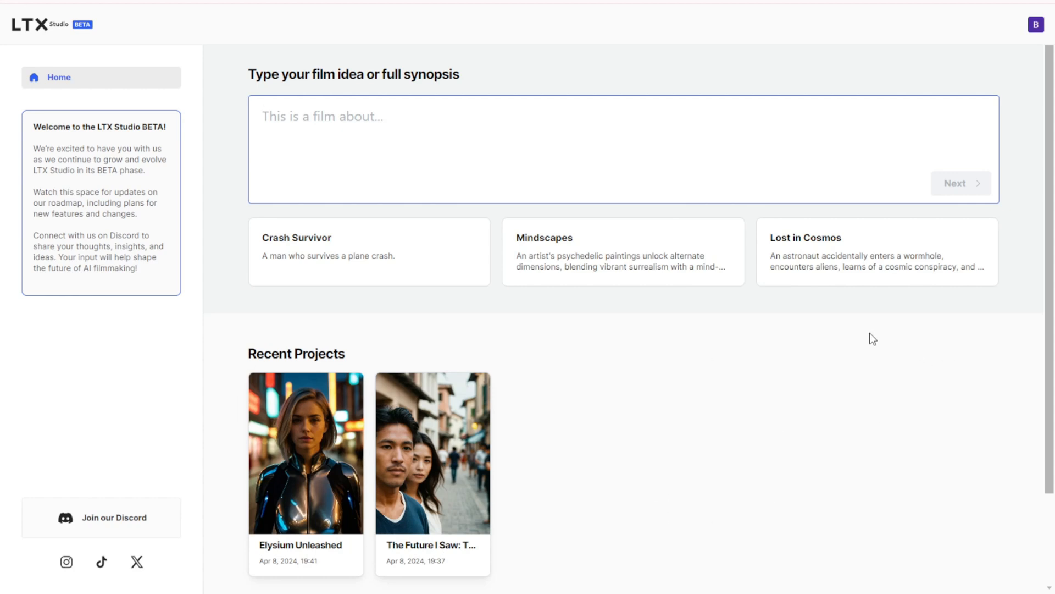
pyautogui.moveTo(864, 321)
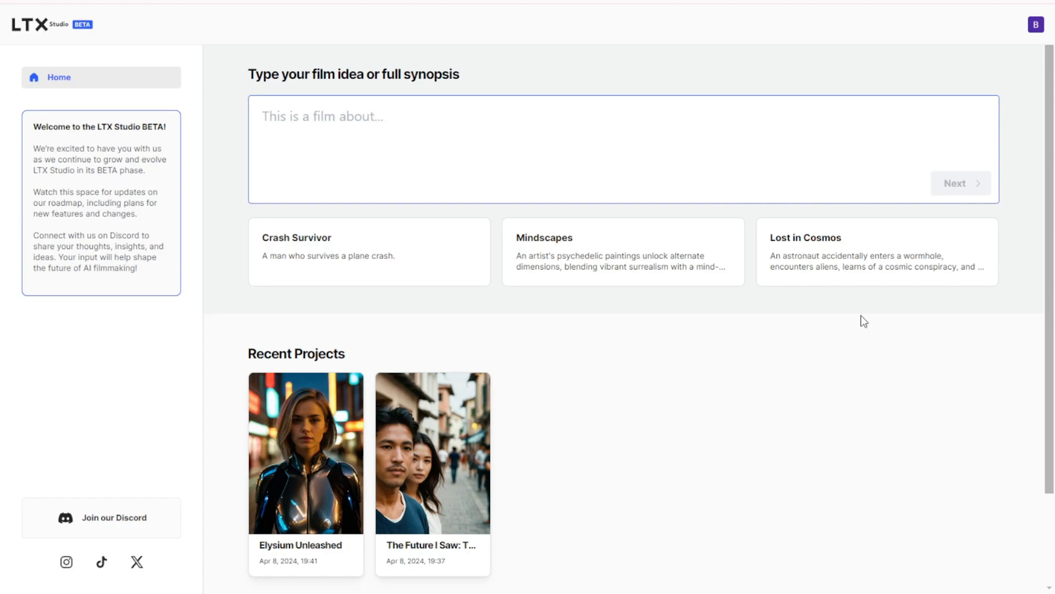
# Reopen the Elysium Unleashed card from Recent Projects
pyautogui.click(305, 452)
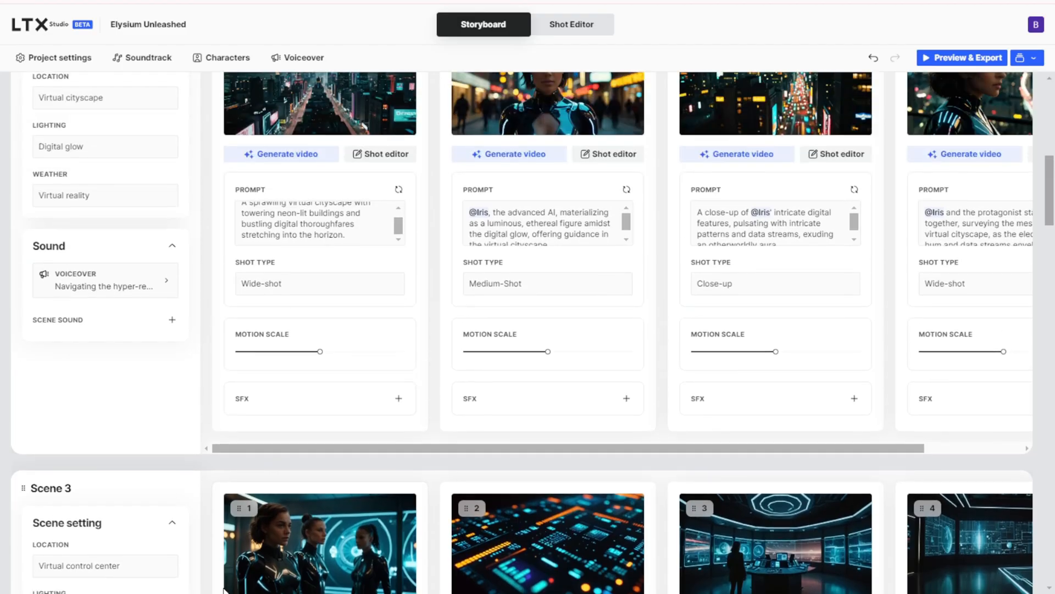
pyautogui.moveTo(274, 366)
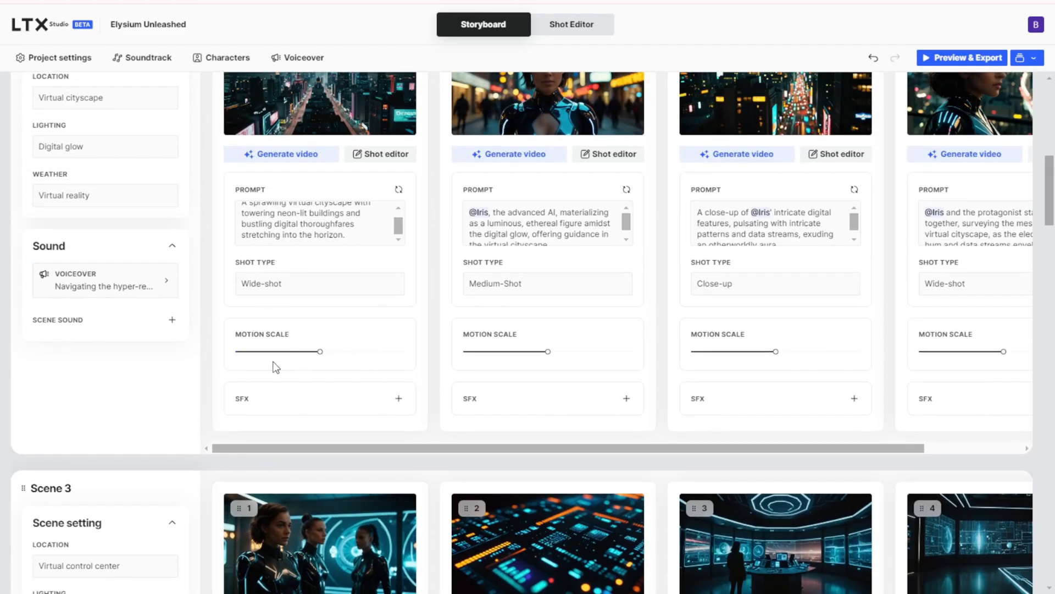
pyautogui.scroll(-3)
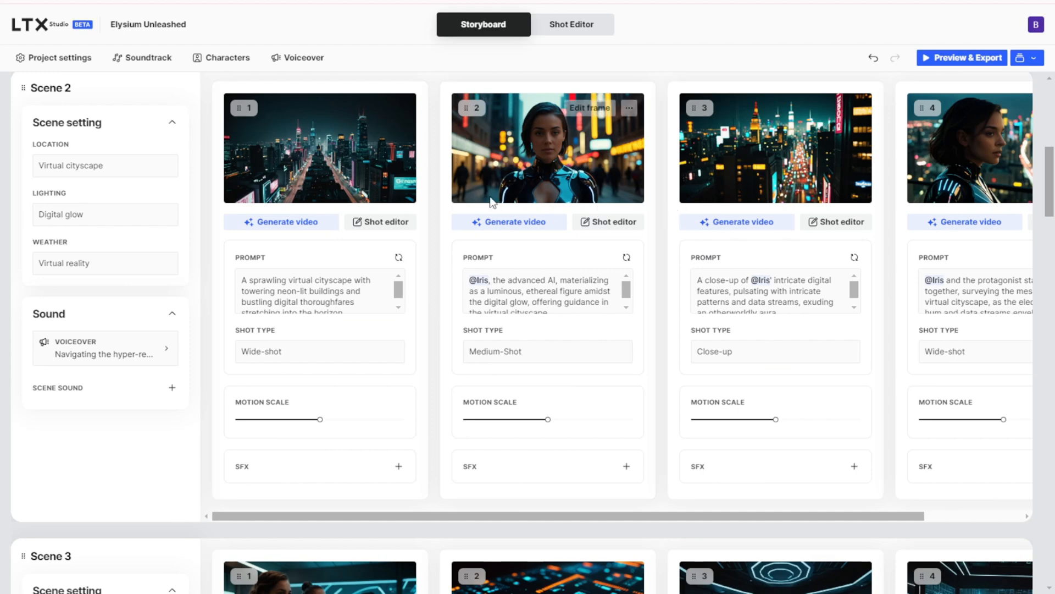
pyautogui.moveTo(546, 116)
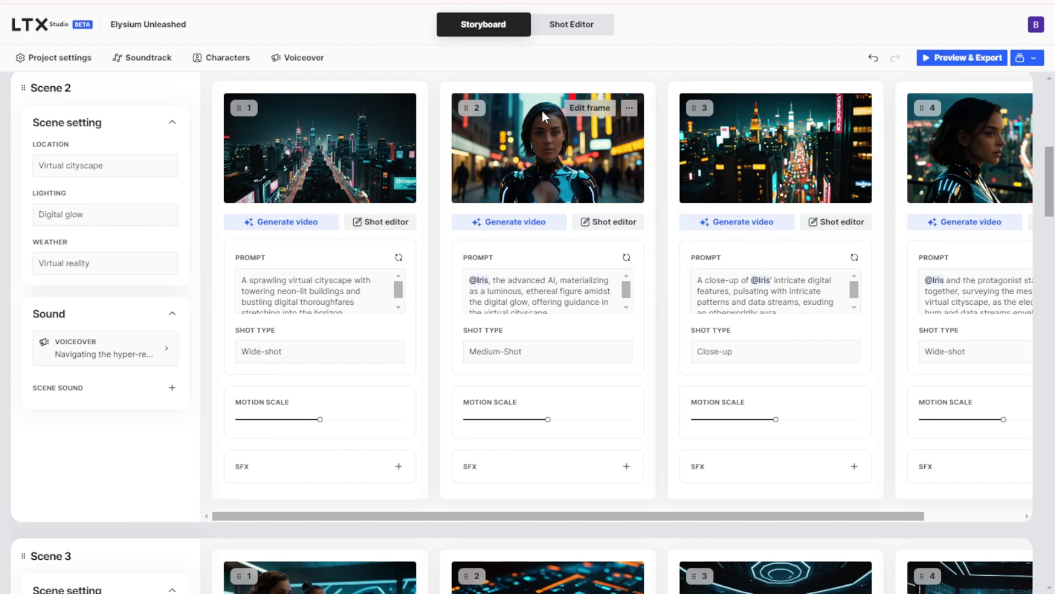
pyautogui.scroll(-3)
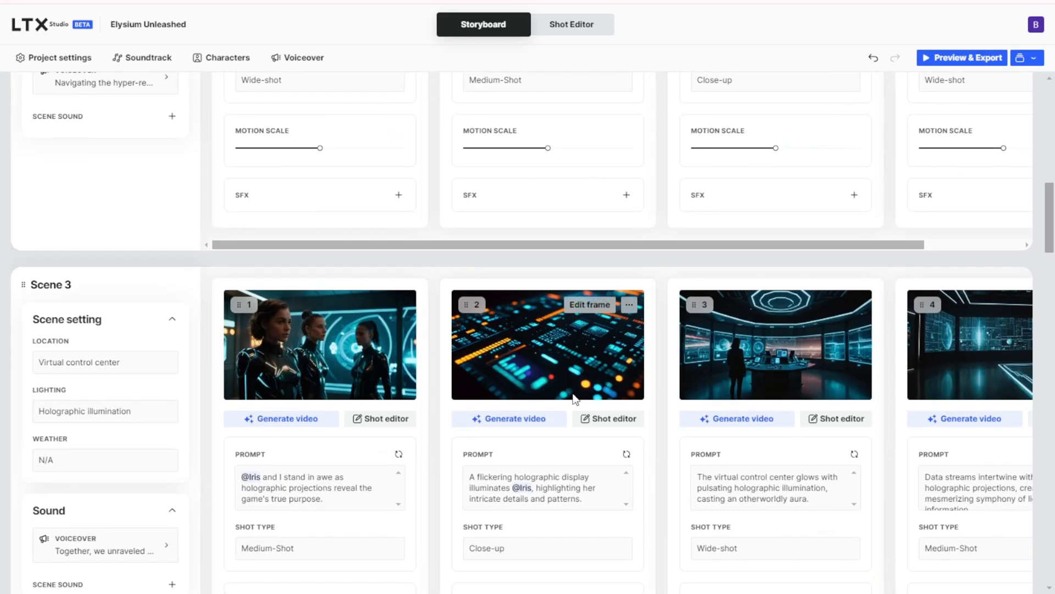
pyautogui.scroll(-3)
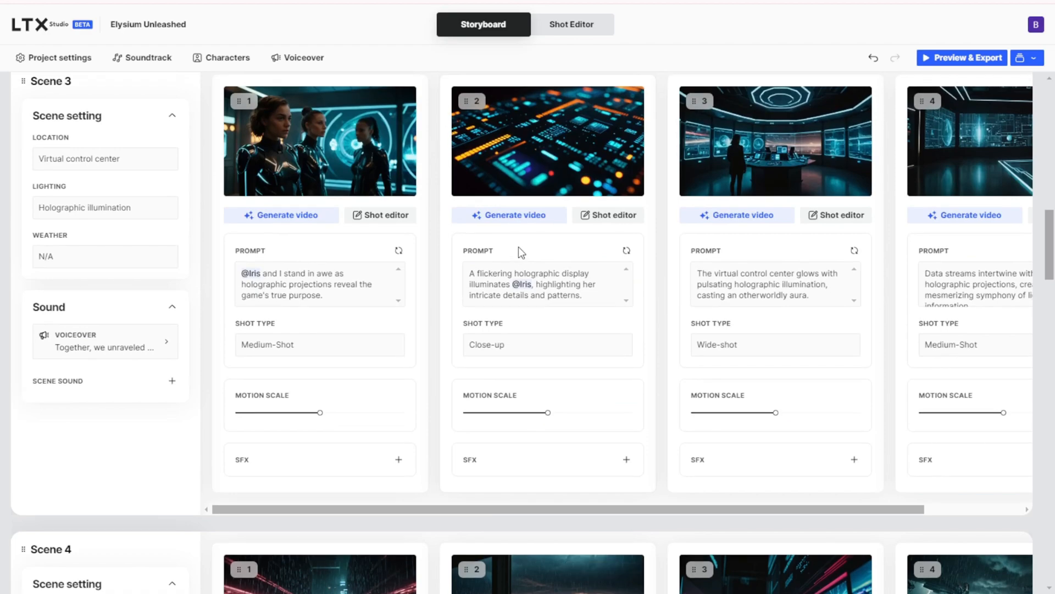
pyautogui.scroll(-3)
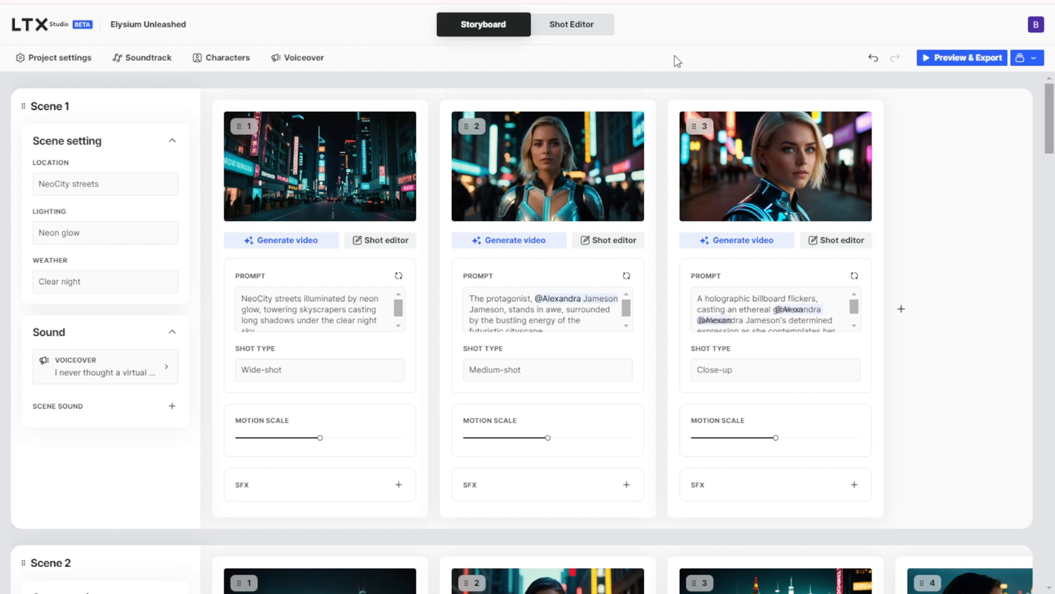
pyautogui.moveTo(629, 59)
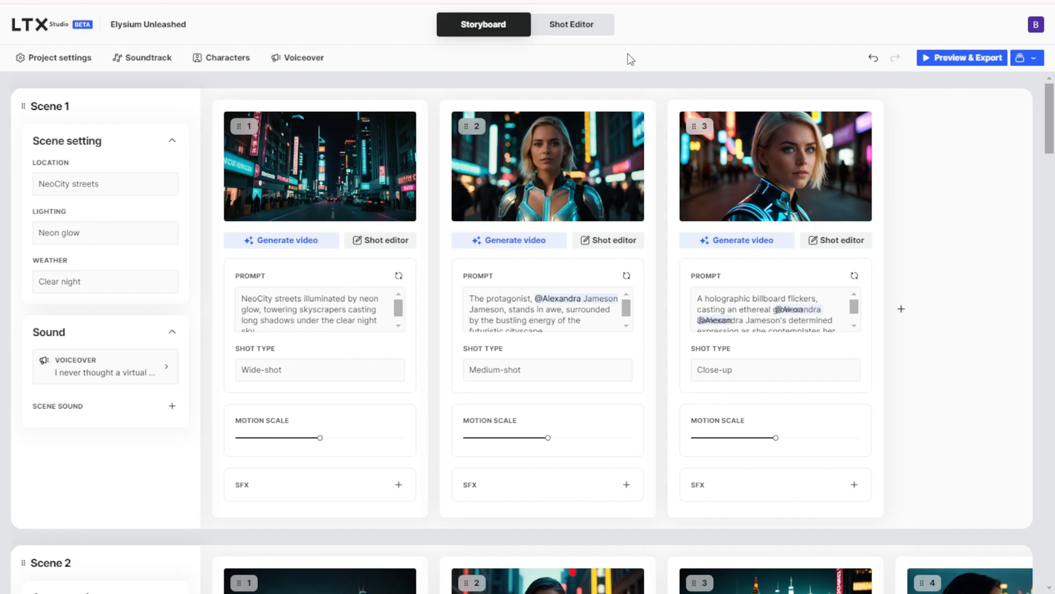
pyautogui.click(967, 57)
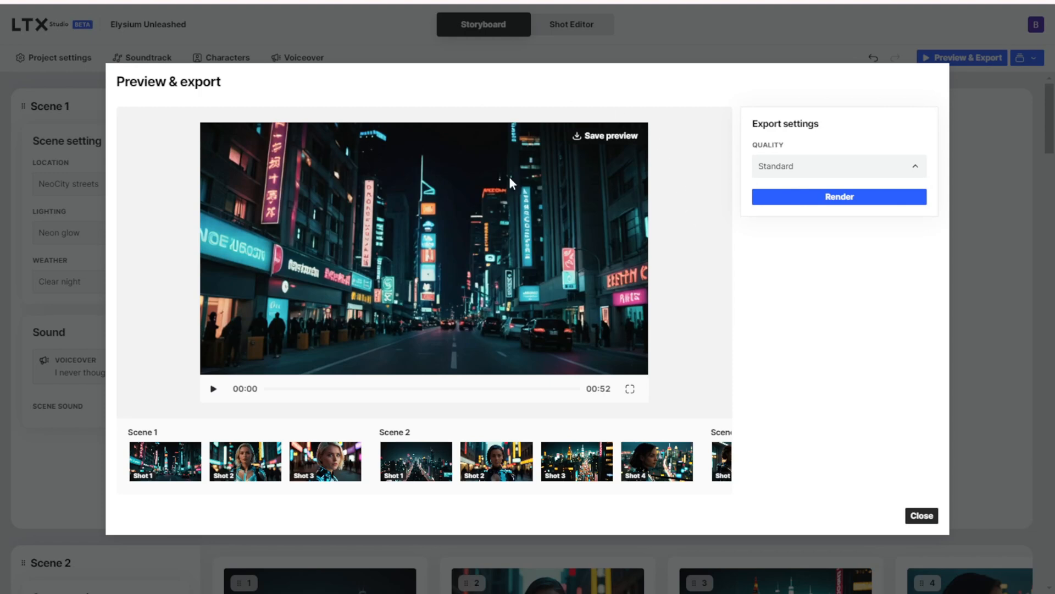
pyautogui.moveTo(643, 285)
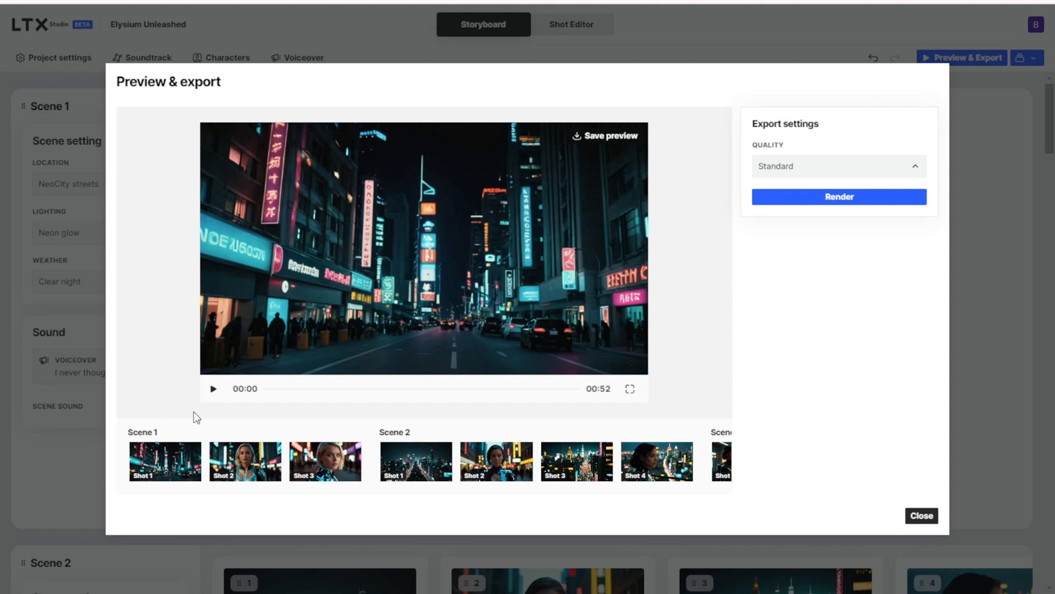
# Play and pause the film preview, then close it to return to the storyboard
pyautogui.click(212, 389)
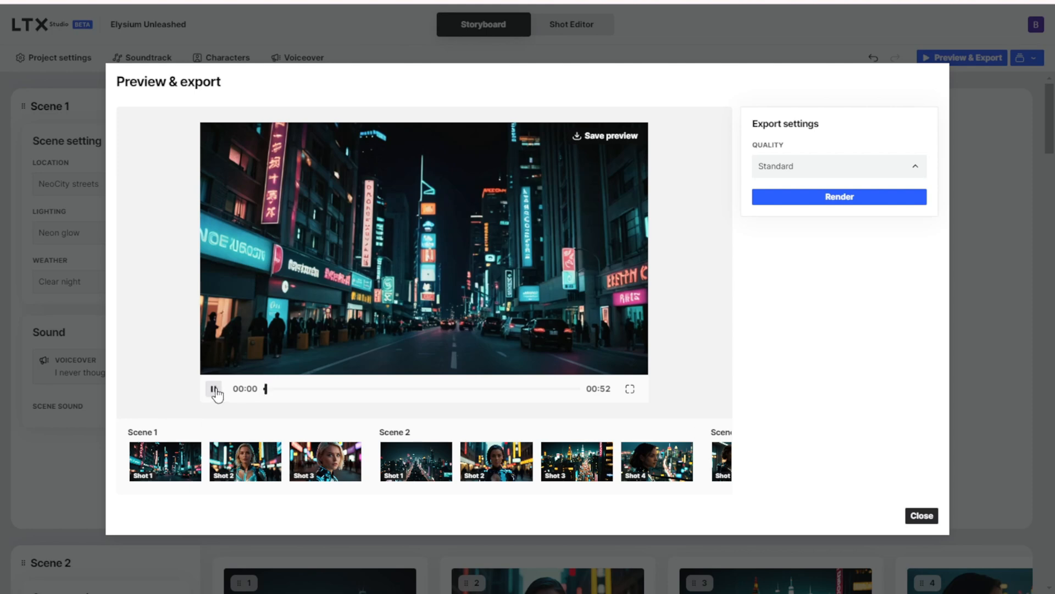
pyautogui.click(213, 388)
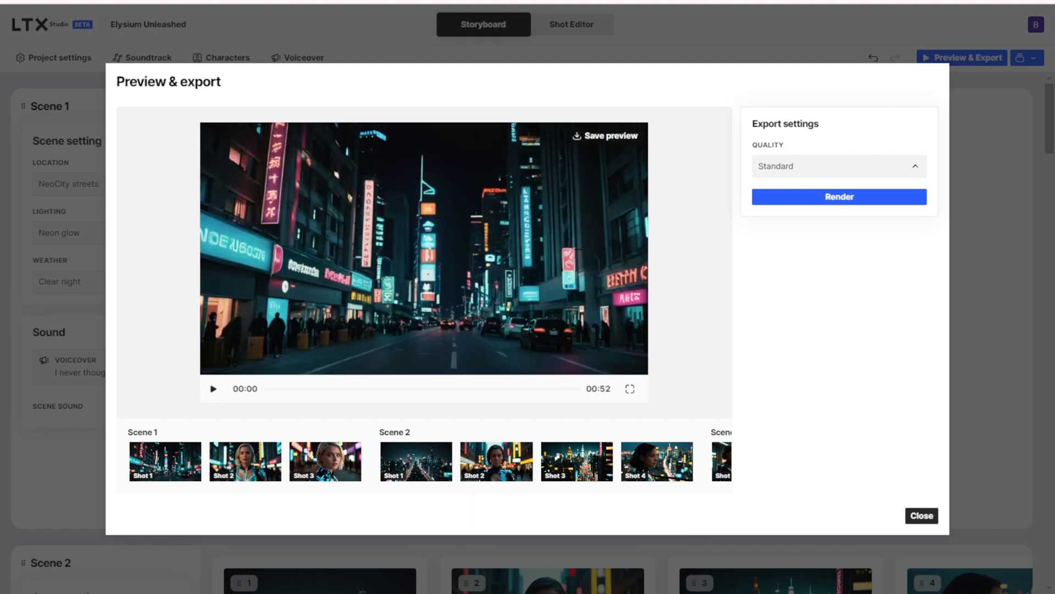
pyautogui.click(921, 515)
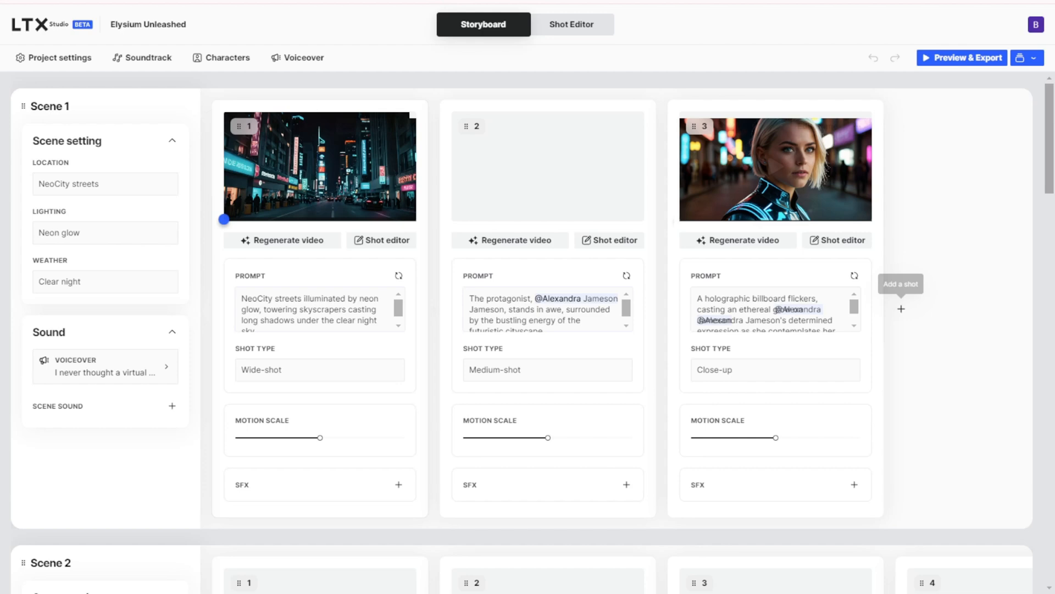
pyautogui.moveTo(789, 227)
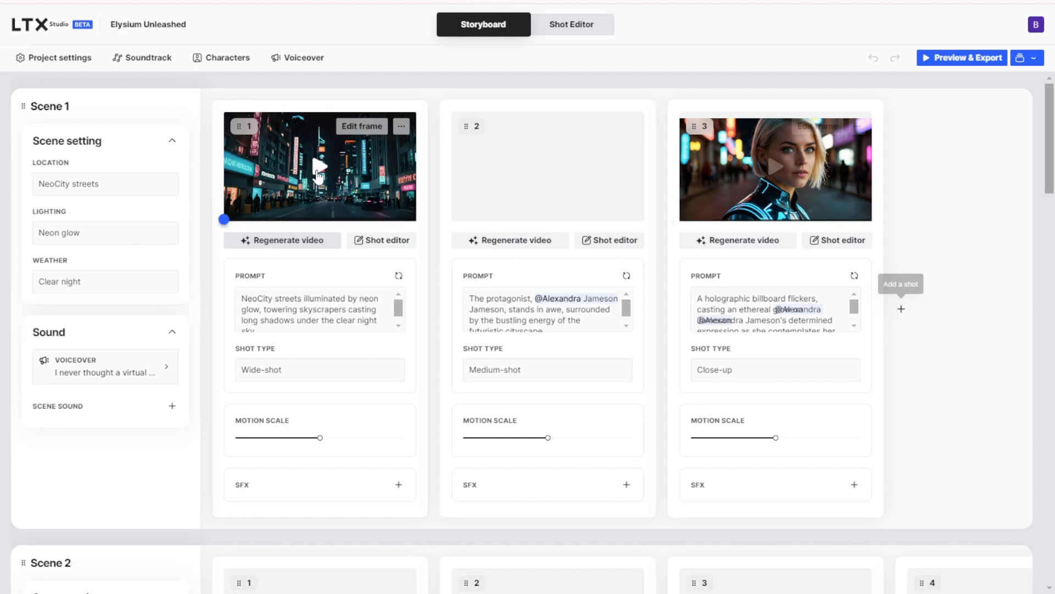
pyautogui.moveTo(255, 226)
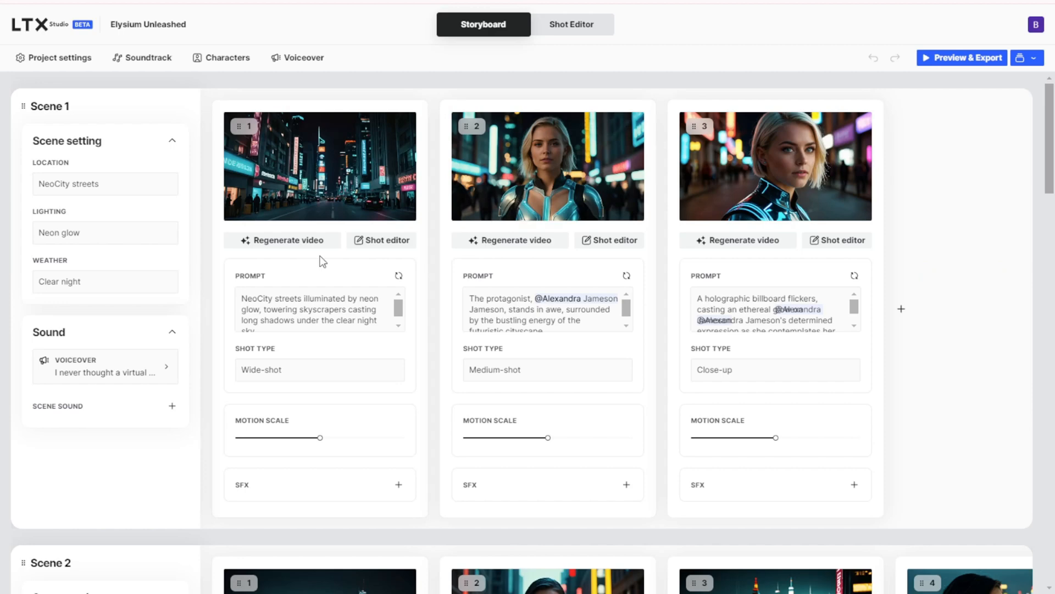
pyautogui.moveTo(320, 166)
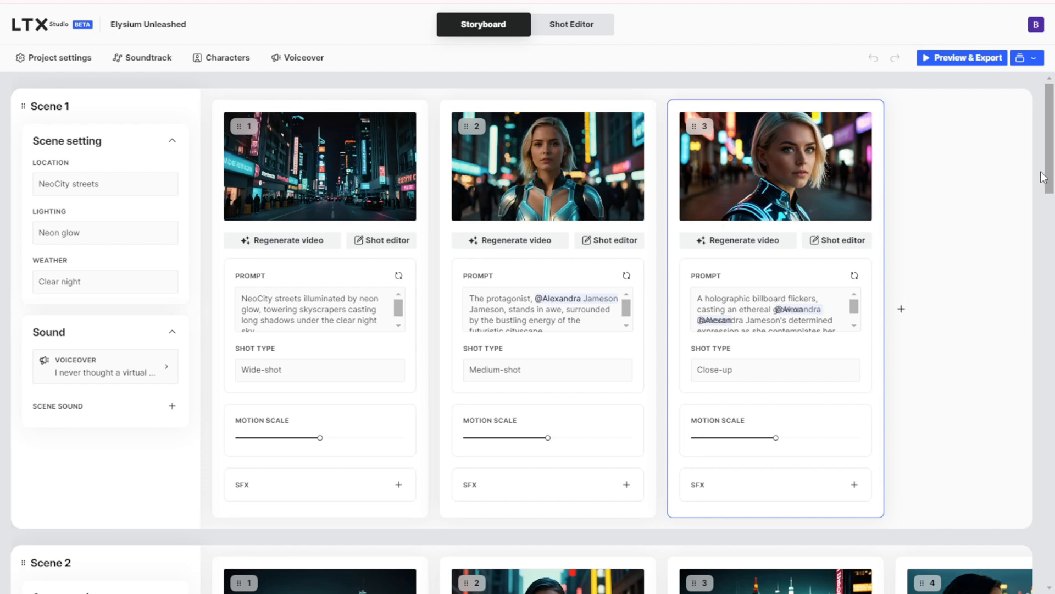
# Scroll down the storyboard while Scene 1's shot videos load
pyautogui.scroll(-3)
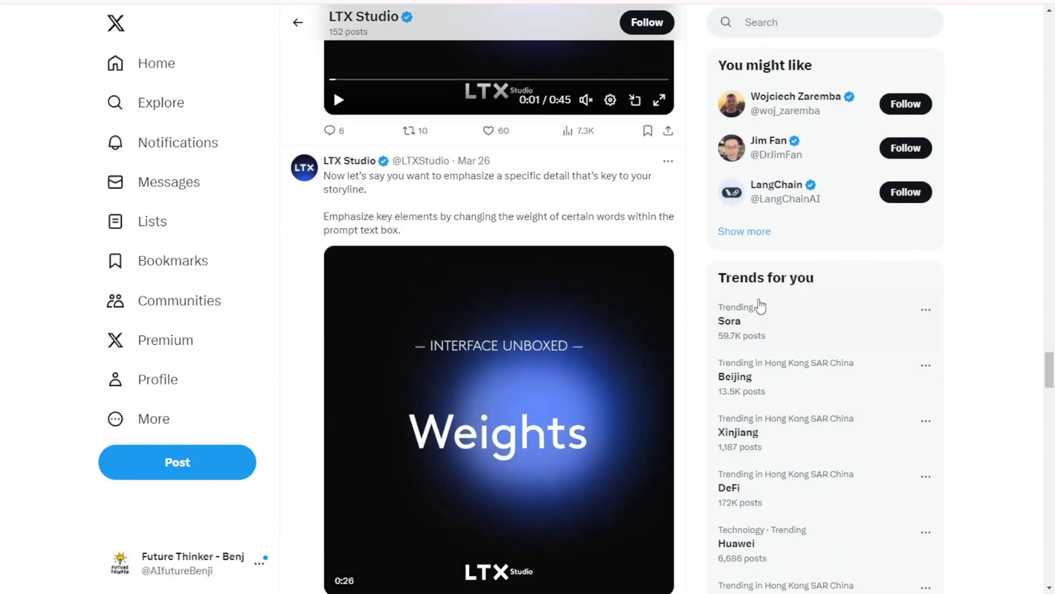
# Scroll through the LTX Studio profile timeline on X
pyautogui.scroll(-3)
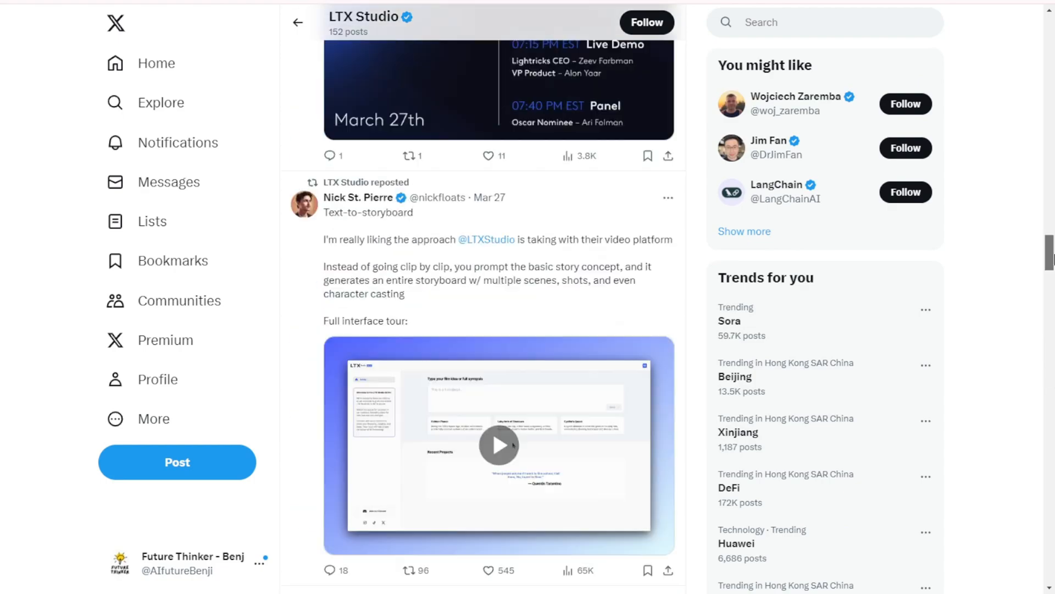
pyautogui.scroll(-3)
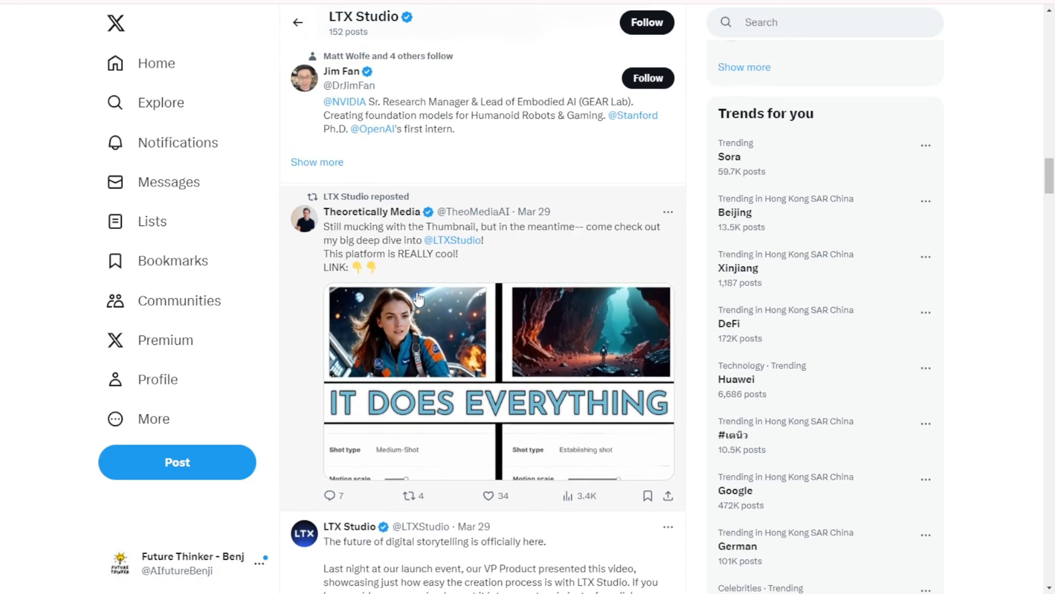
pyautogui.scroll(-3)
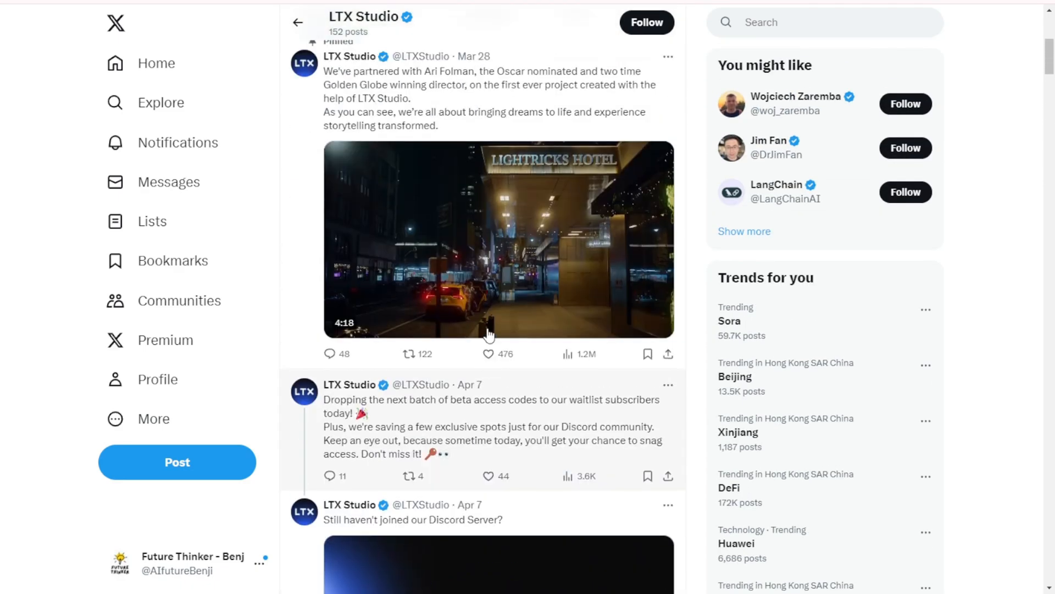
pyautogui.scroll(-3)
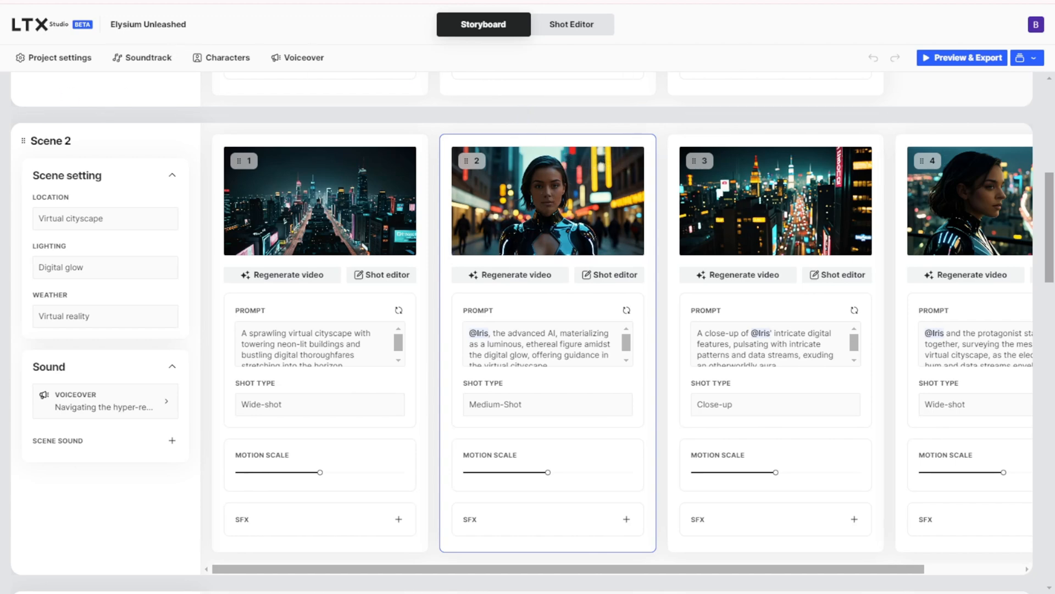
pyautogui.moveTo(653, 224)
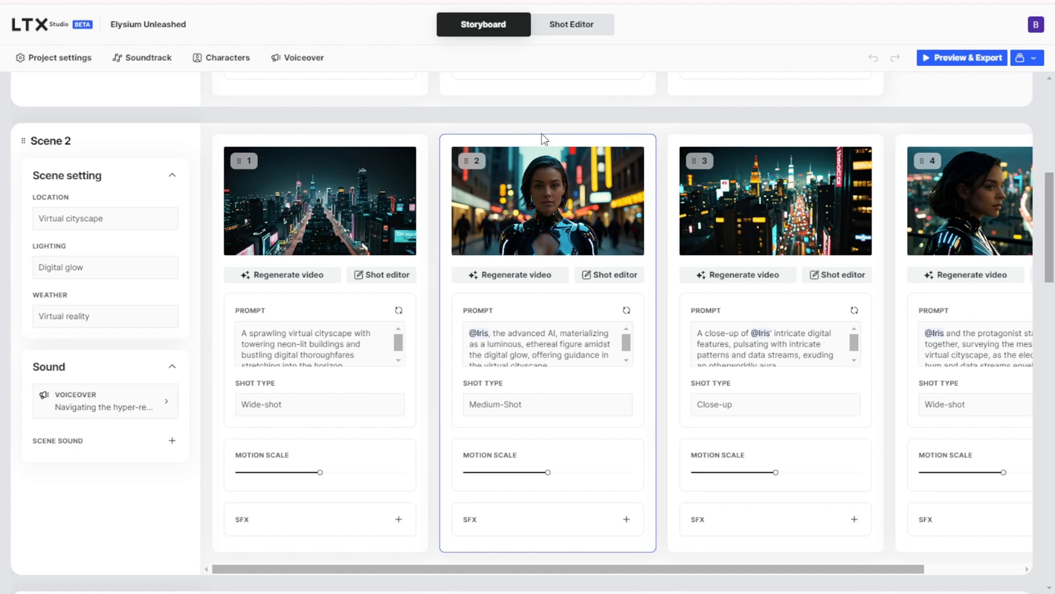
# Check Scene 1 and Scene 2 shot videos, then open the 45-second film preview
pyautogui.scroll(3)
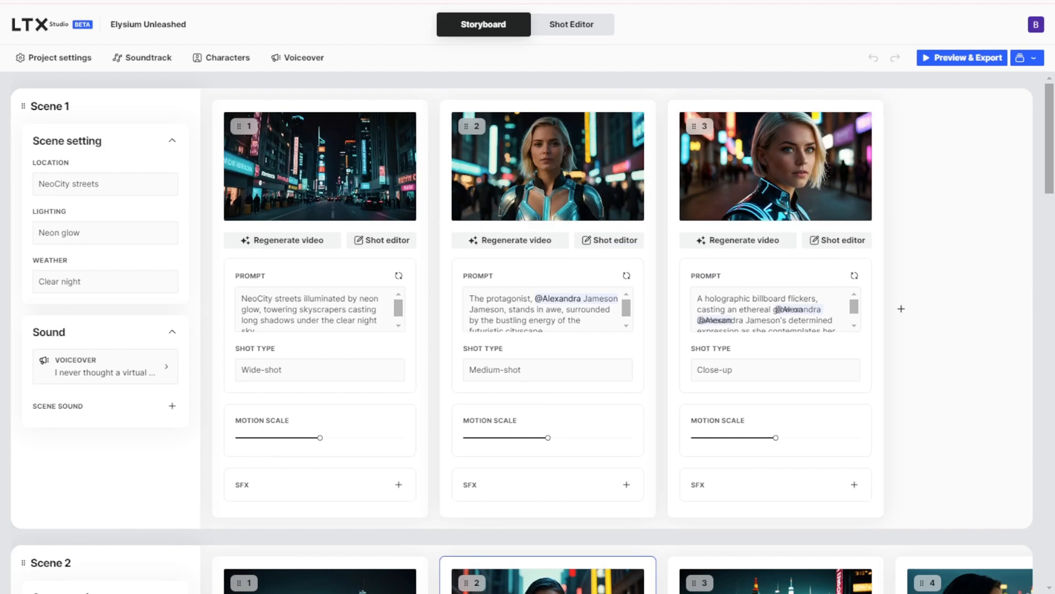
pyautogui.moveTo(855, 189)
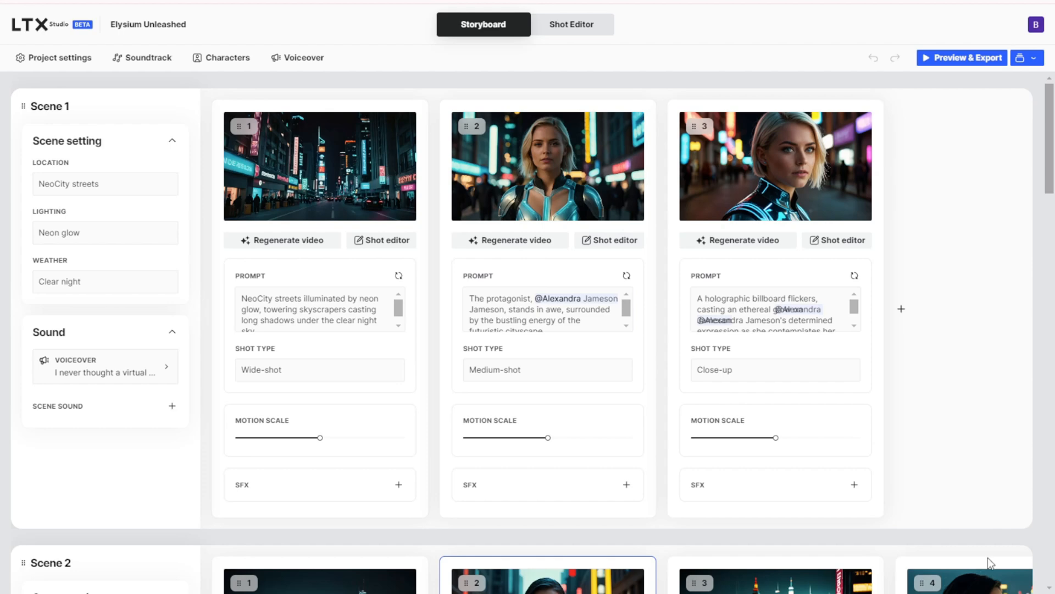
pyautogui.moveTo(909, 386)
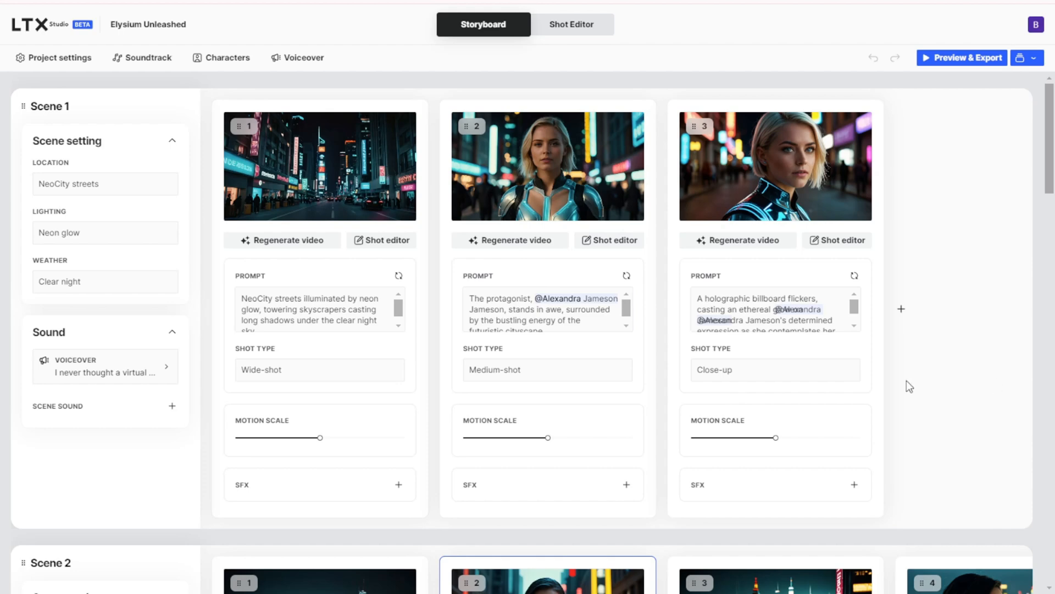
pyautogui.scroll(-3)
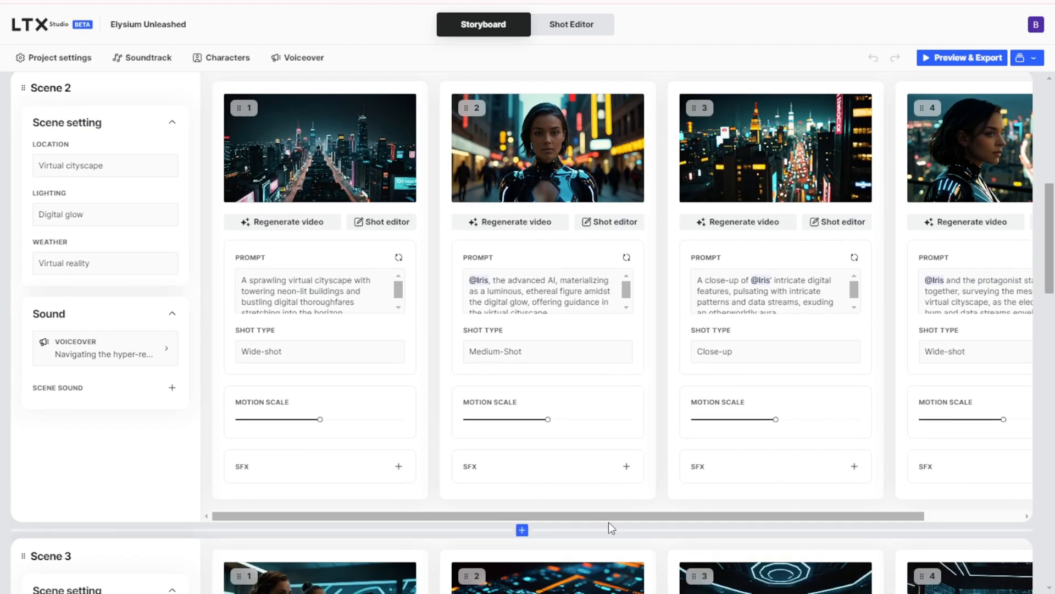
pyautogui.scroll(-3)
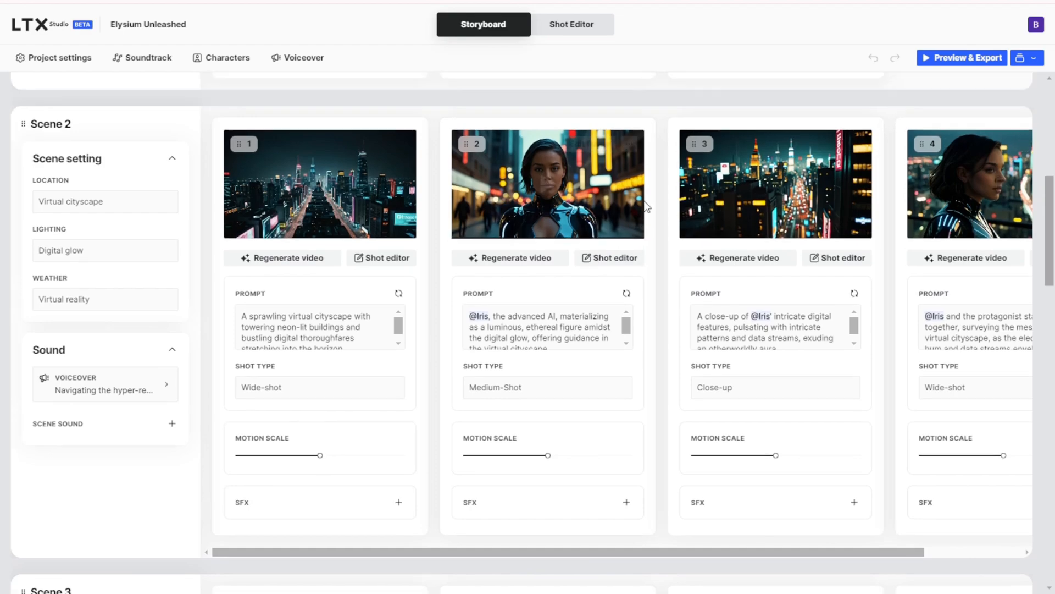
pyautogui.scroll(3)
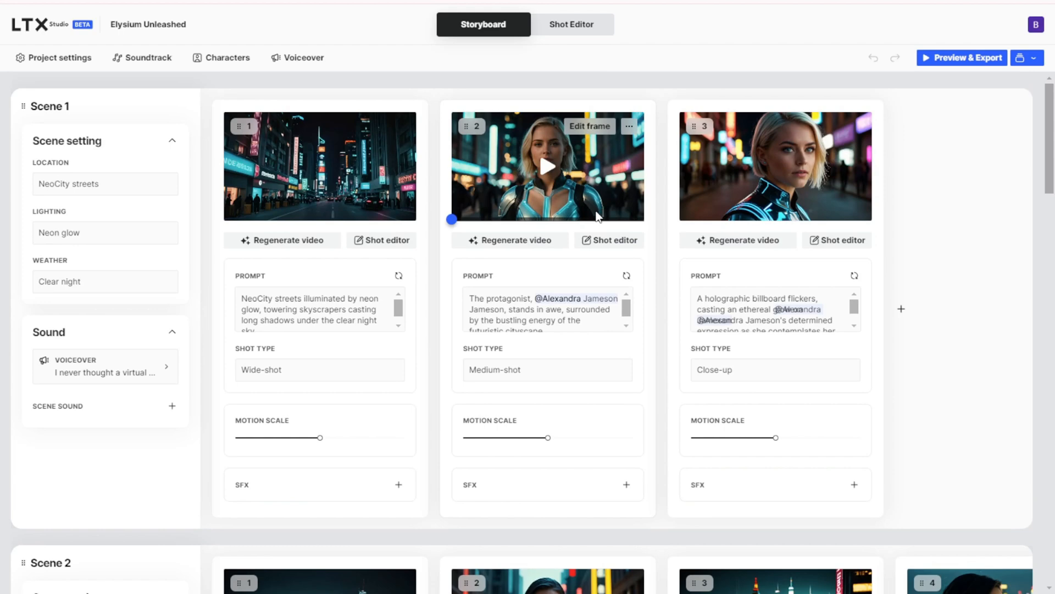
pyautogui.moveTo(541, 217)
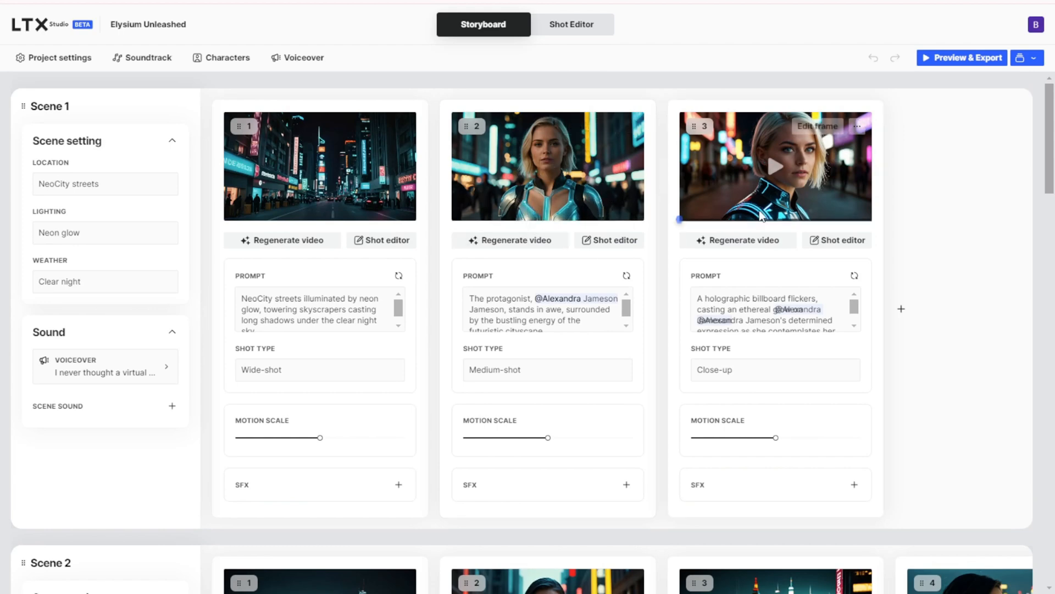
pyautogui.click(967, 57)
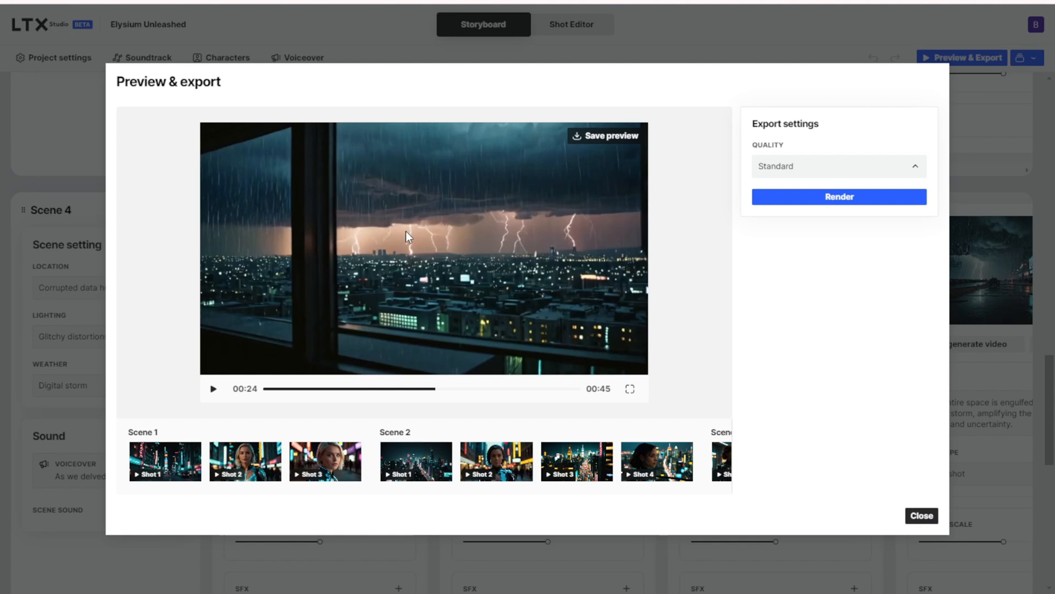
# Play and pause the 45-second preview through the storm-over-city and neon data-wall scenes
pyautogui.click(213, 389)
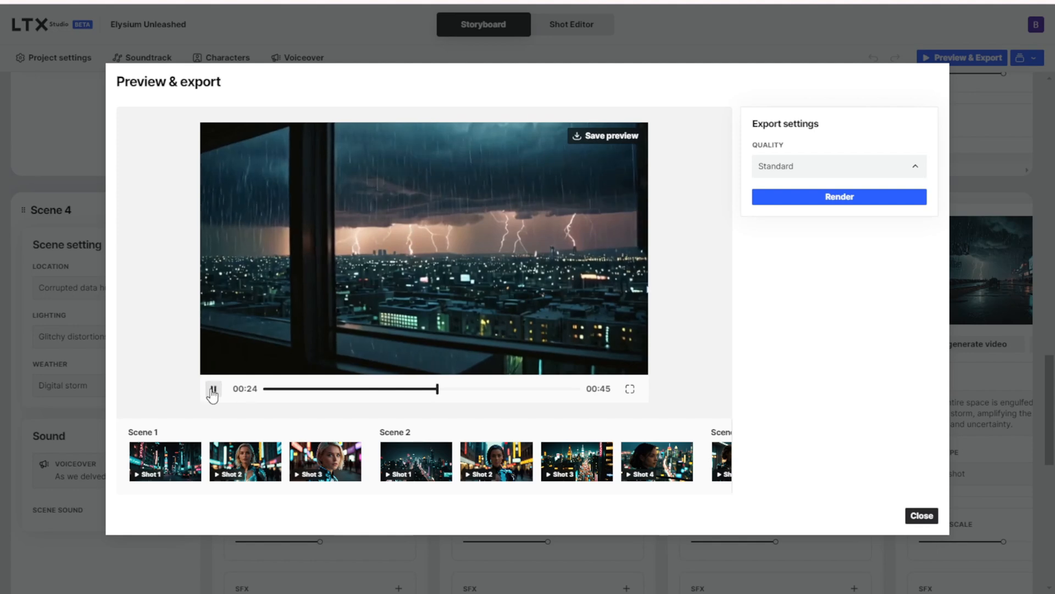
pyautogui.click(212, 389)
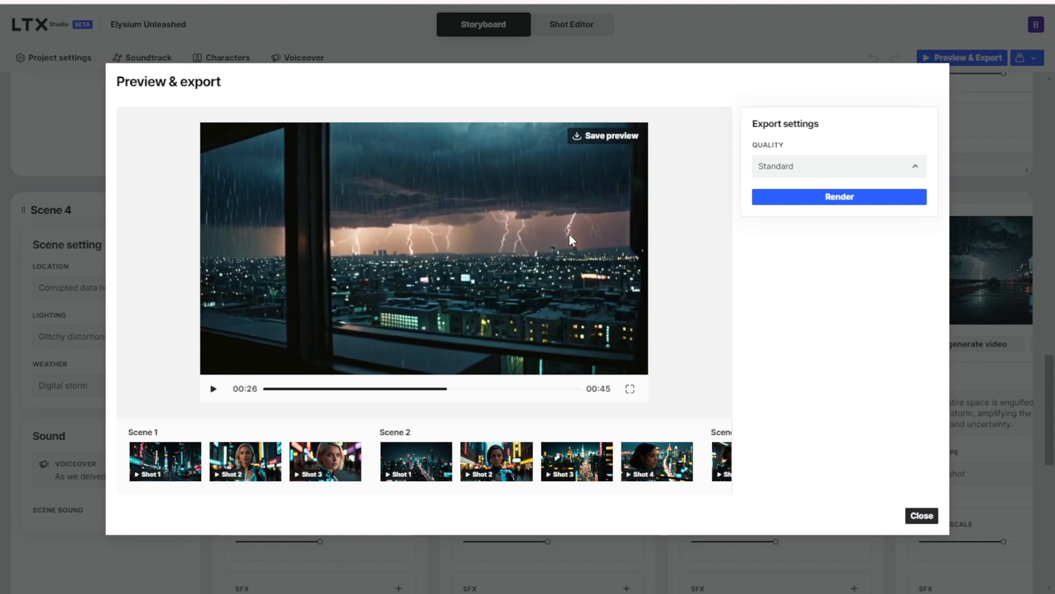
pyautogui.moveTo(573, 235)
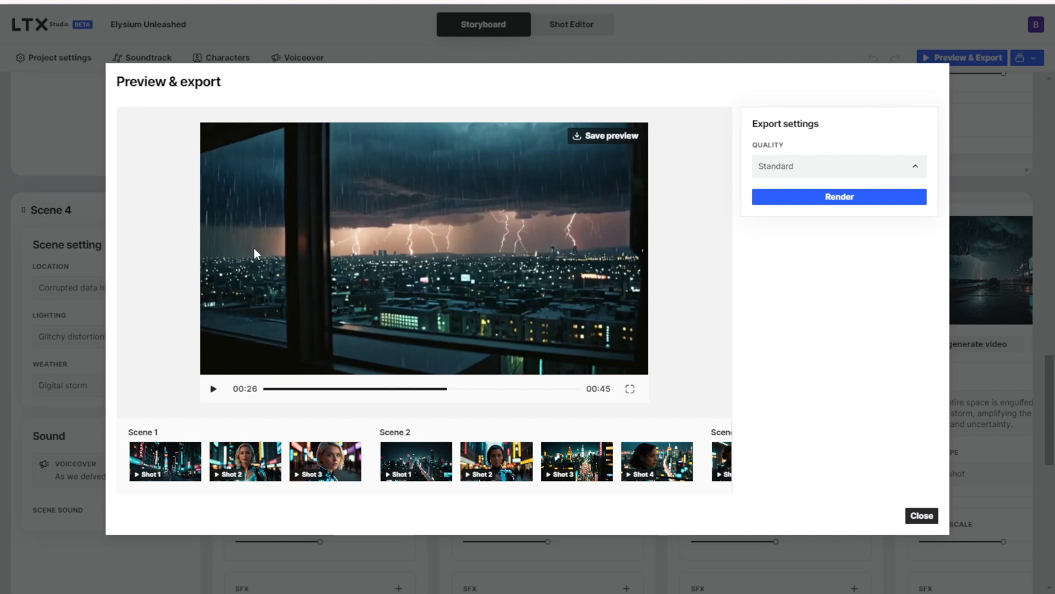
pyautogui.click(213, 389)
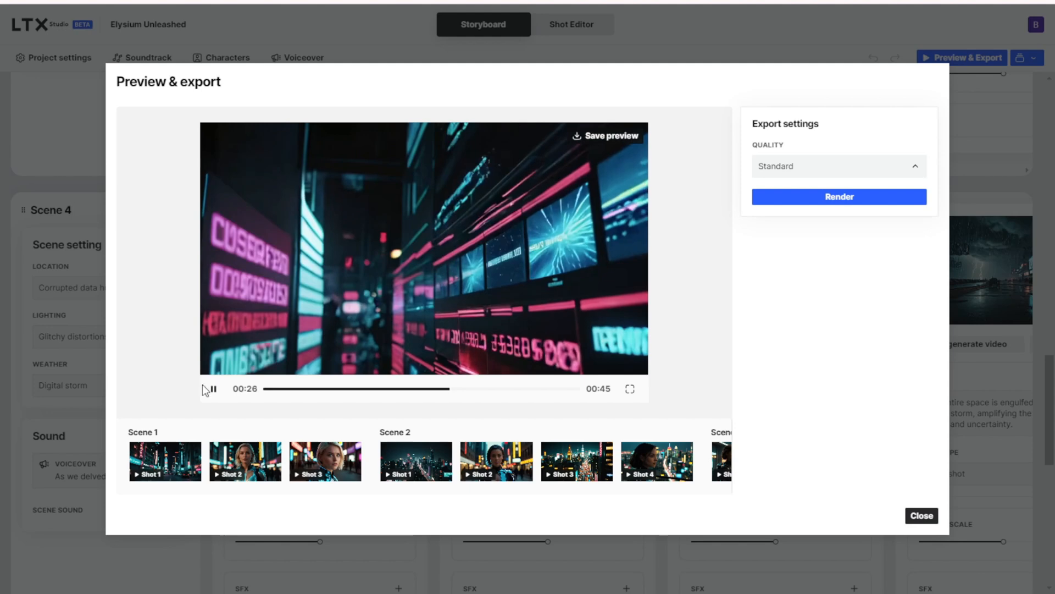
pyautogui.click(212, 389)
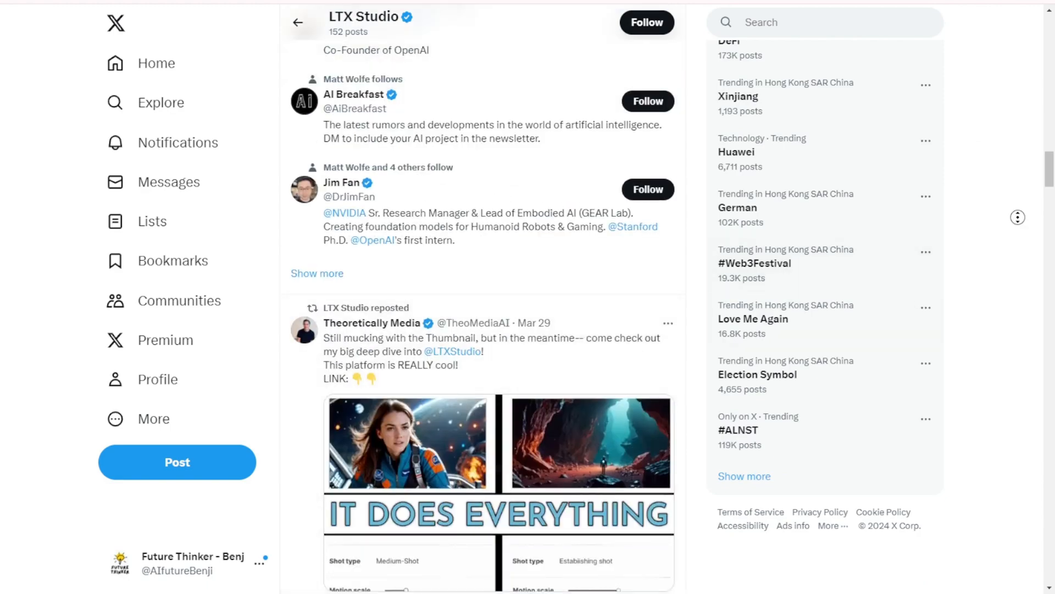
# Scroll past the Generative Fill and Camera Motion posts to the Character Consistency video
pyautogui.scroll(-3)
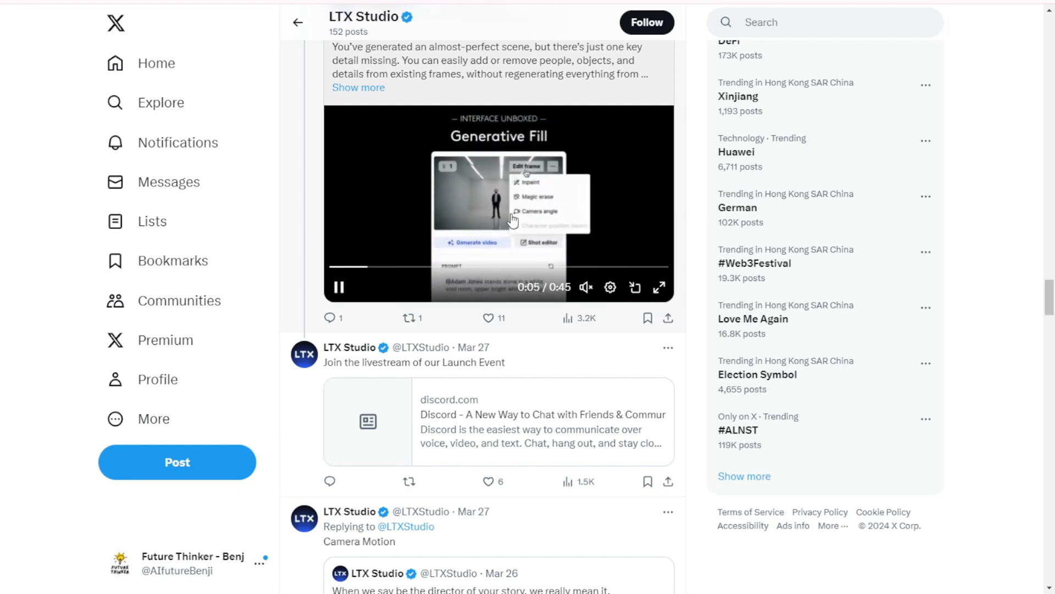
pyautogui.scroll(-3)
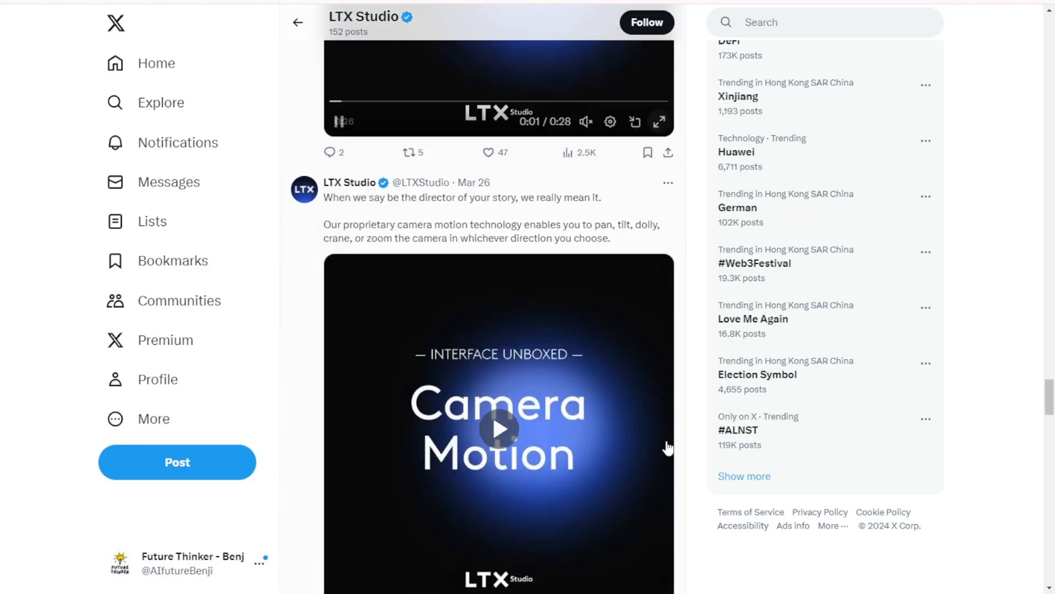
pyautogui.scroll(-3)
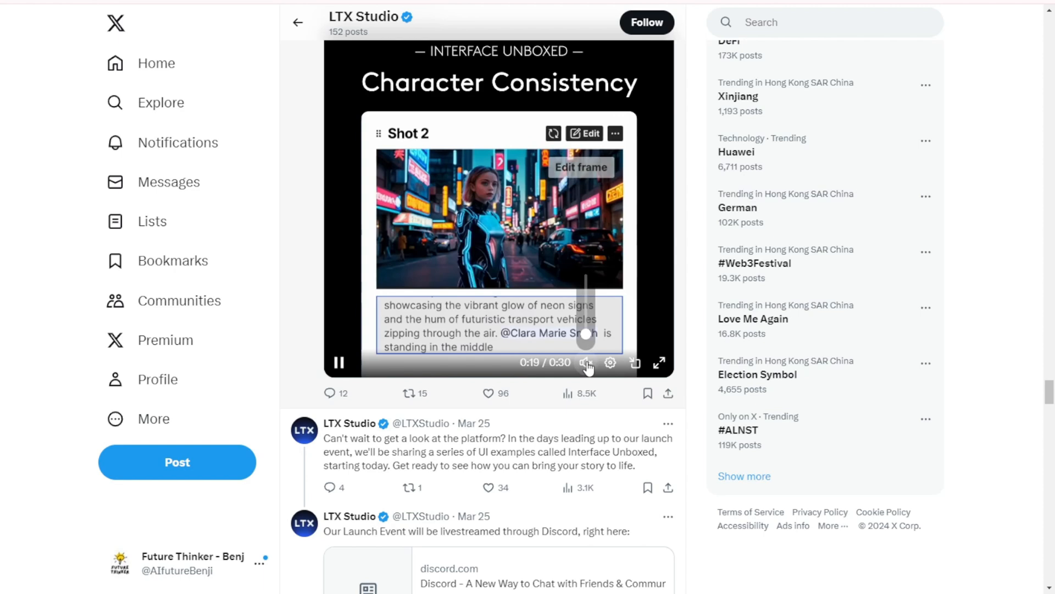
pyautogui.click(584, 362)
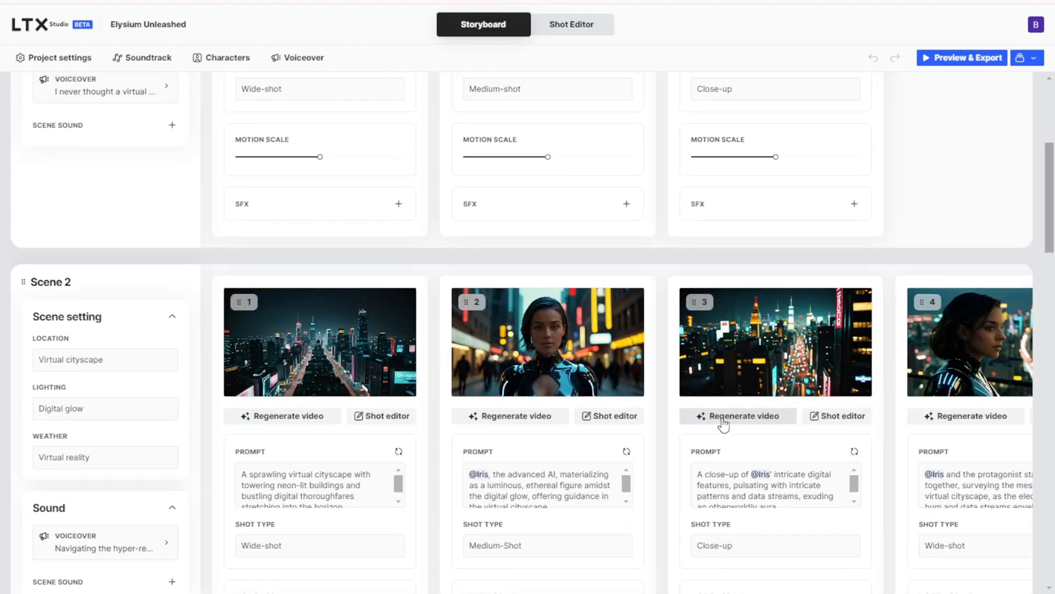
# Scroll the storyboard to Scene 1's three NeoCity street shots and prompts
pyautogui.scroll(-3)
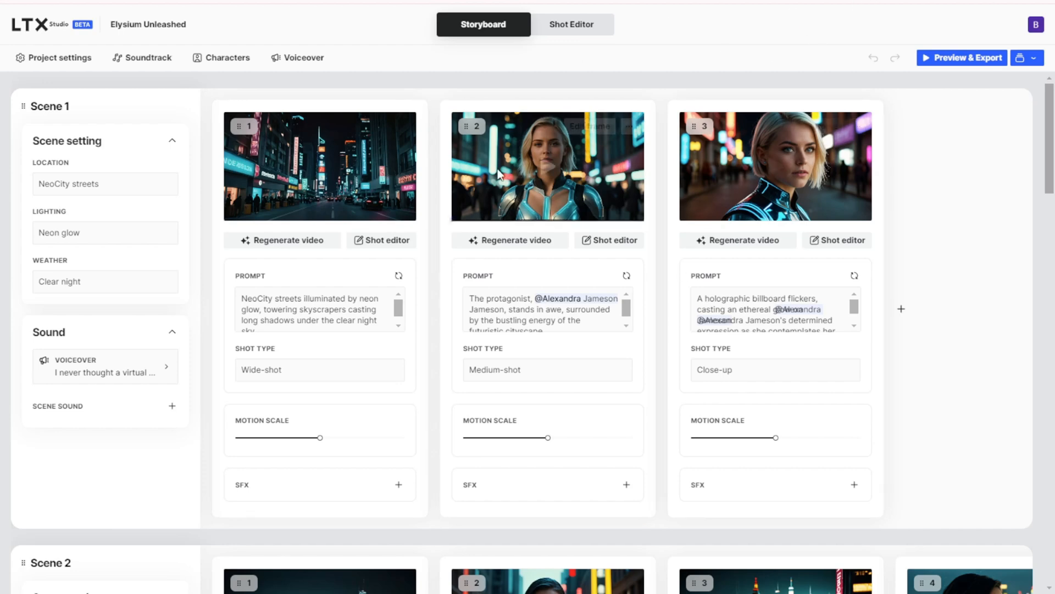
pyautogui.moveTo(132, 362)
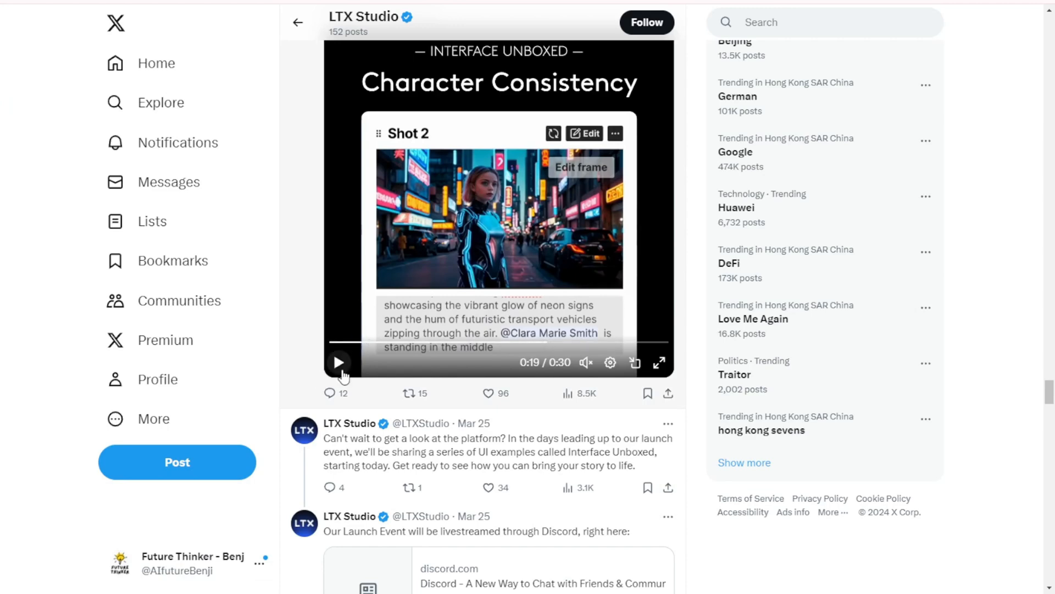
# Resume the Character Consistency video, then scroll to the March 17 Artificial Inspiration post
pyautogui.click(340, 362)
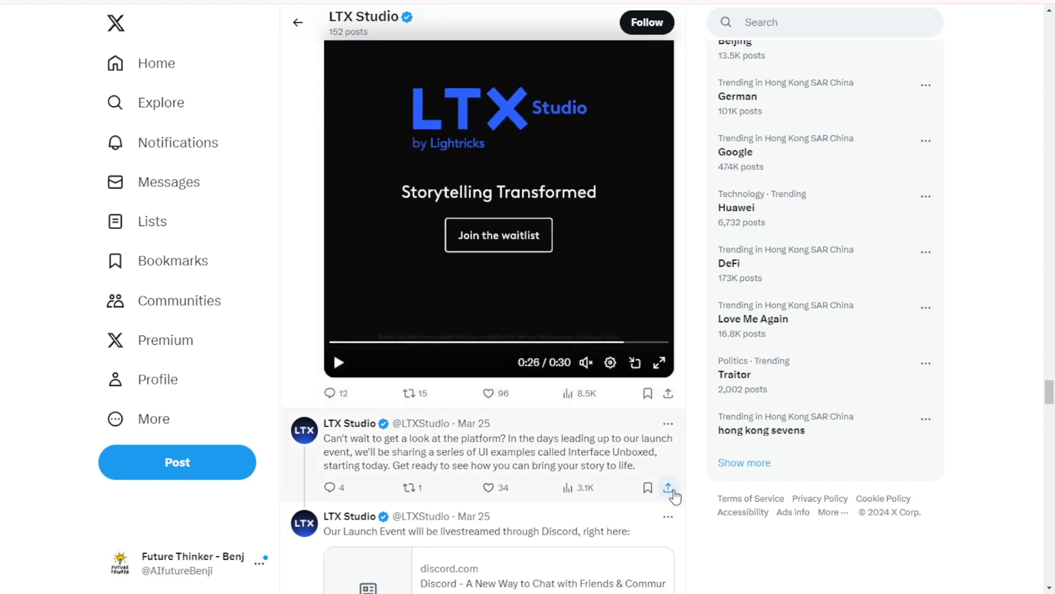
pyautogui.scroll(-3)
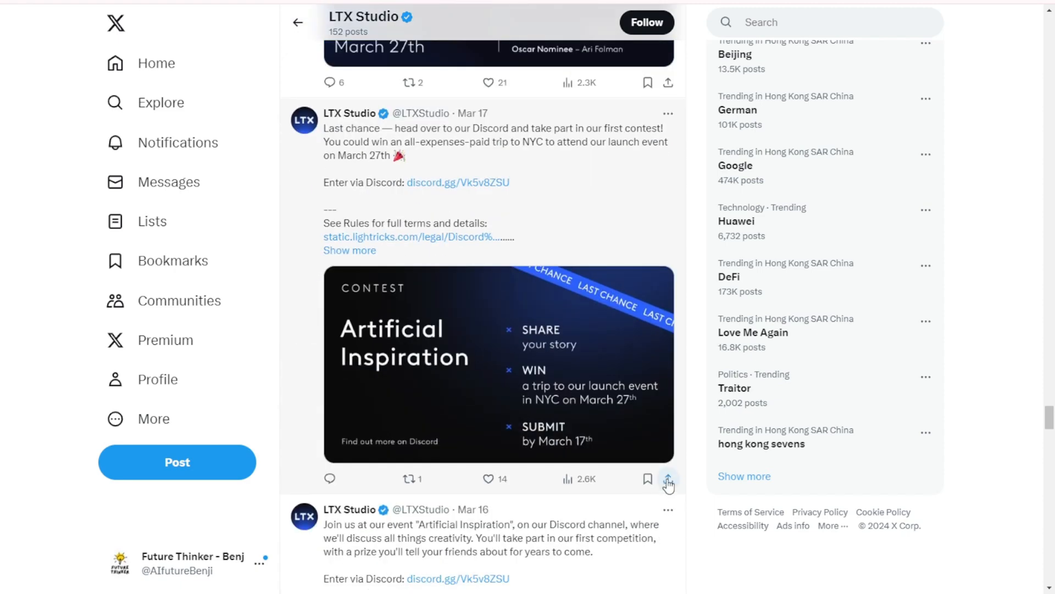
pyautogui.moveTo(668, 480)
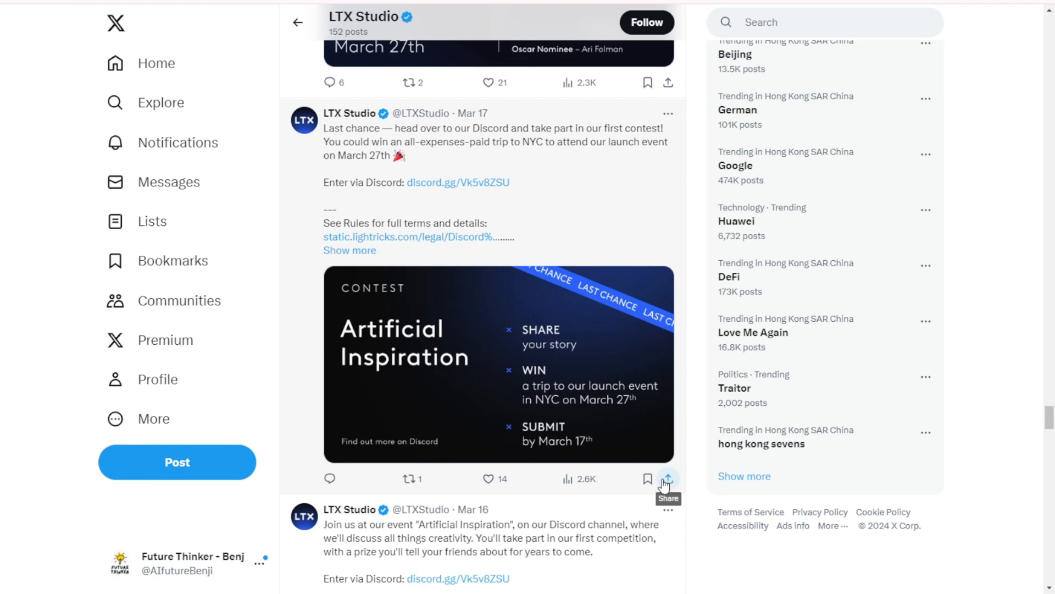
pyautogui.moveTo(568, 512)
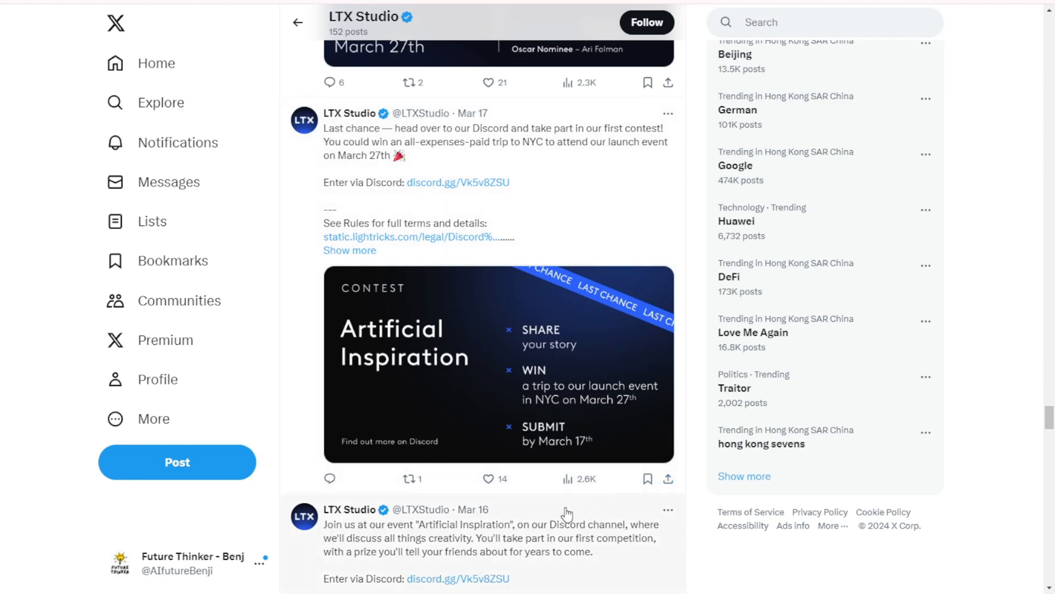
pyautogui.moveTo(543, 540)
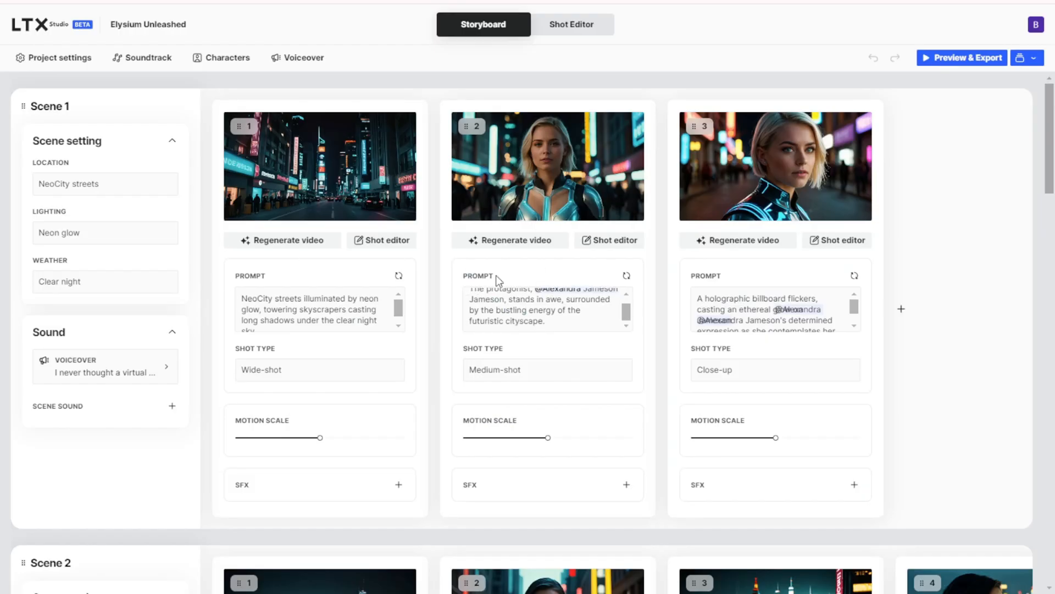
# Scroll through the Elysium Unleashed storyboard down to Scene 5
pyautogui.scroll(-3)
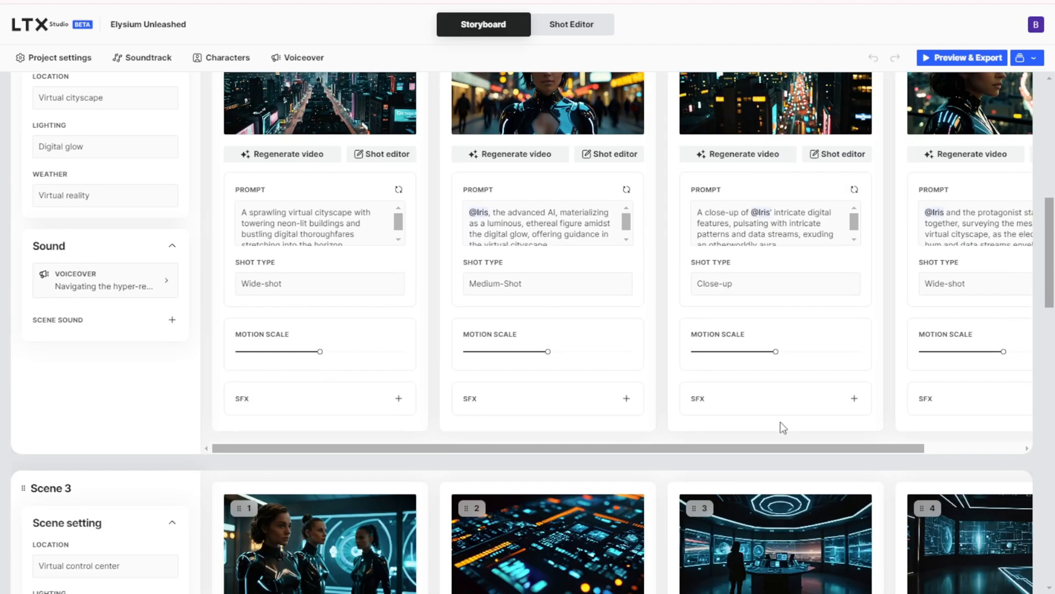
pyautogui.scroll(-3)
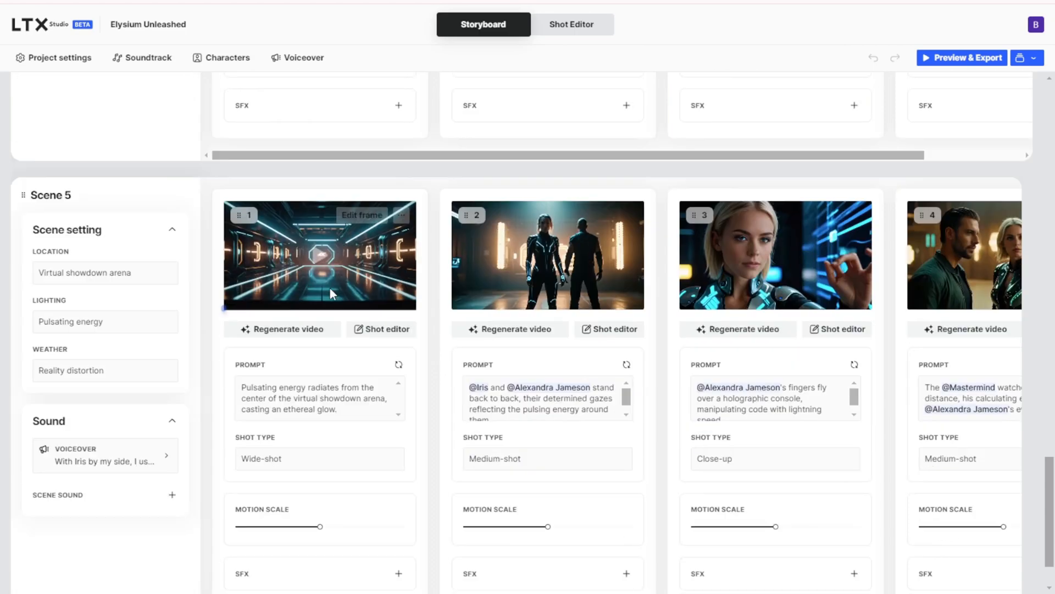
pyautogui.scroll(-3)
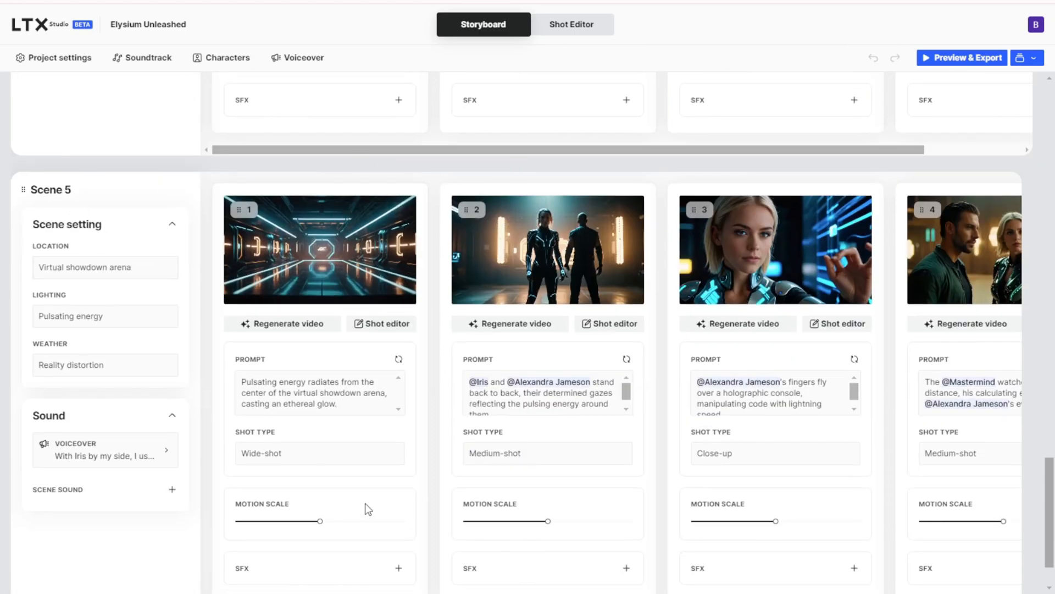
pyautogui.scroll(-3)
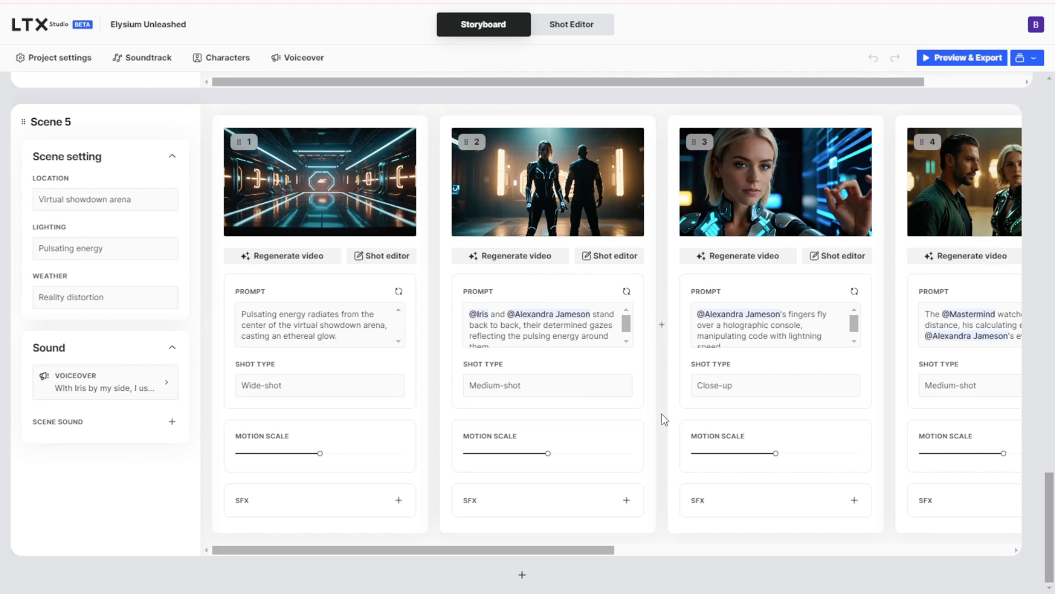
pyautogui.moveTo(15, 186)
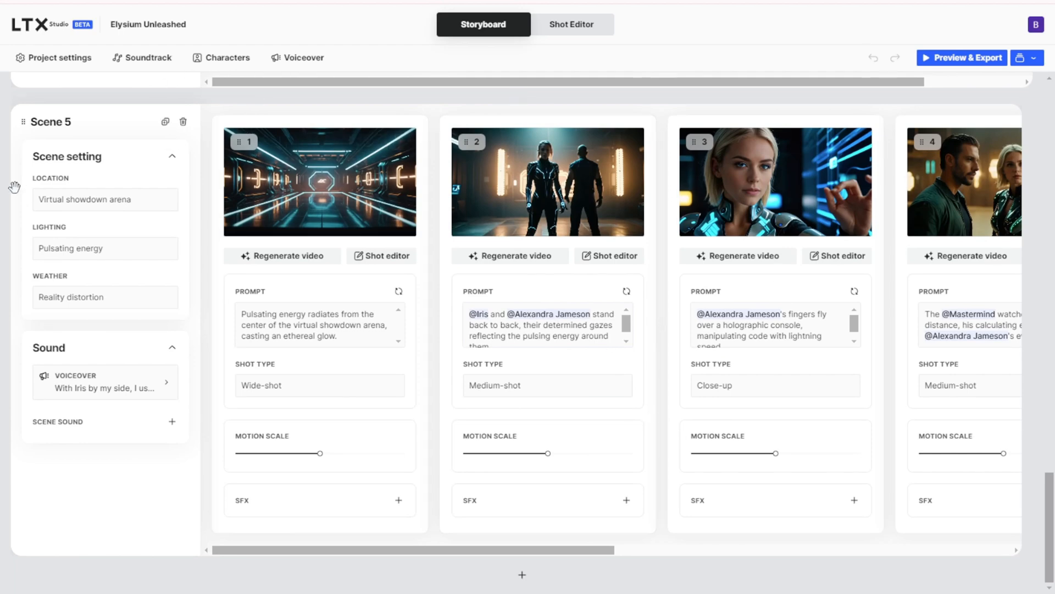
pyautogui.moveTo(87, 569)
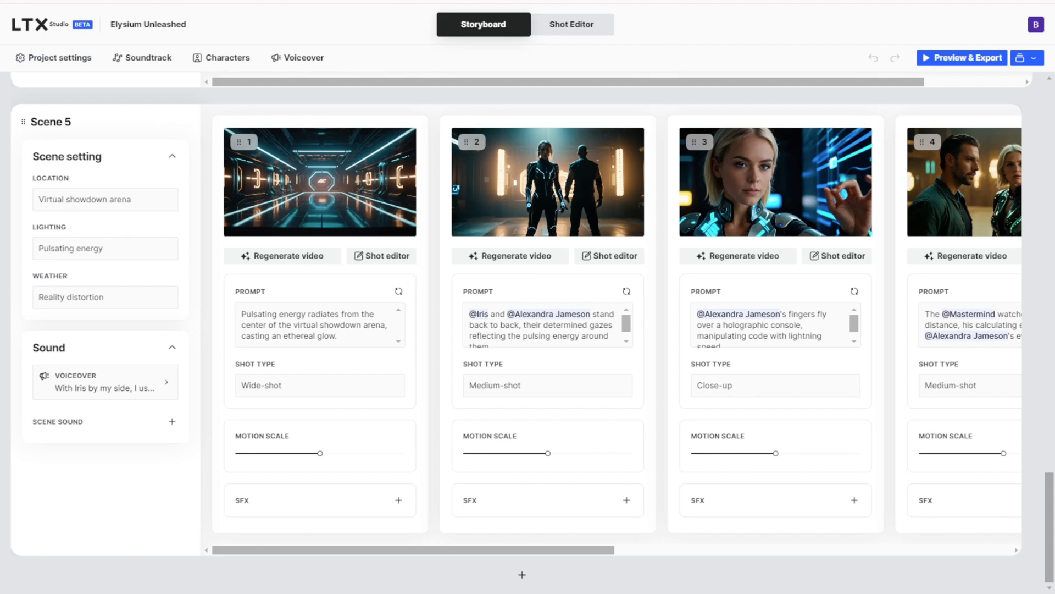
pyautogui.moveTo(1037, 24)
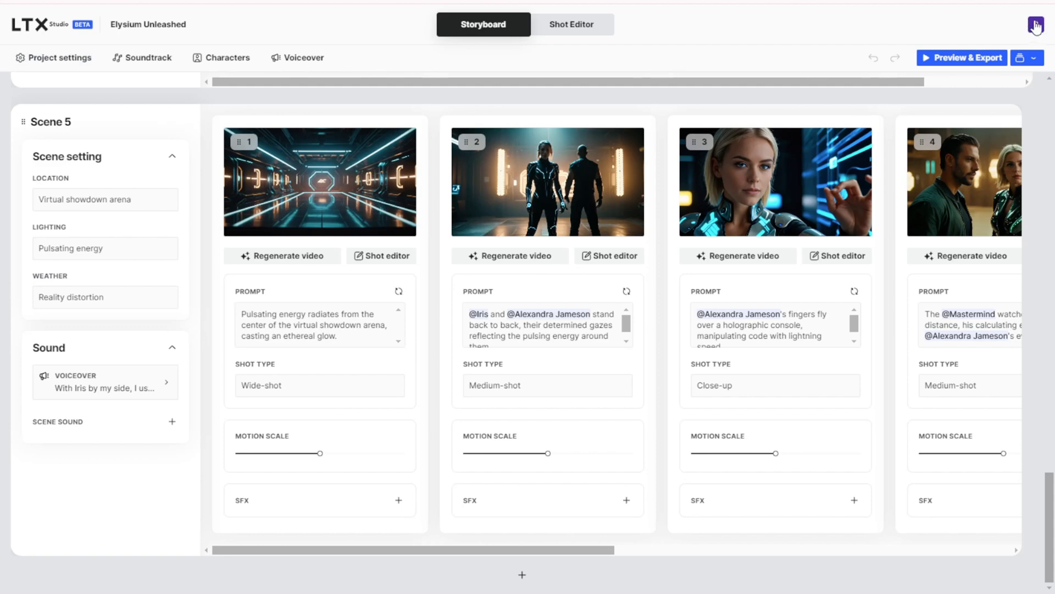
# Return home and show Elysium Unleashed and The Future I Saw in Recent Projects
pyautogui.click(1037, 25)
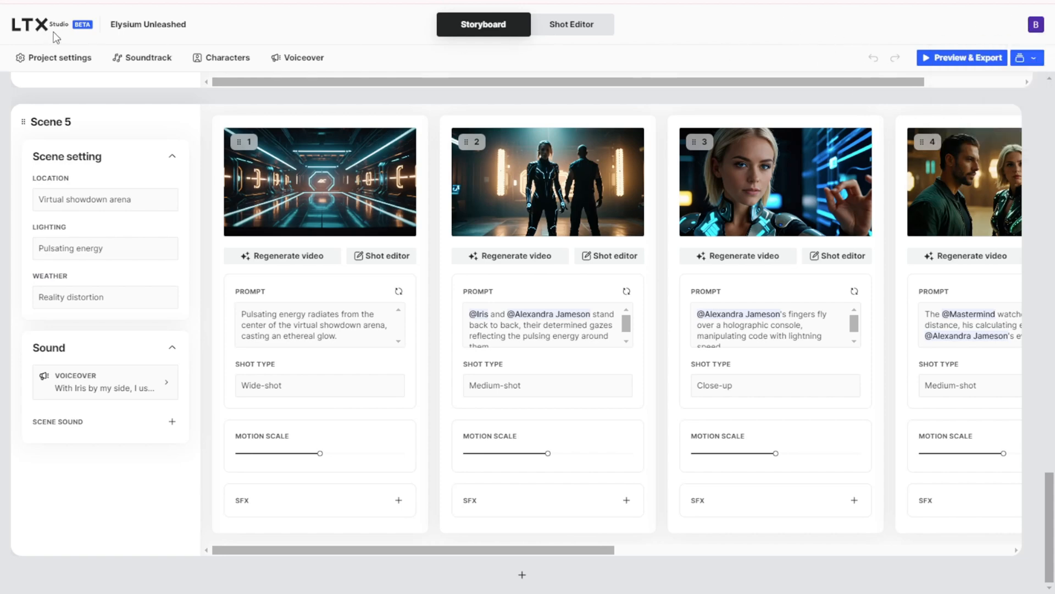
pyautogui.click(30, 24)
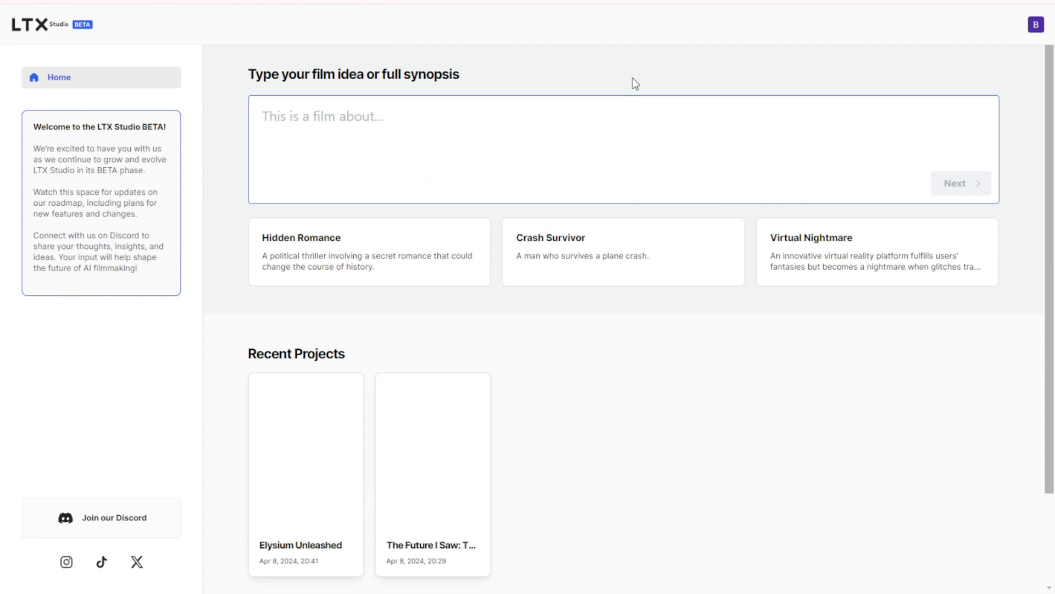
pyautogui.scroll(-3)
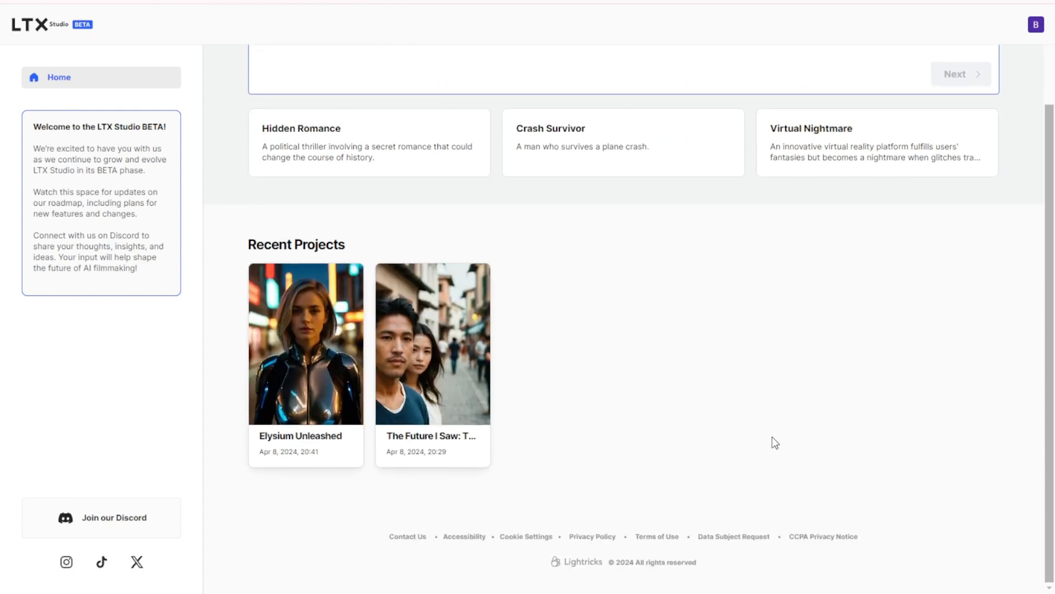
pyautogui.moveTo(744, 410)
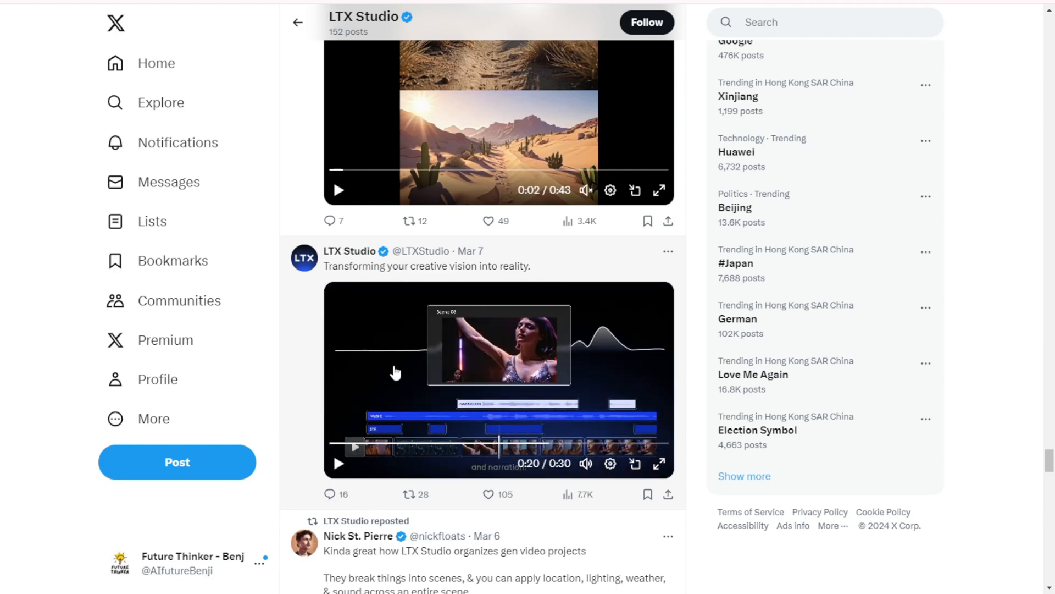
# Scroll the timeline to the March 6 'last pirate ship on earth' post
pyautogui.scroll(-3)
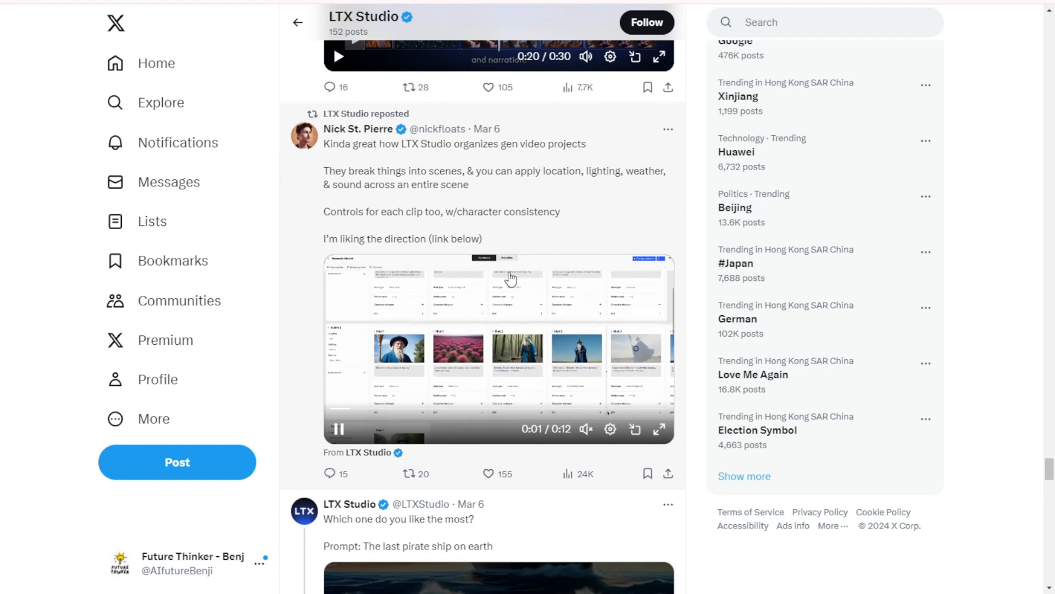
pyautogui.scroll(-3)
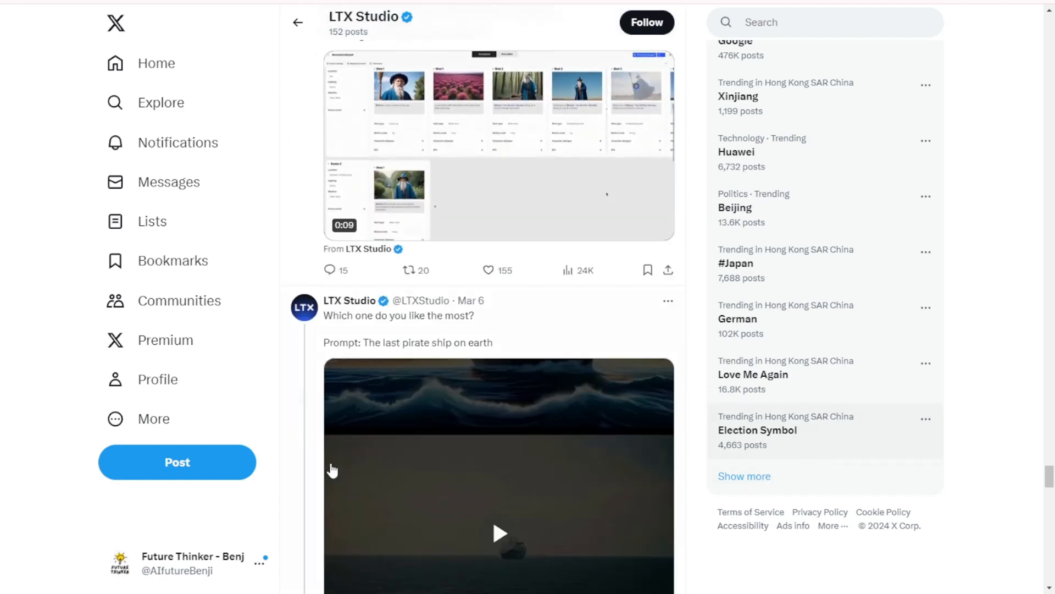
pyautogui.scroll(-3)
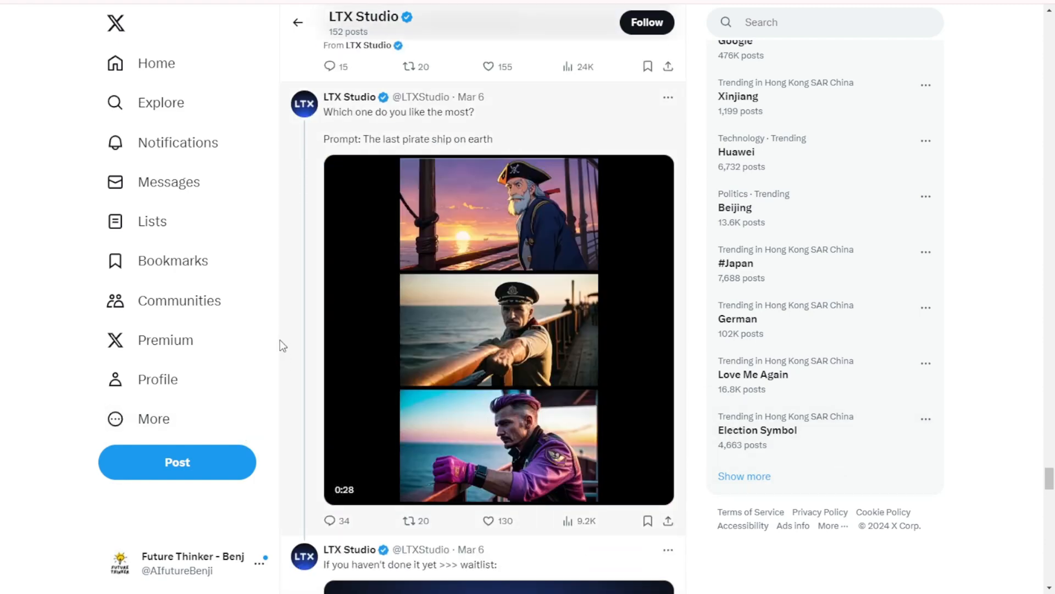